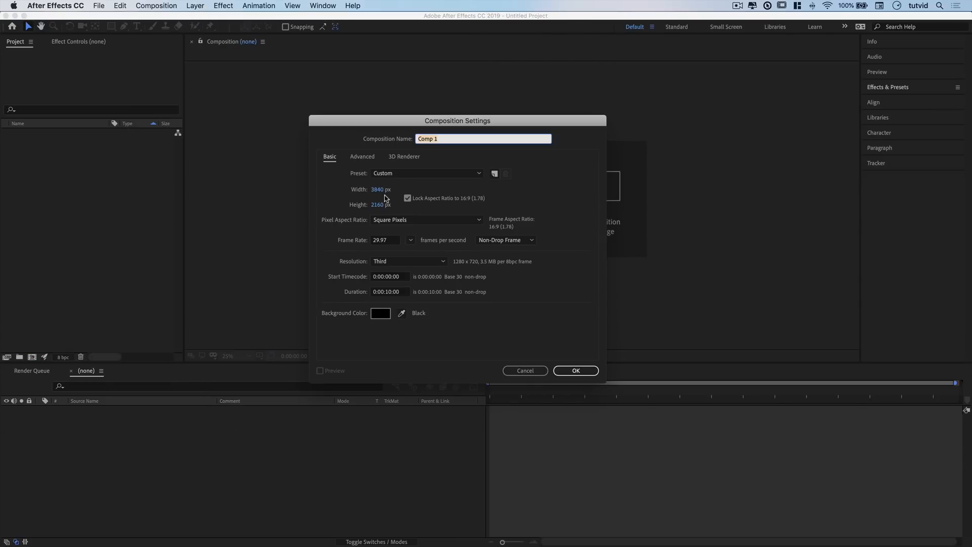
mouse_move(356, 231)
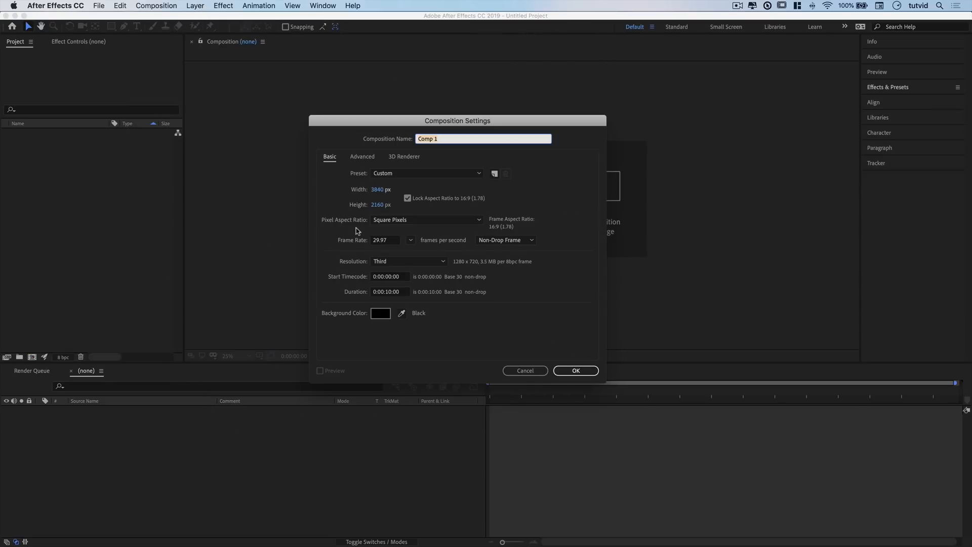
mouse_move(414, 310)
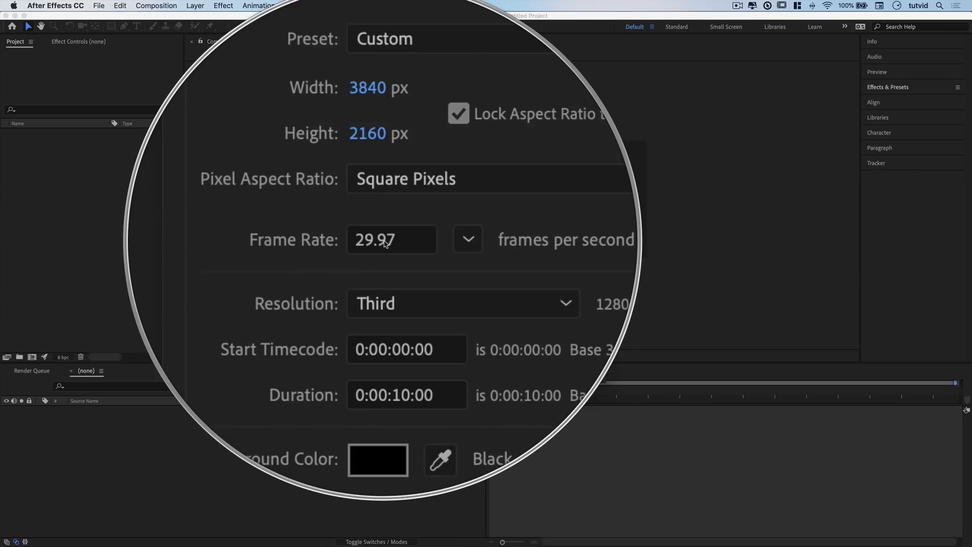
- Keep 3840×2160 at 29.97 fps and confirm the Composition Settings
click(412, 240)
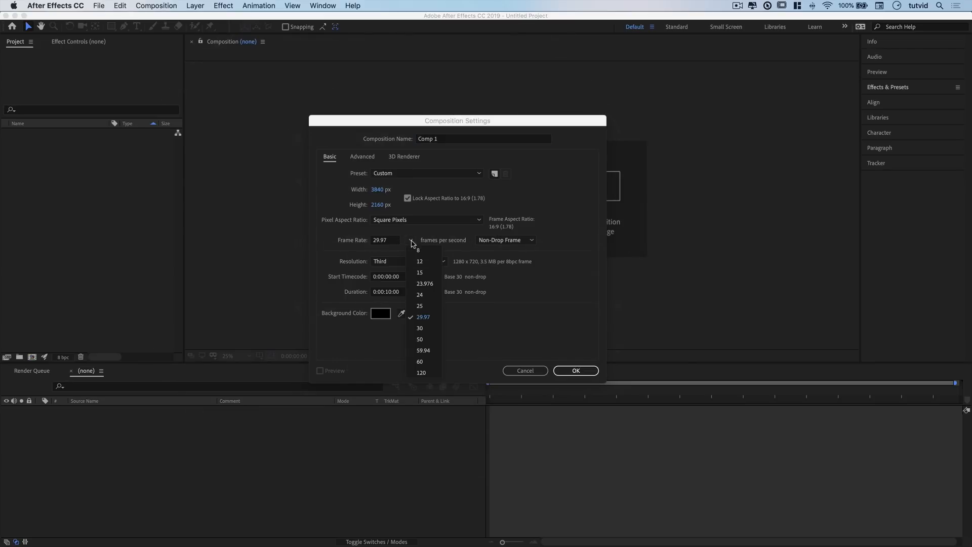
mouse_move(424, 362)
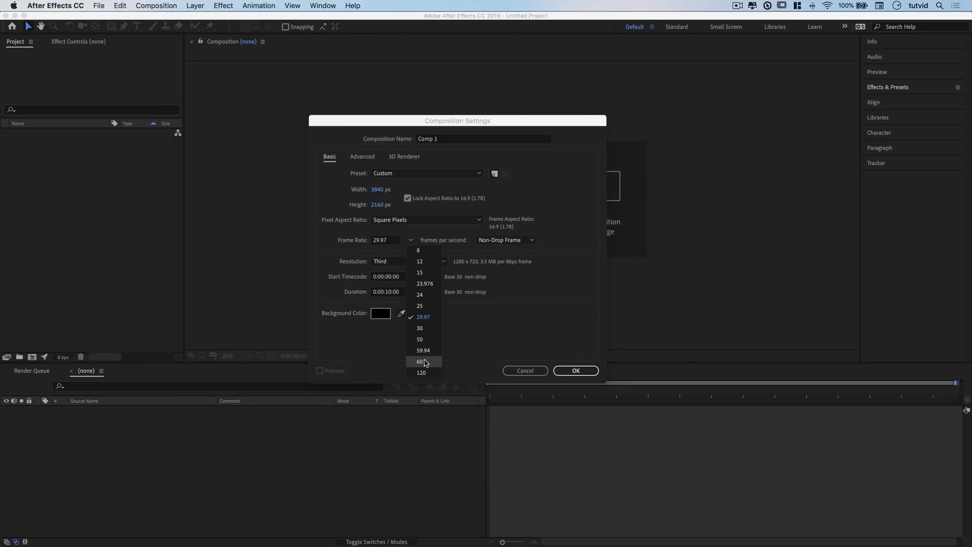
click(423, 317)
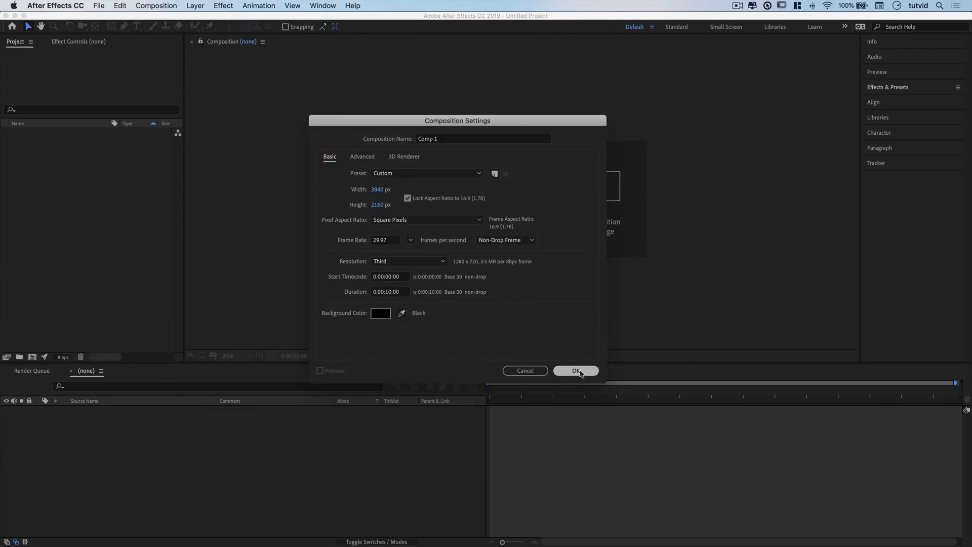
click(575, 371)
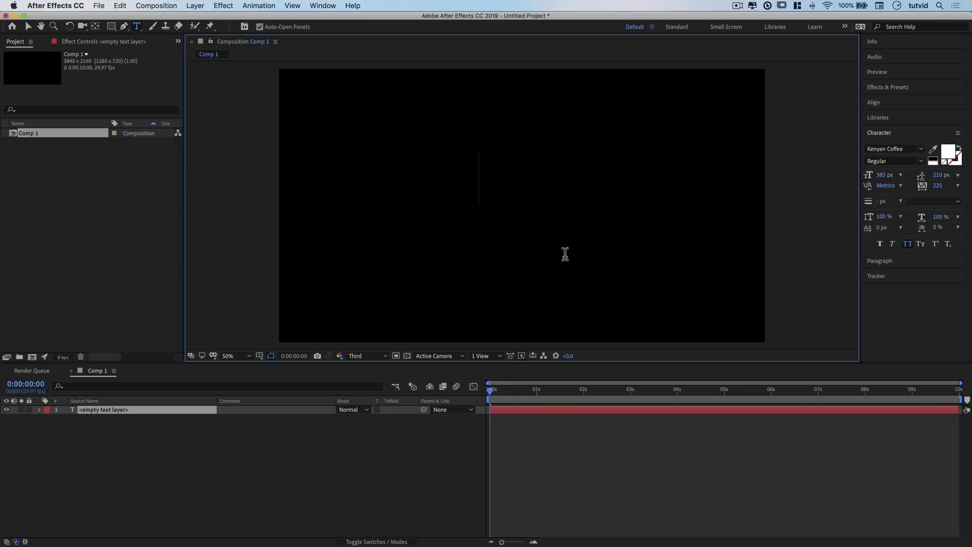
- Enter the word PARTICLES as a white text layer and finish editing it
text(PARTICLES)
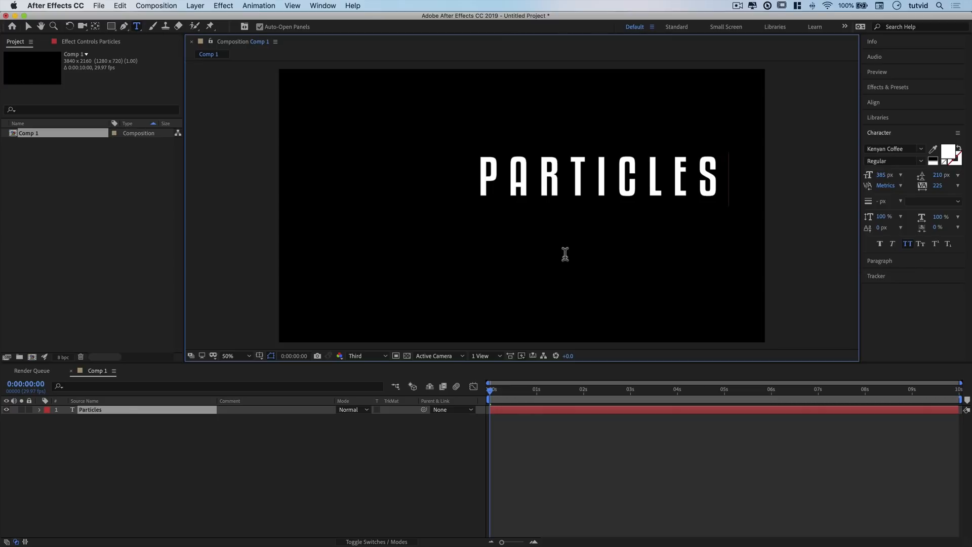
click(598, 176)
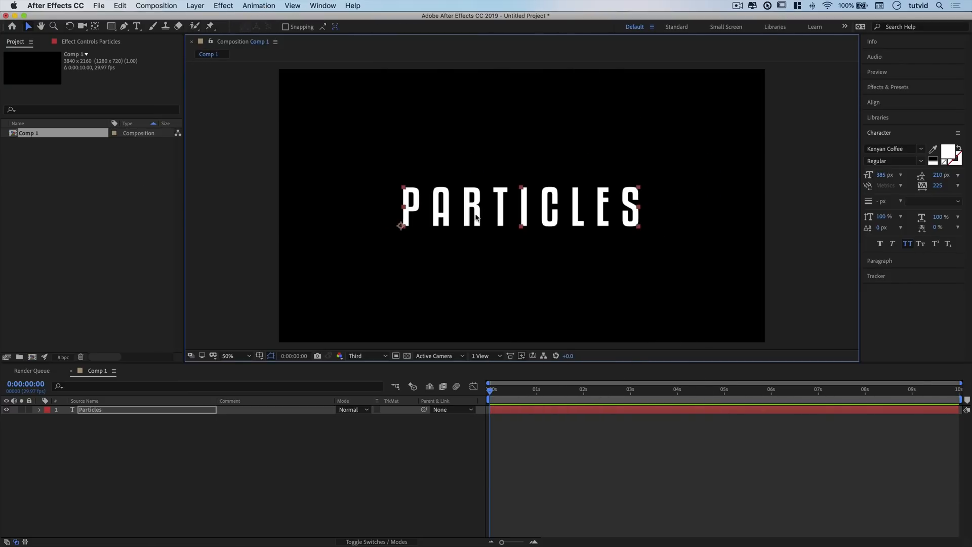
mouse_move(236, 174)
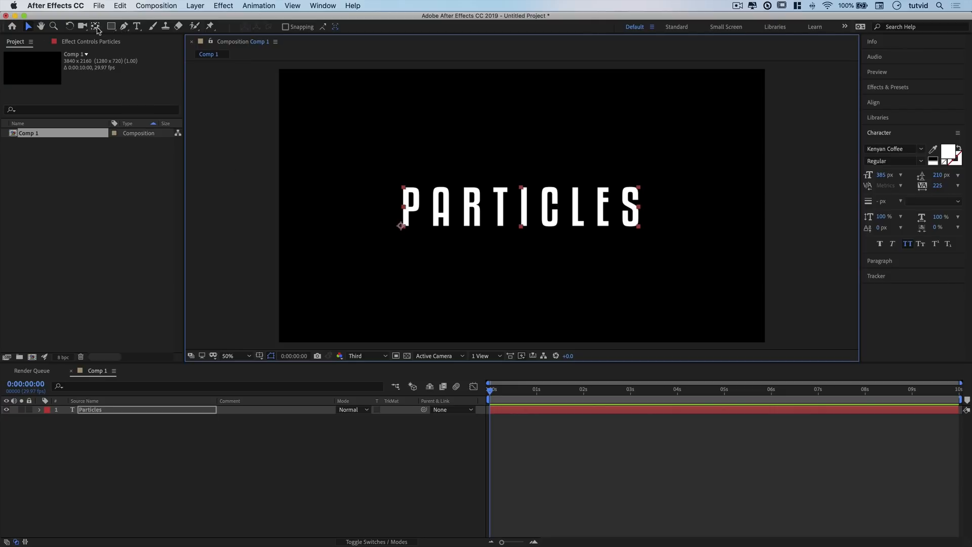
mouse_move(96, 27)
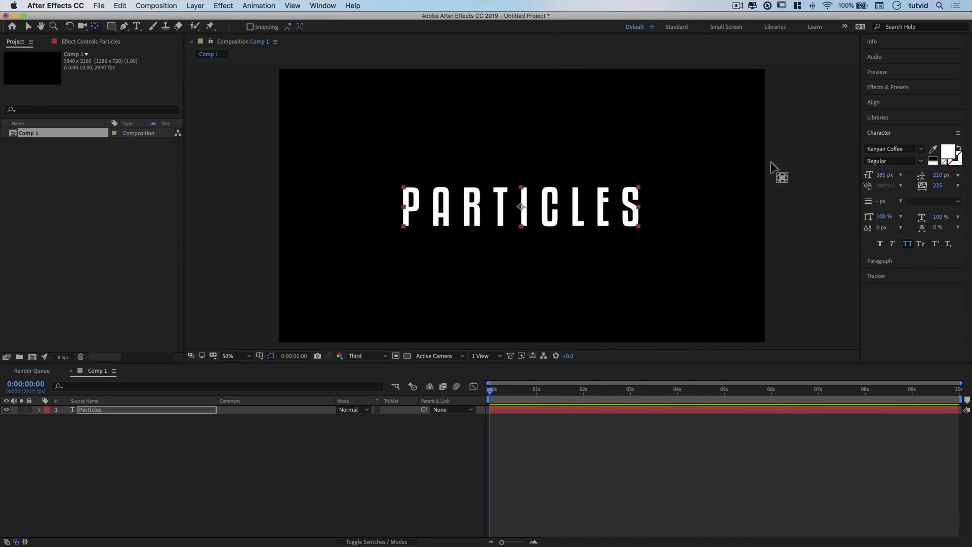
- Show the Align panel and add a new Null Object layer above the text
click(872, 101)
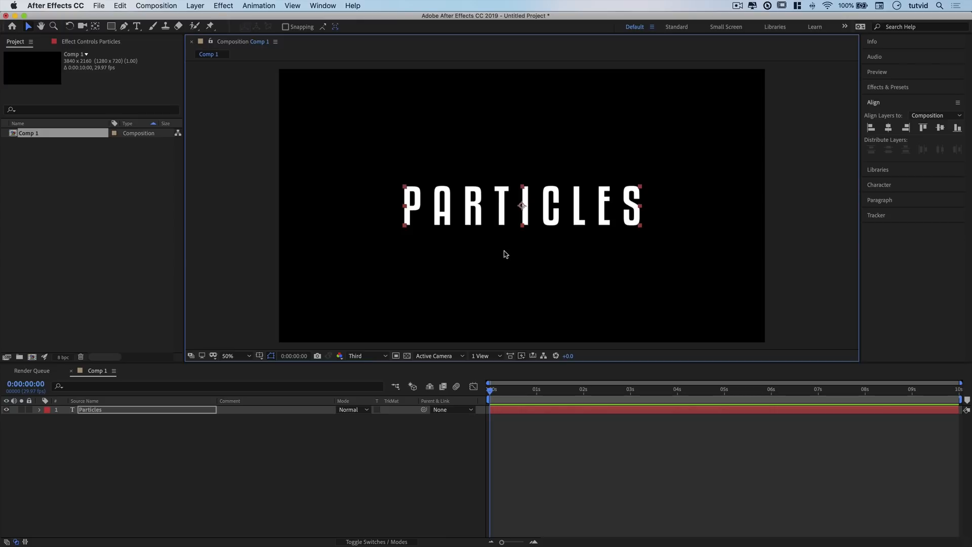
mouse_move(149, 450)
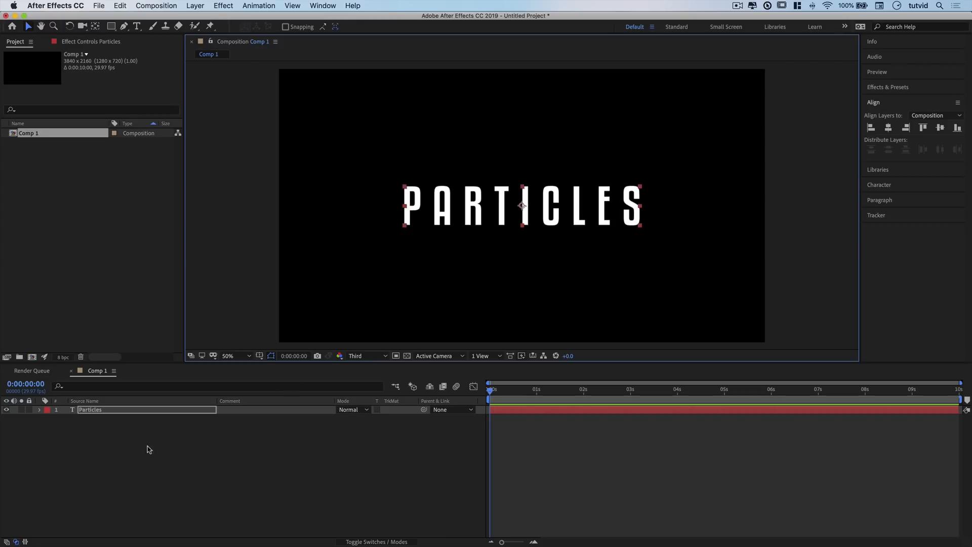
right_click(149, 449)
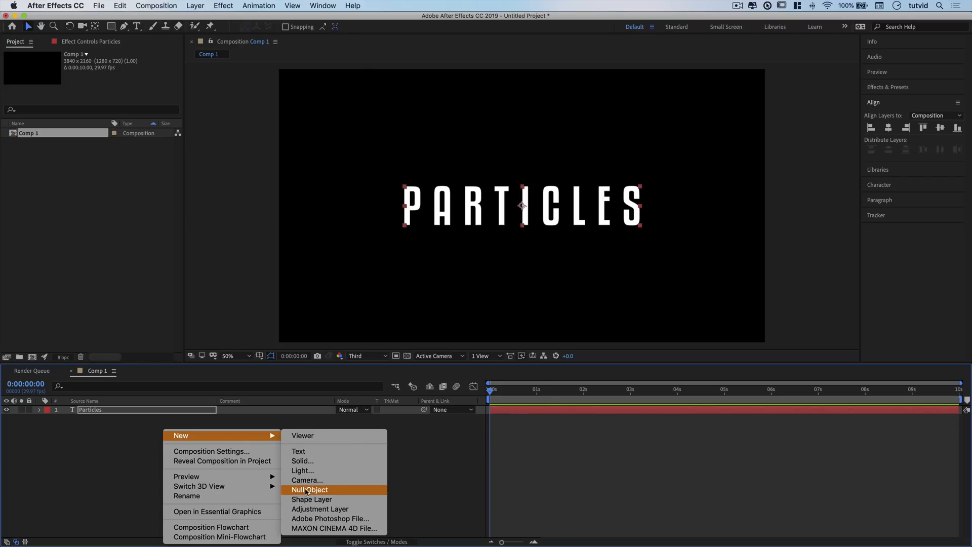
click(310, 489)
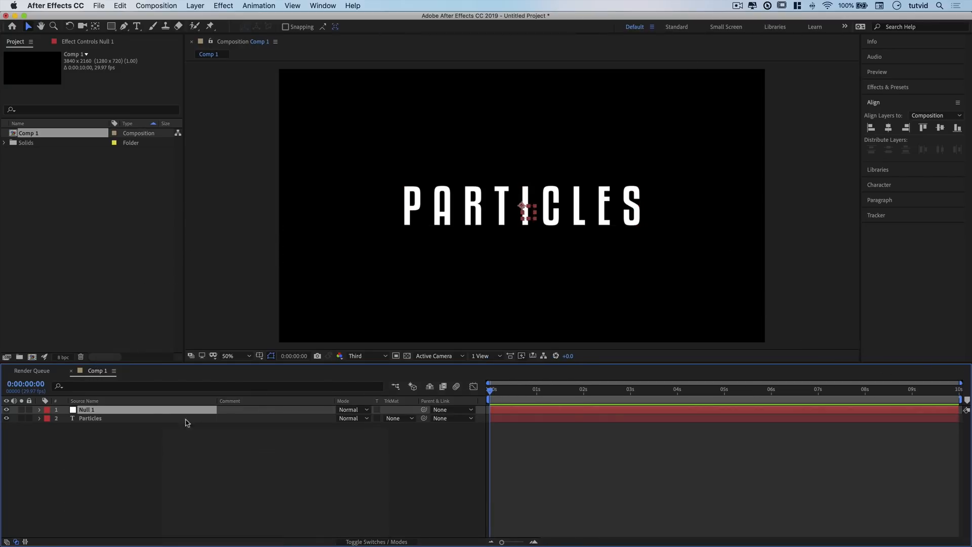
mouse_move(130, 419)
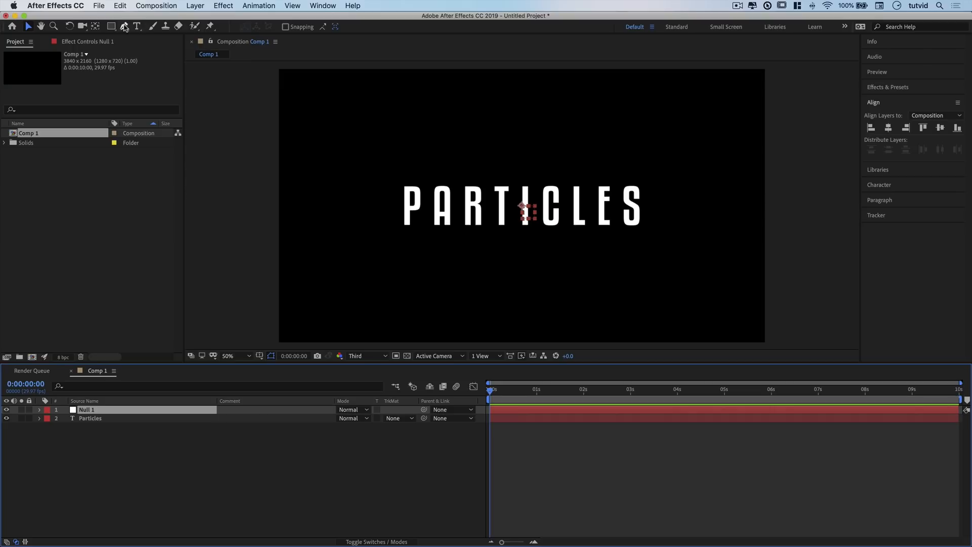
- Switch to the Pen tool and start the looping bezier path on Null 1 in the viewer
click(123, 26)
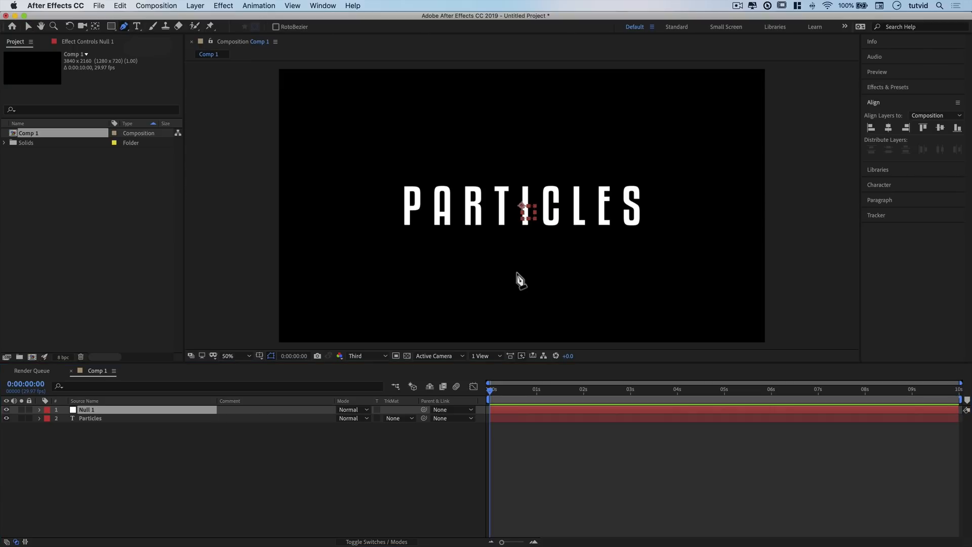
click(230, 356)
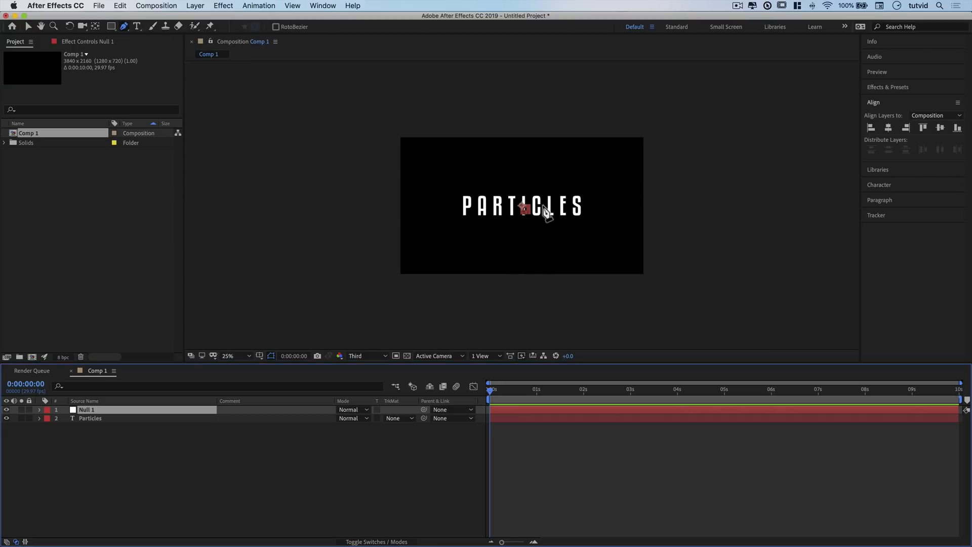
mouse_move(538, 228)
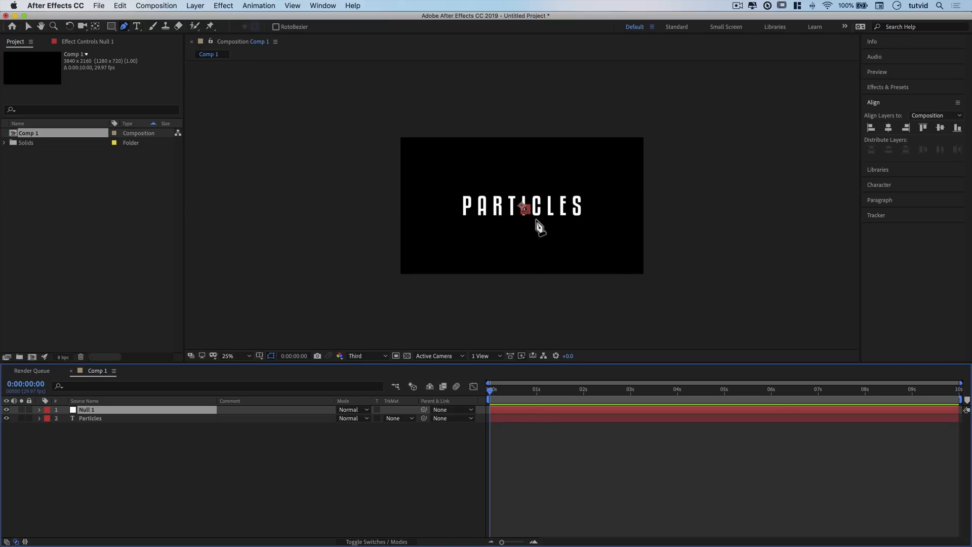
mouse_move(457, 284)
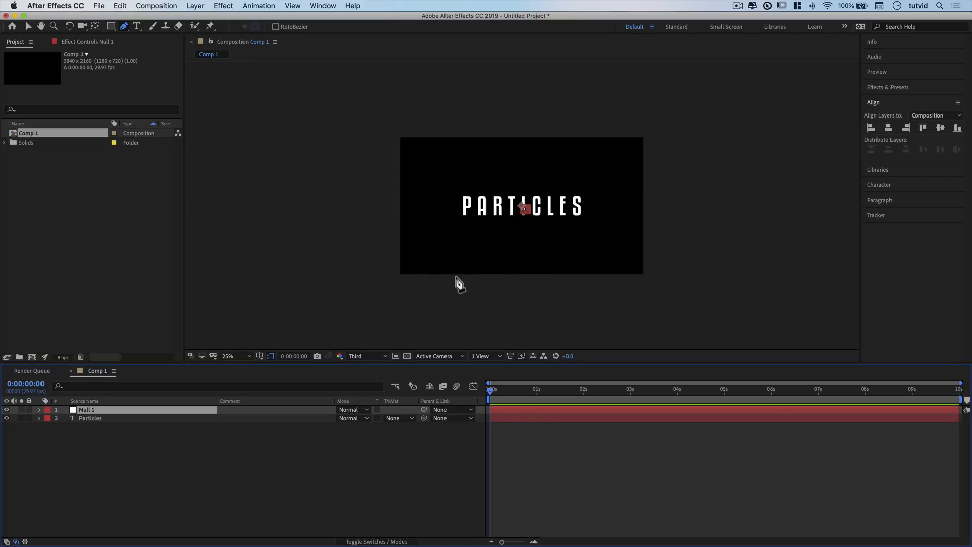
mouse_move(328, 170)
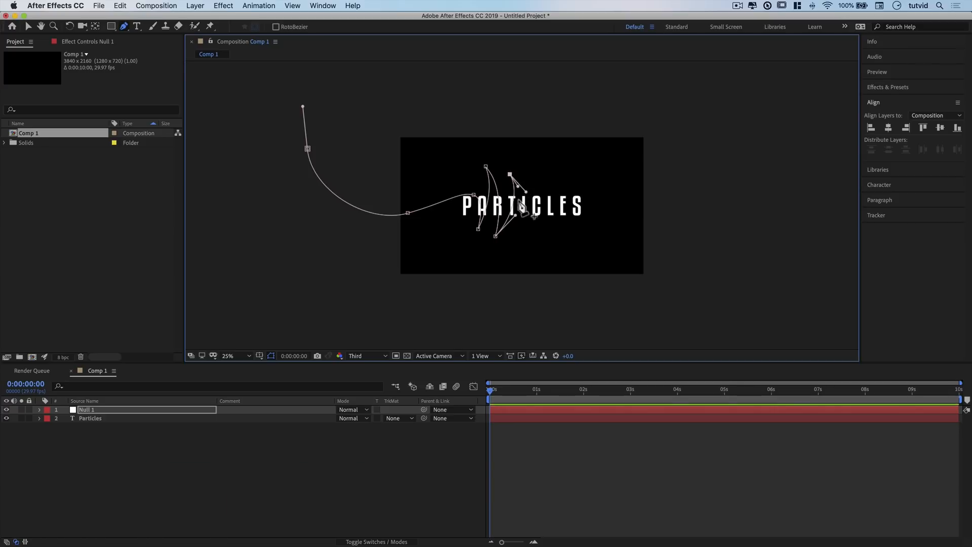
mouse_move(523, 233)
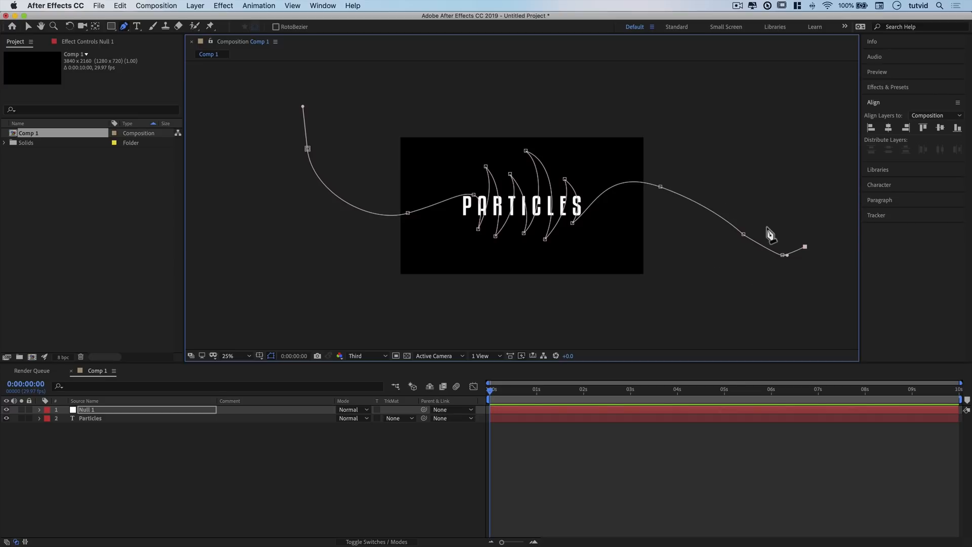
mouse_move(746, 256)
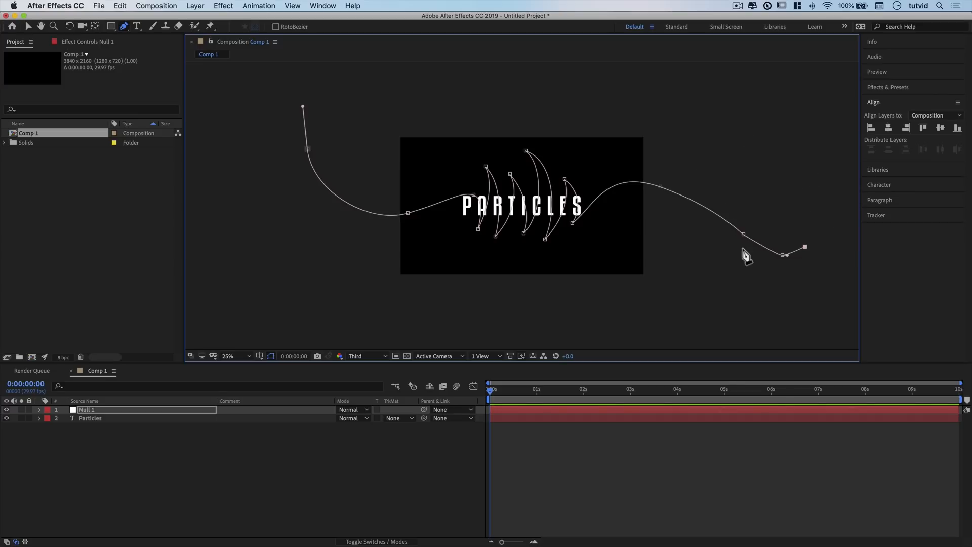
mouse_move(301, 120)
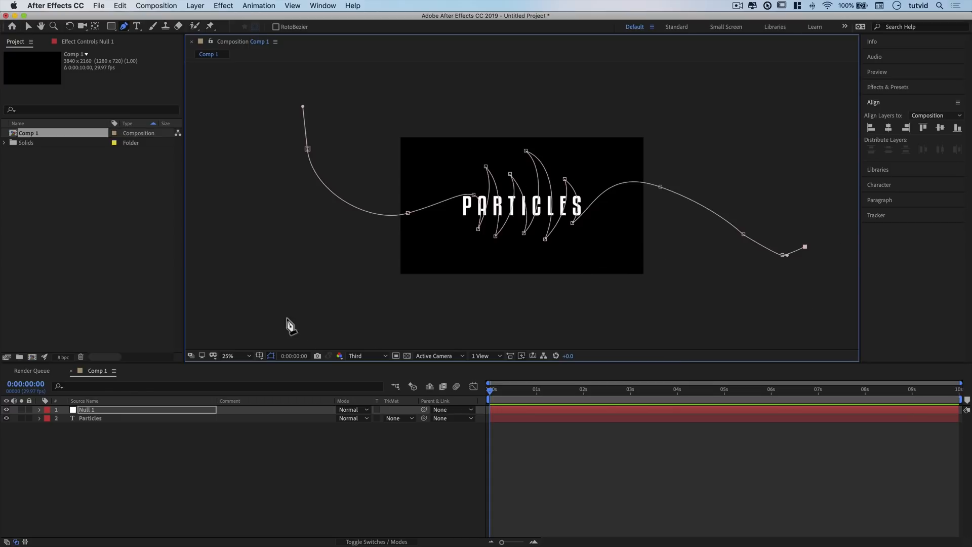
- Copy Null 1's mask path into its Position keyframes and return to the timeline start
click(40, 409)
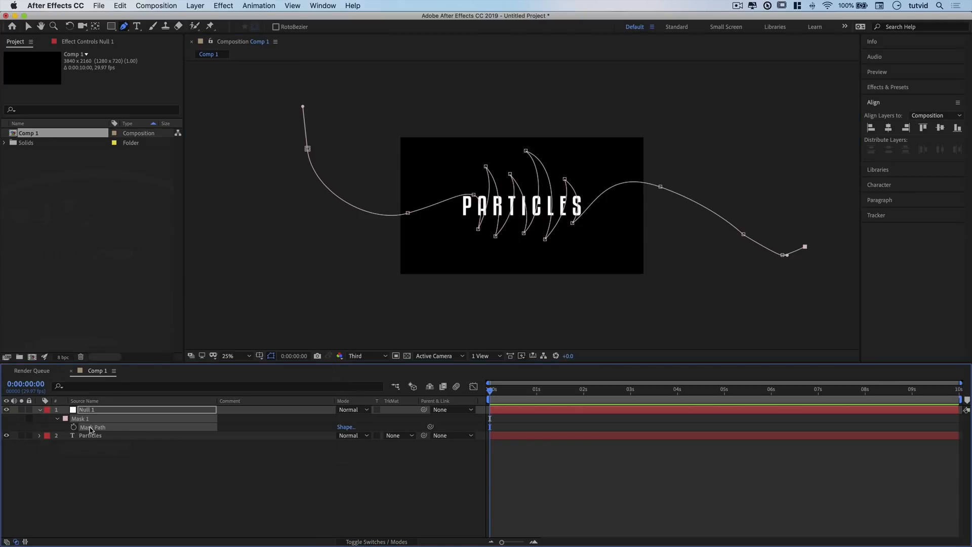
key(cmd+c)
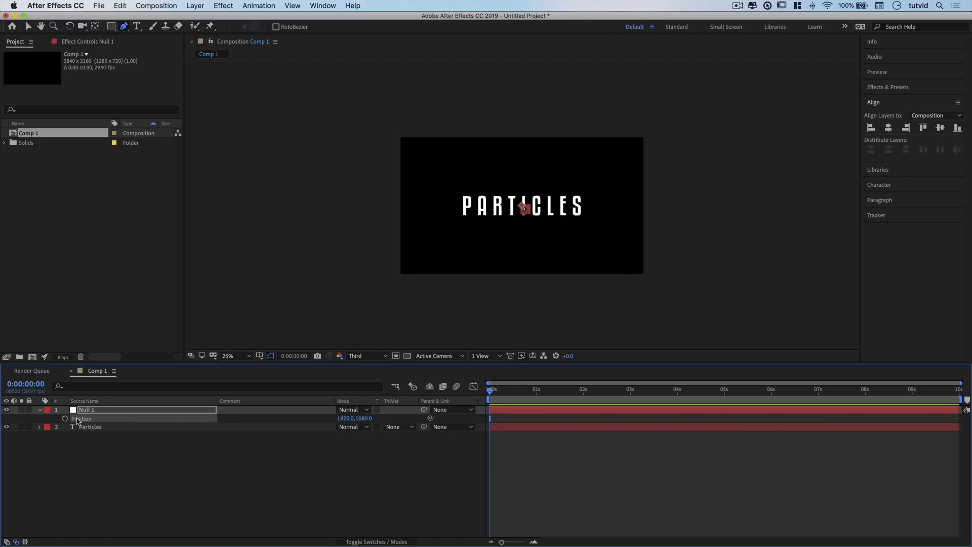
mouse_move(90, 421)
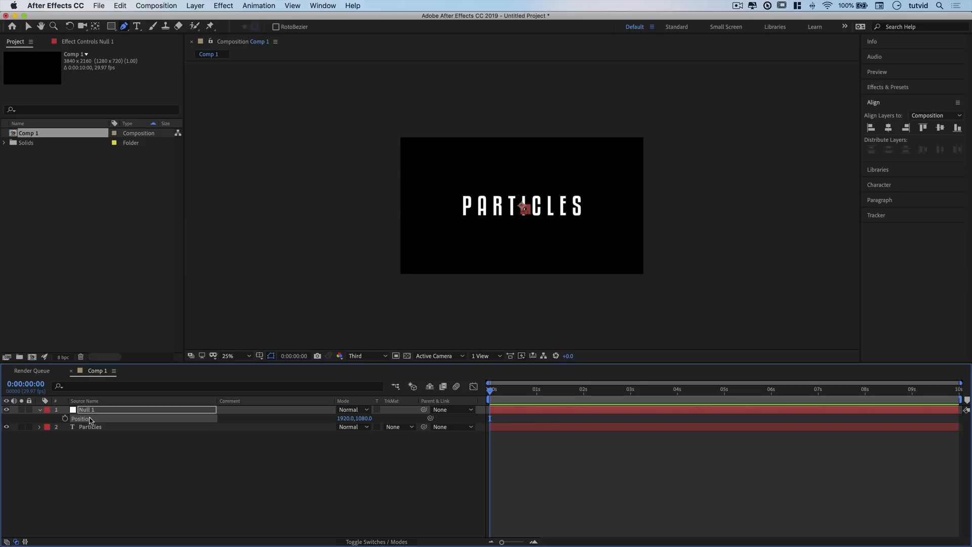
key(cmd+v)
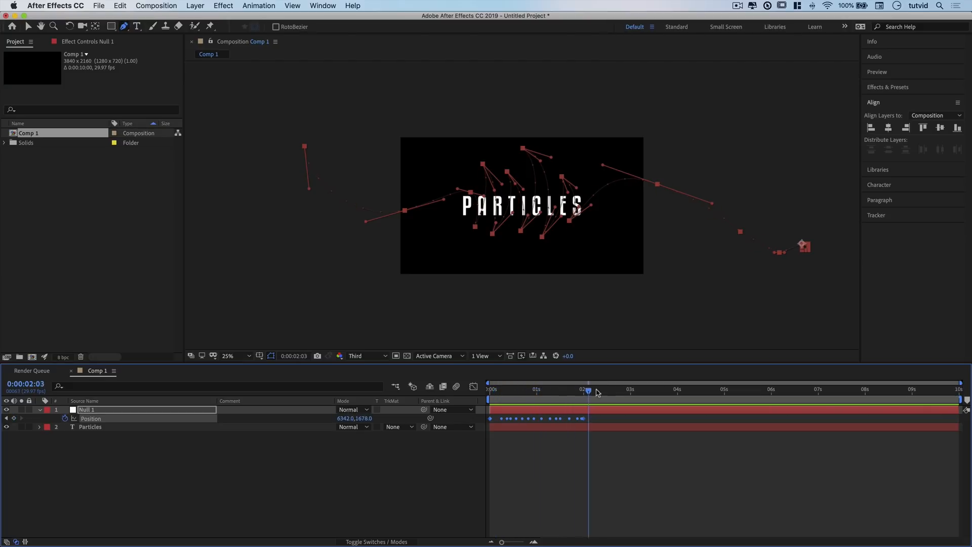
click(490, 389)
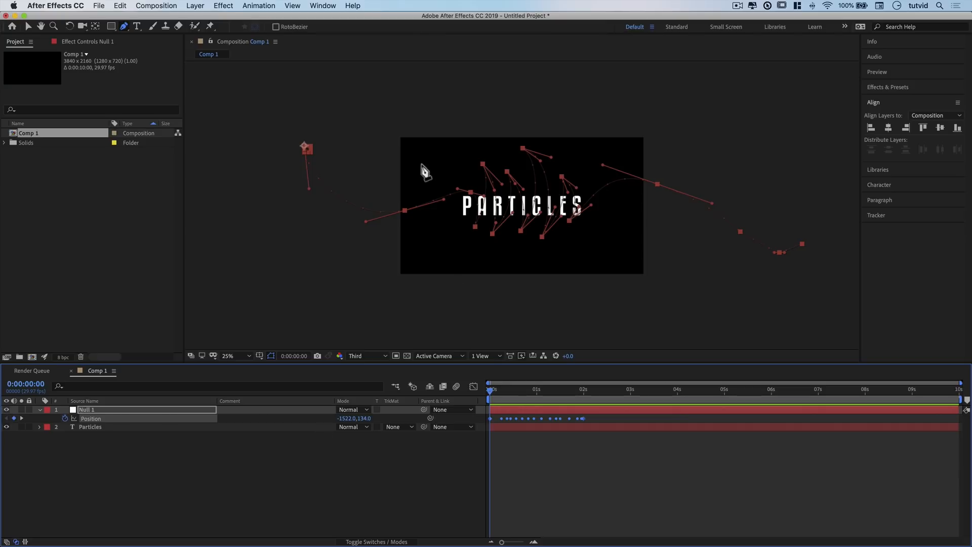
mouse_move(292, 133)
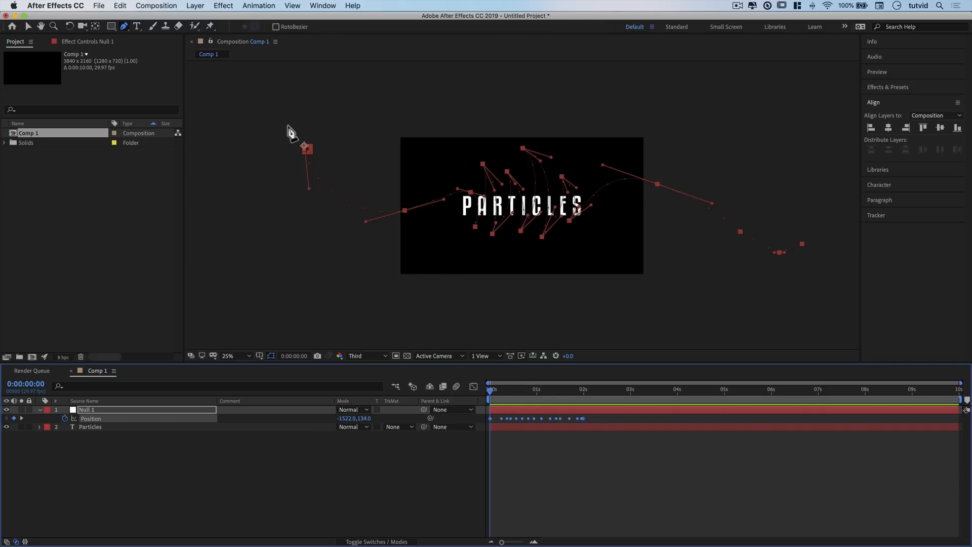
mouse_move(526, 173)
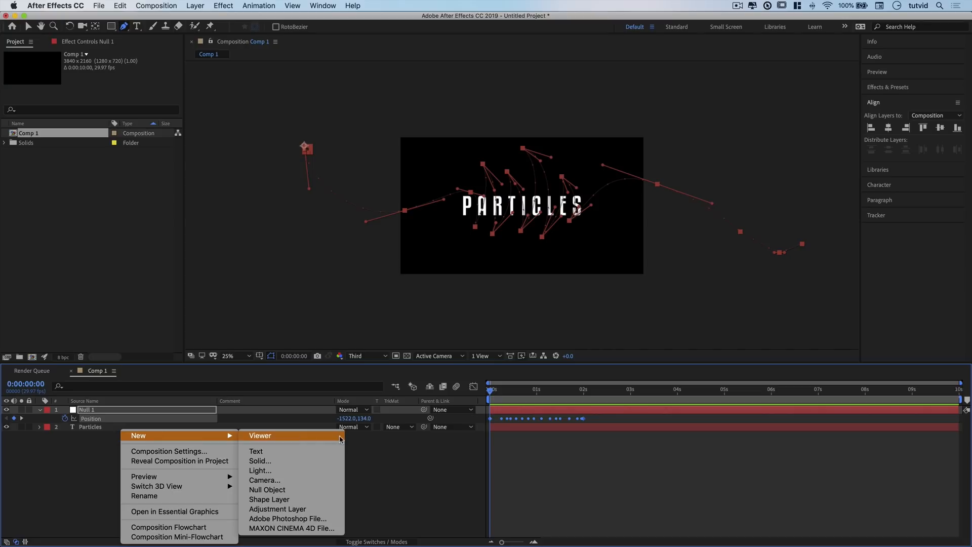
- Create the solid named Particles and confirm the layer name in the timeline
click(260, 461)
text(P)
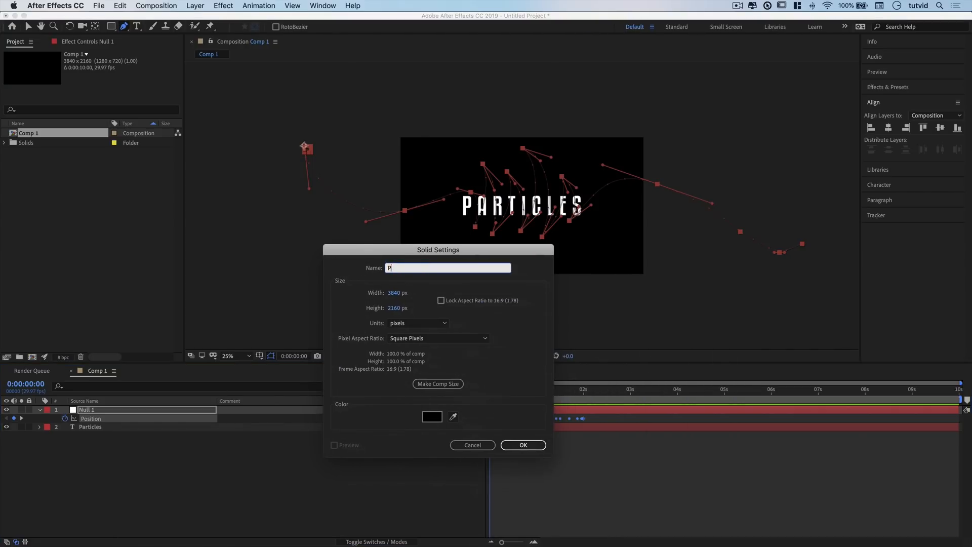
text(aticles)
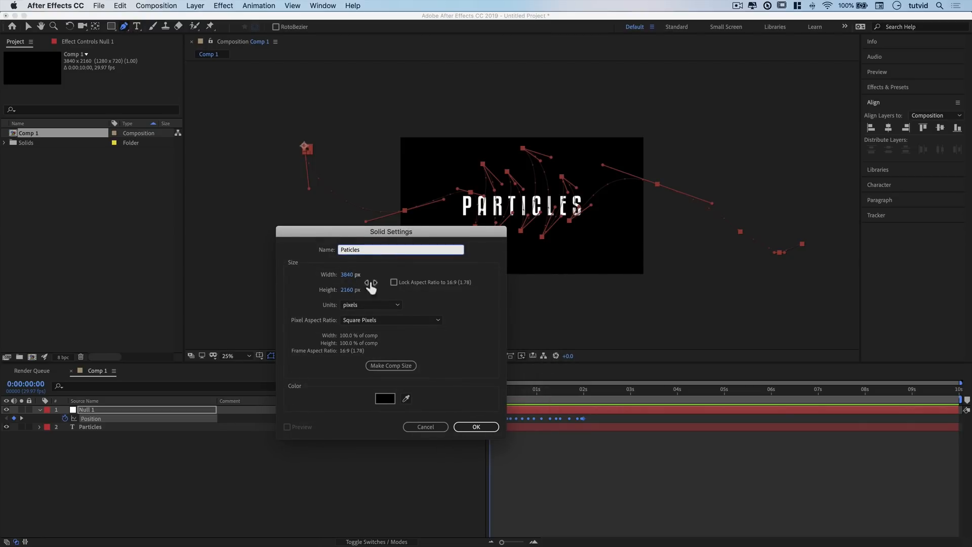
click(476, 426)
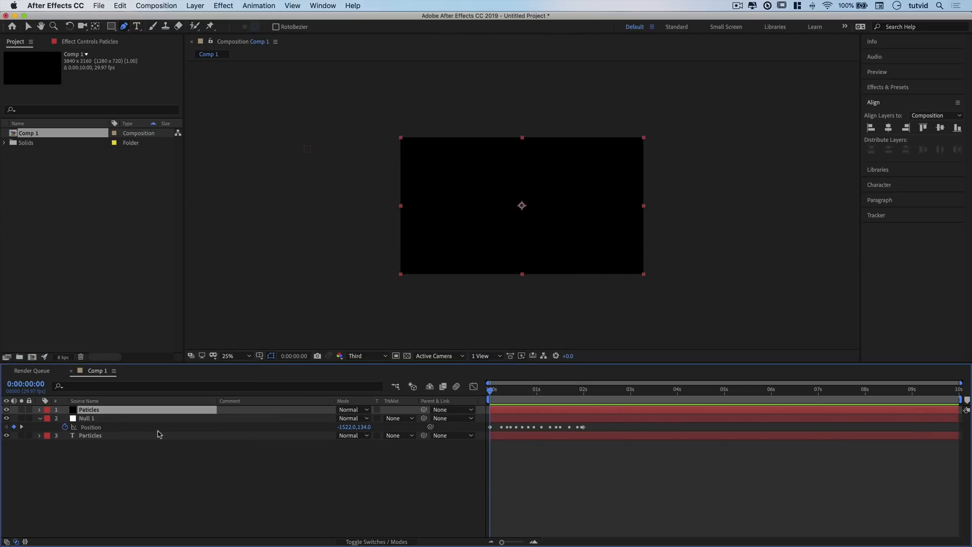
double_click(89, 409)
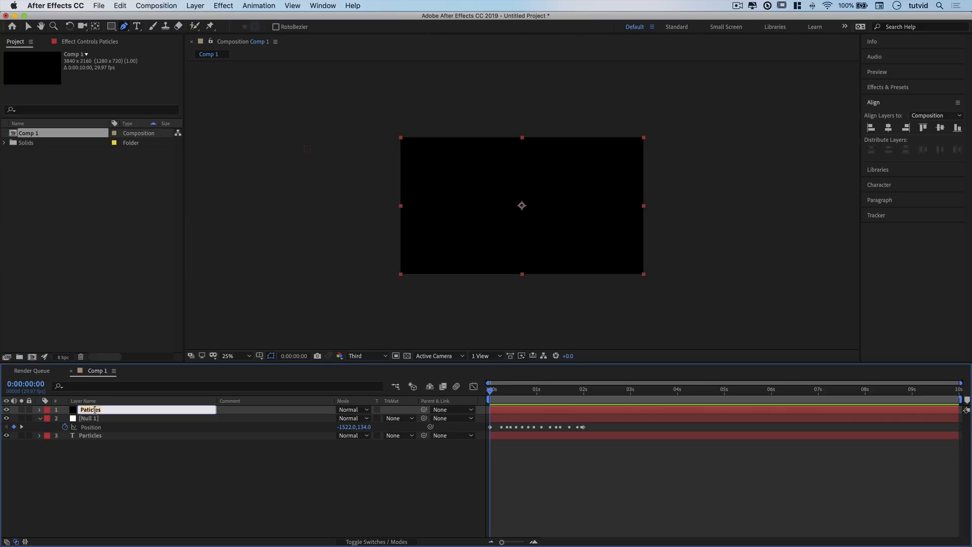
key(Return)
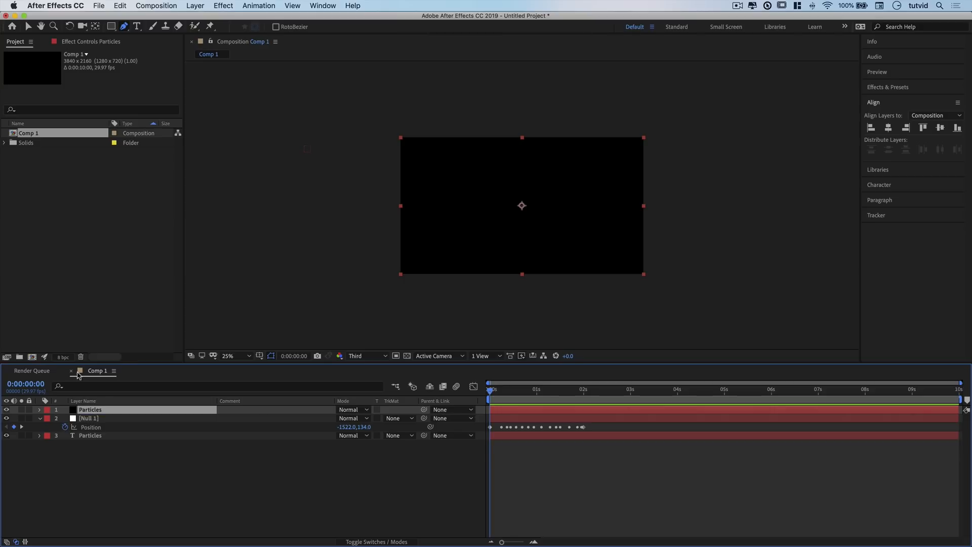
mouse_move(894, 82)
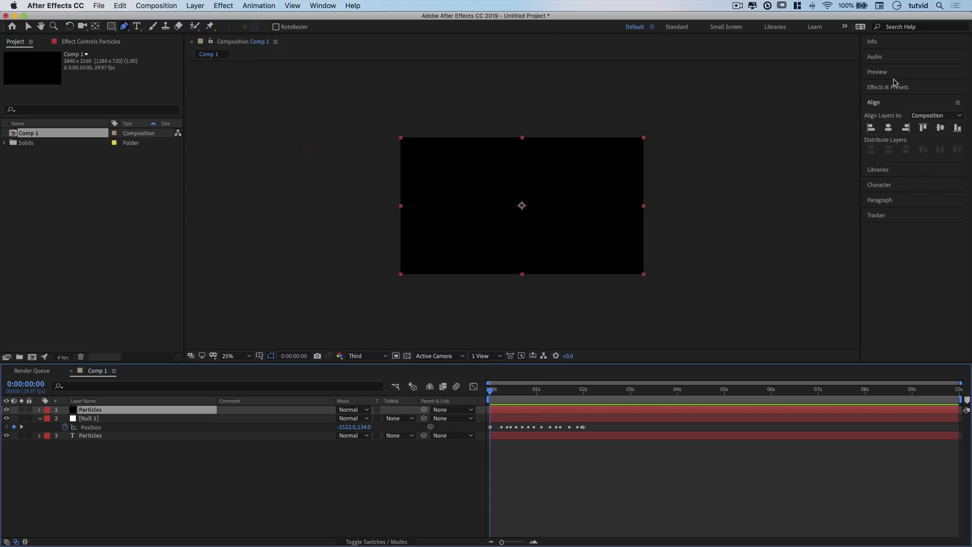
mouse_move(904, 90)
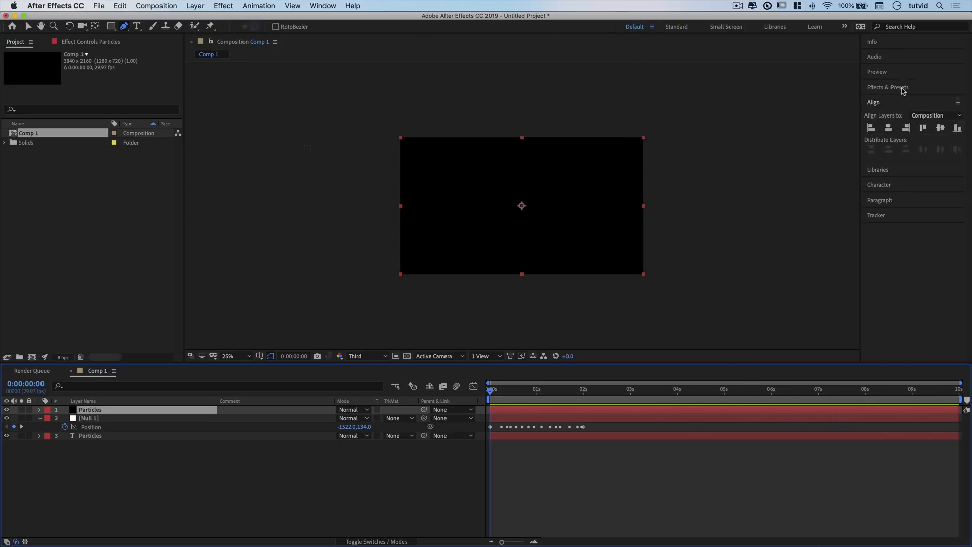
- Search Effects & Presets for 'particl' to find CC Particle World
click(888, 87)
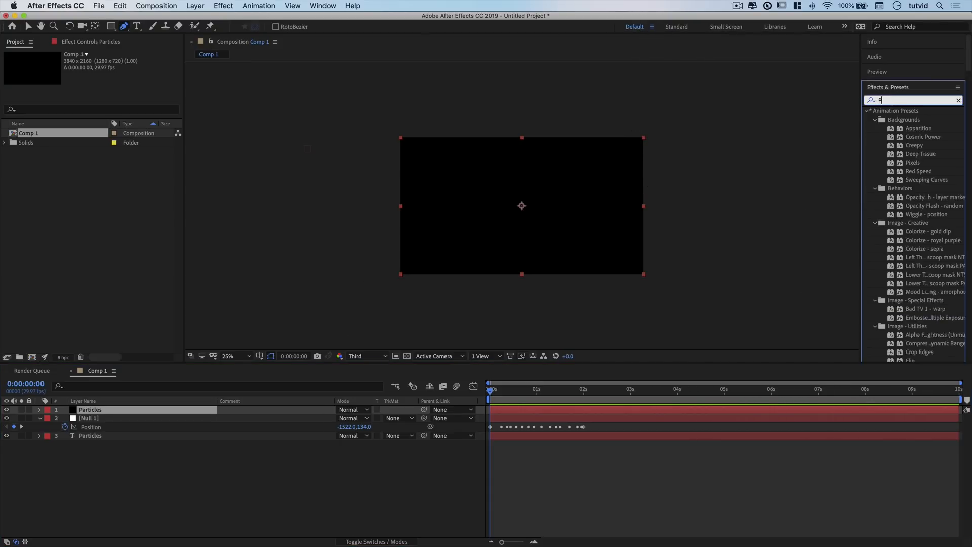
text(articl)
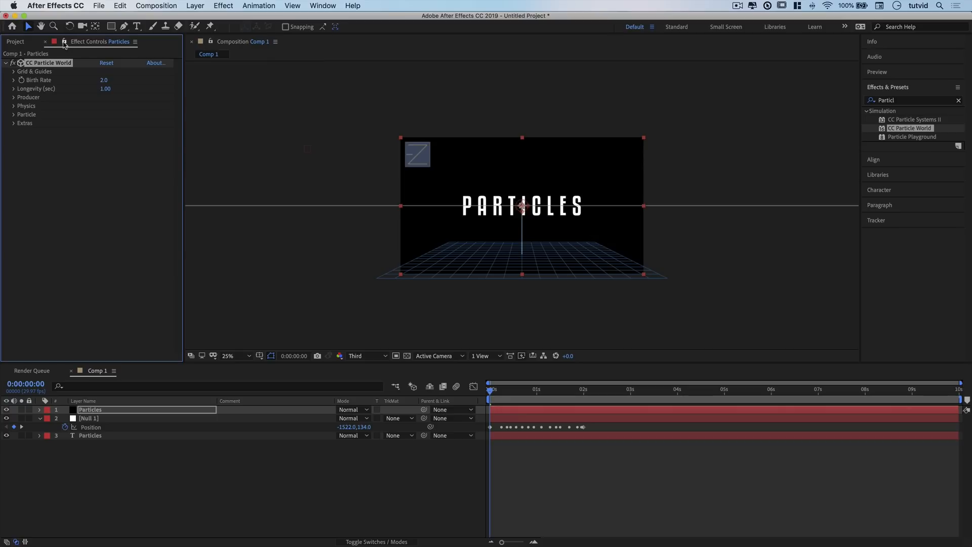
mouse_move(28, 85)
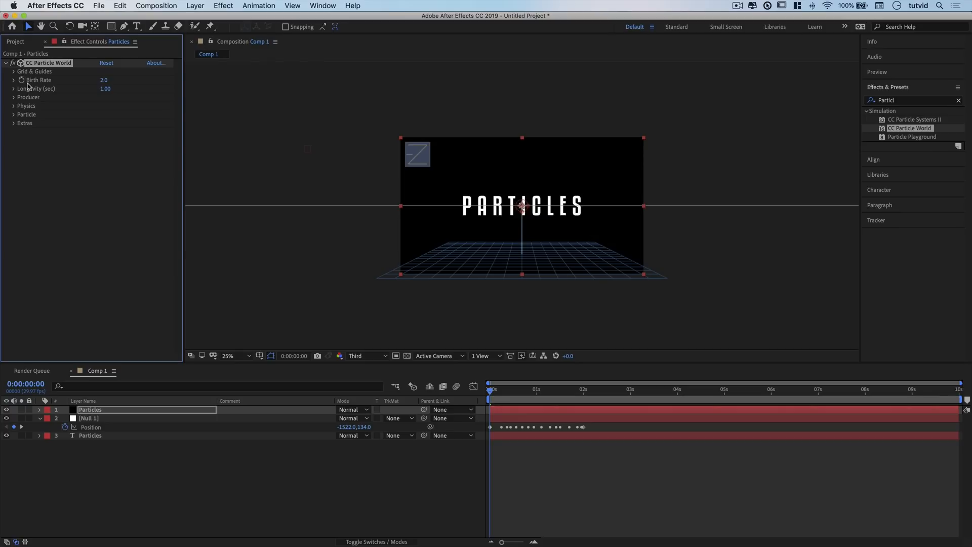
mouse_move(44, 126)
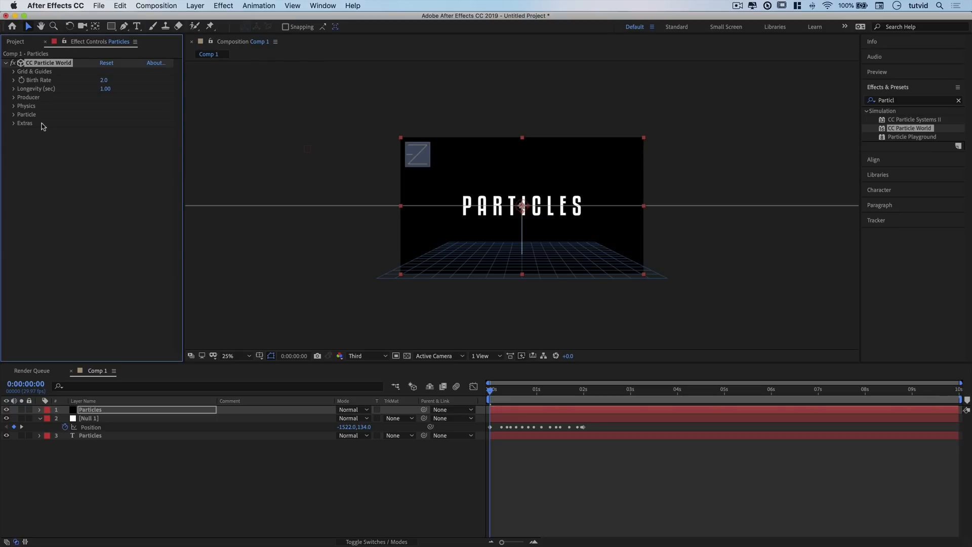
mouse_move(54, 76)
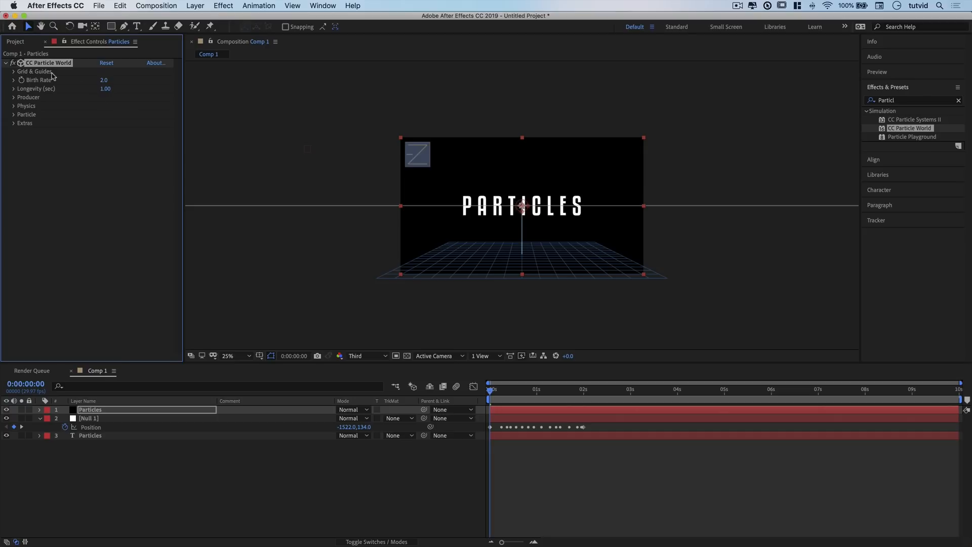
mouse_move(101, 179)
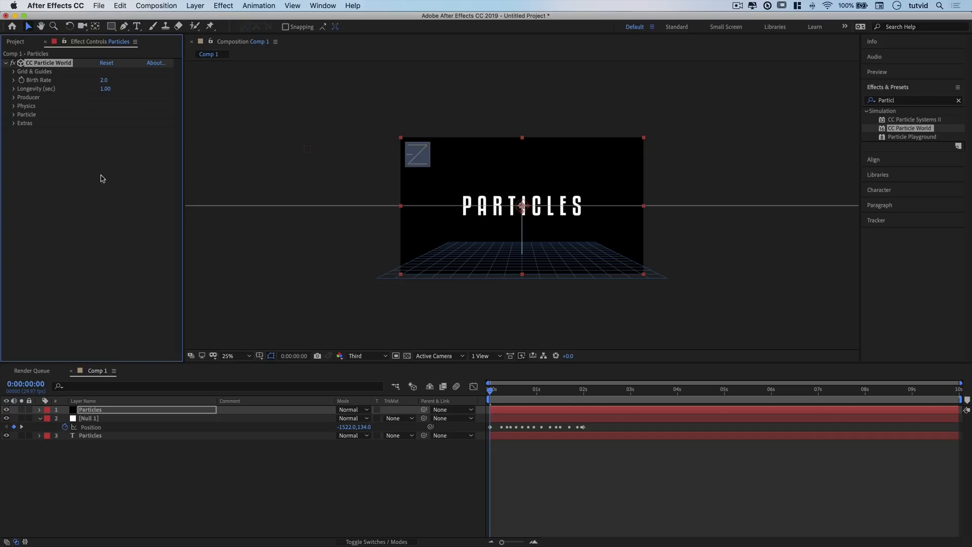
- Uncheck the Position, Motion Path and Grid guides, then display the composition at 50%
click(13, 71)
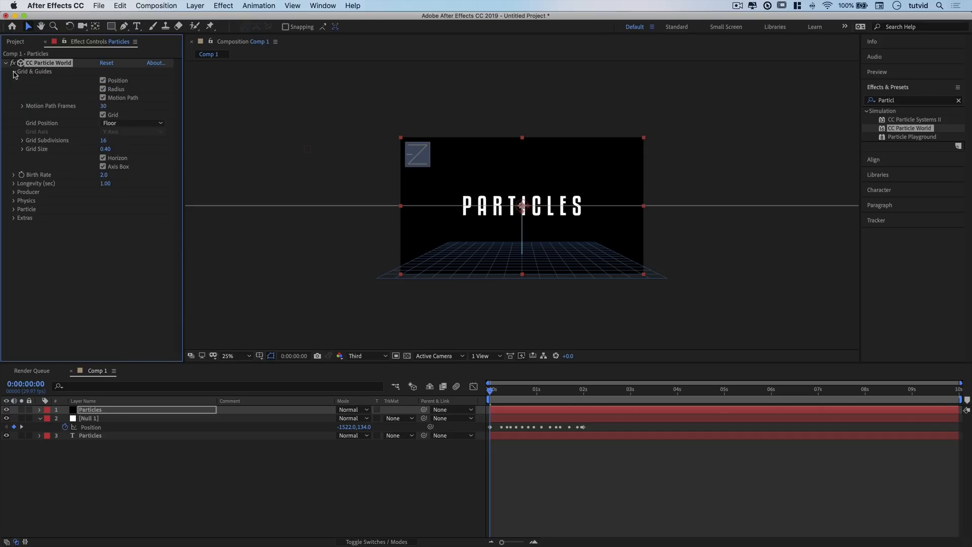
click(103, 98)
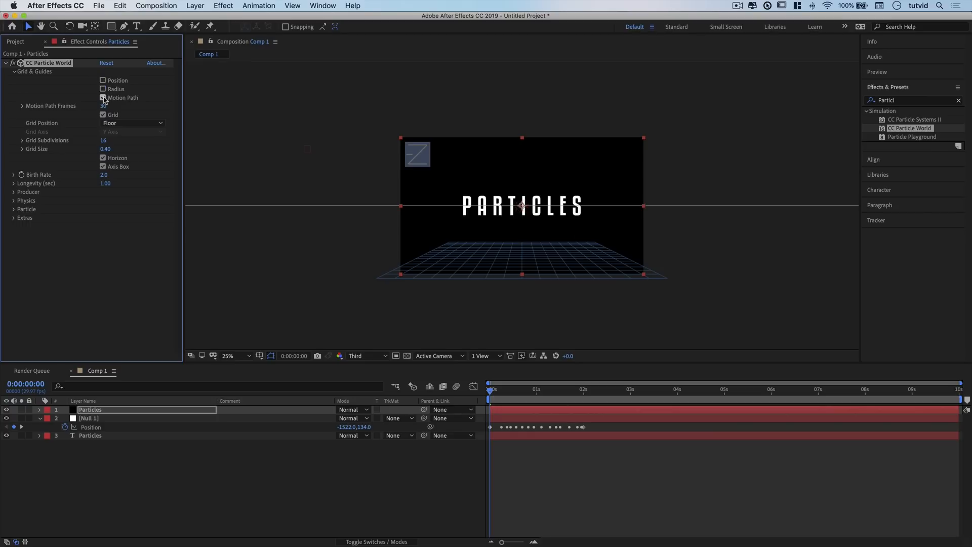
click(104, 98)
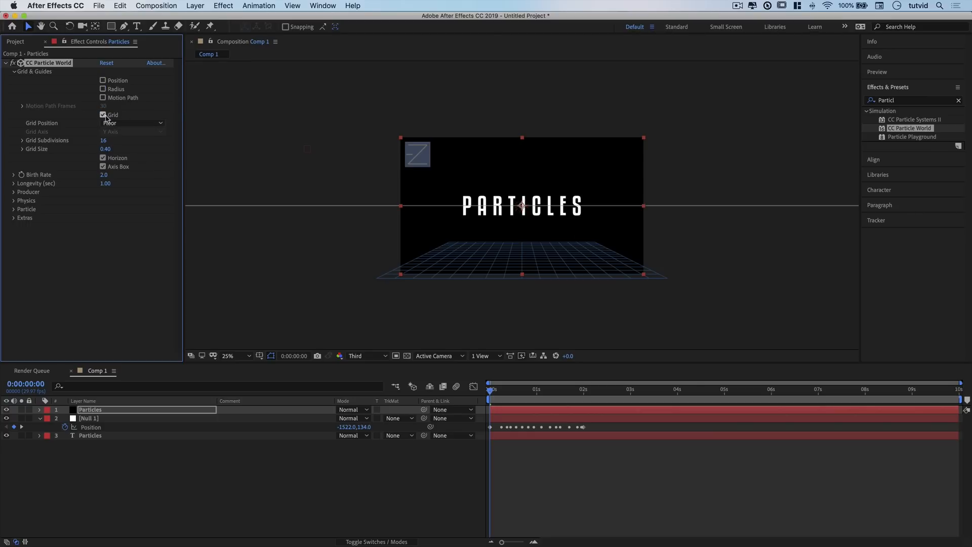
click(103, 114)
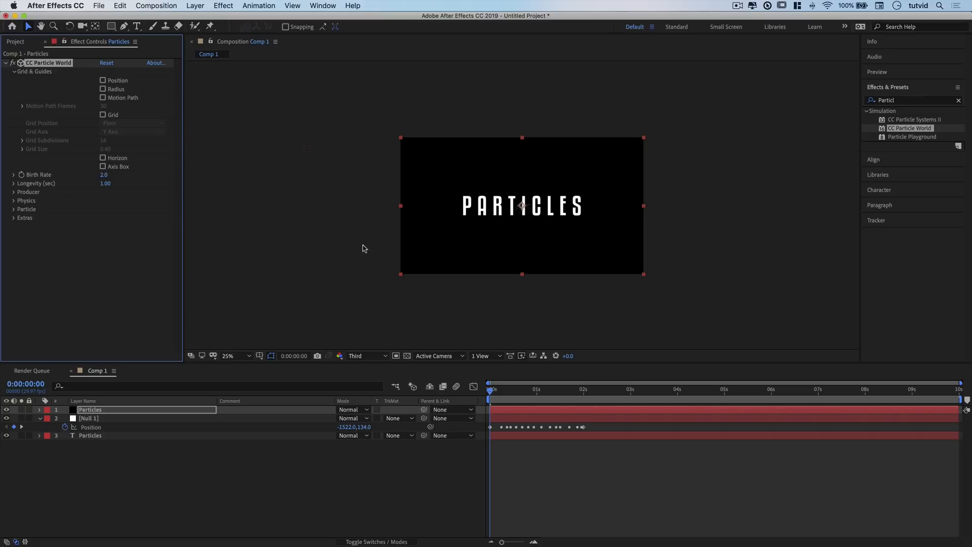
click(228, 355)
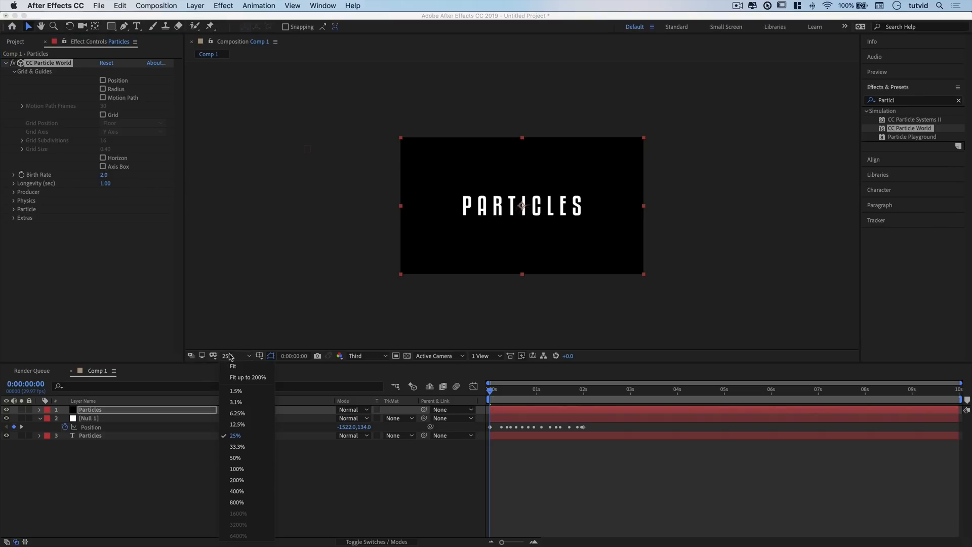
click(235, 458)
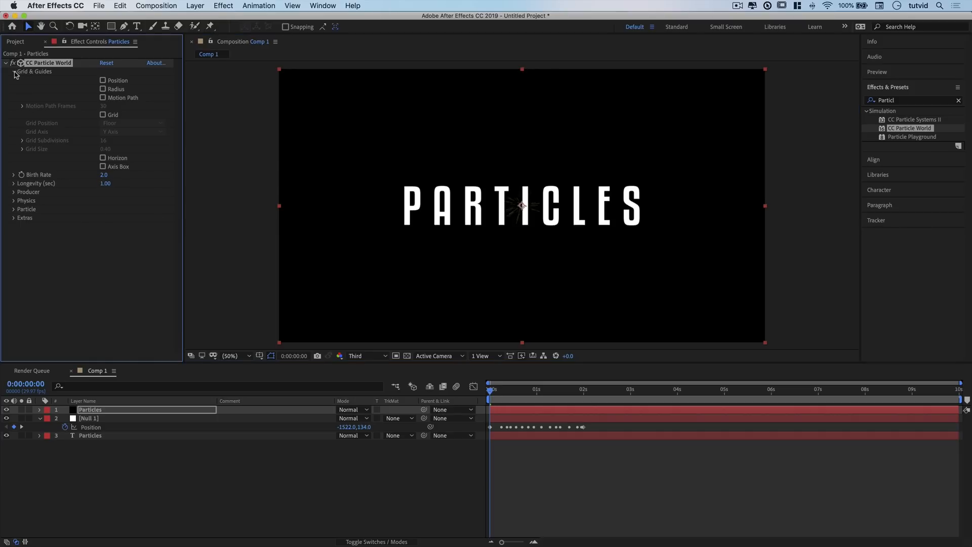
- Expand Physics and Particle settings and make the particle type Tetrahedron
click(13, 71)
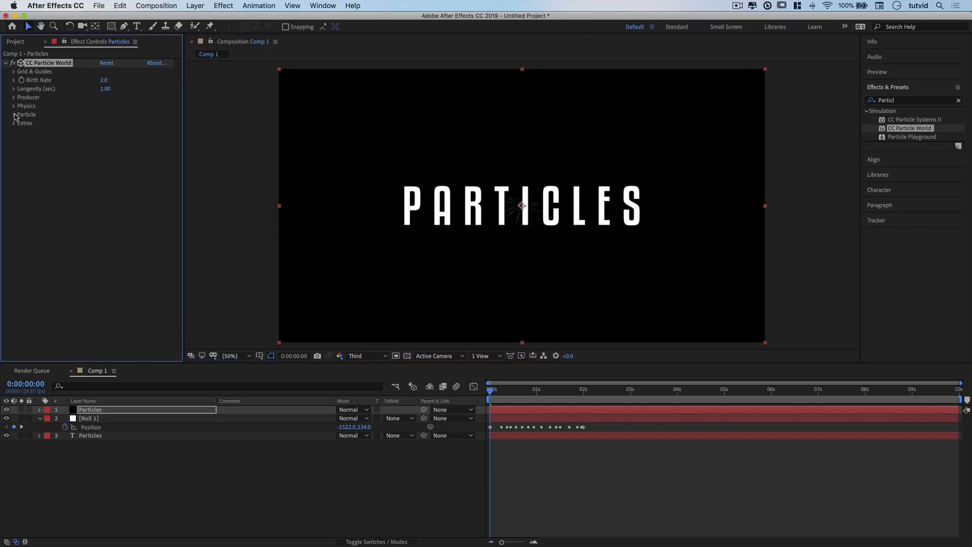
click(13, 105)
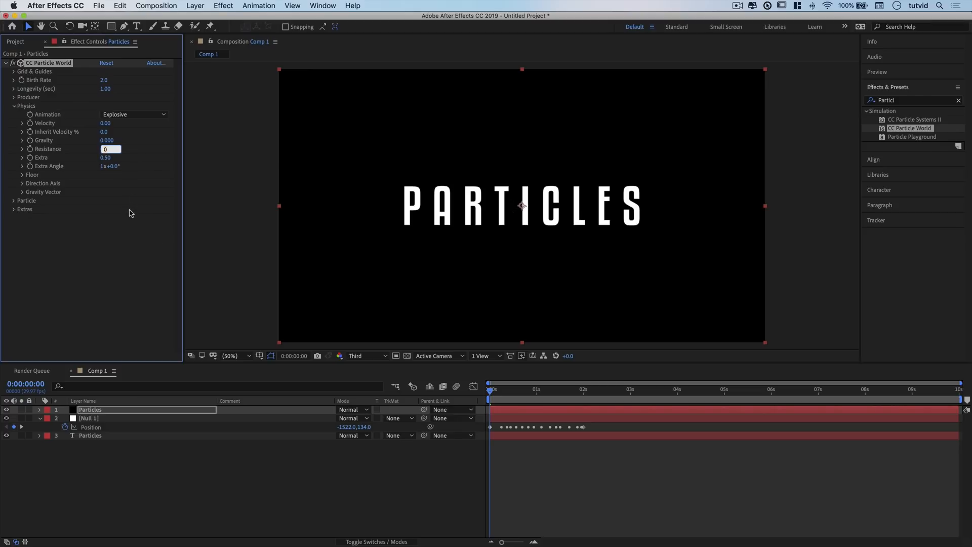
click(13, 201)
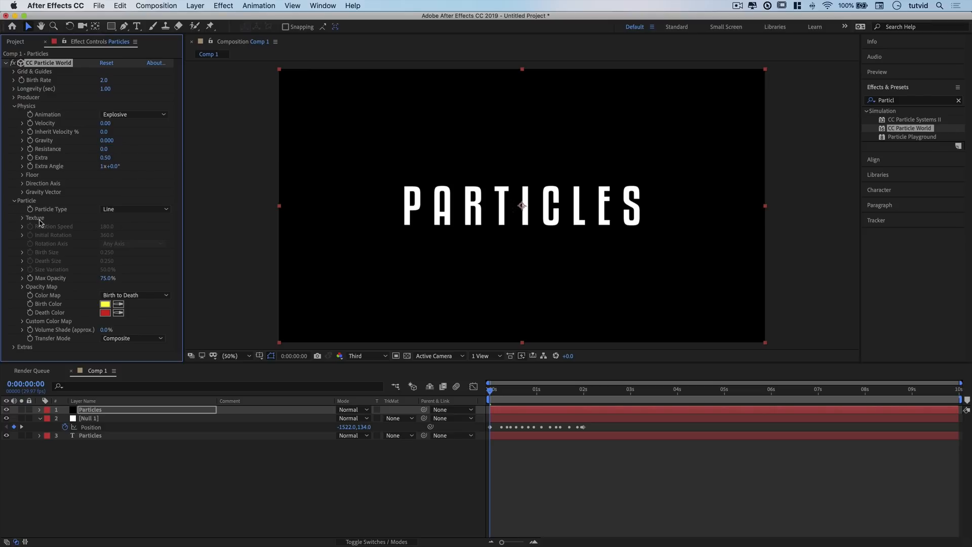
click(134, 208)
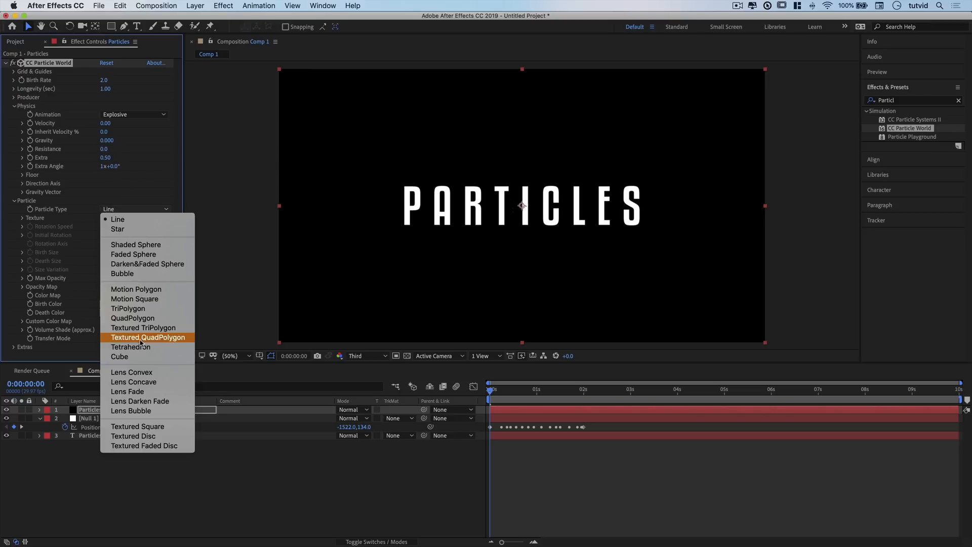
click(130, 346)
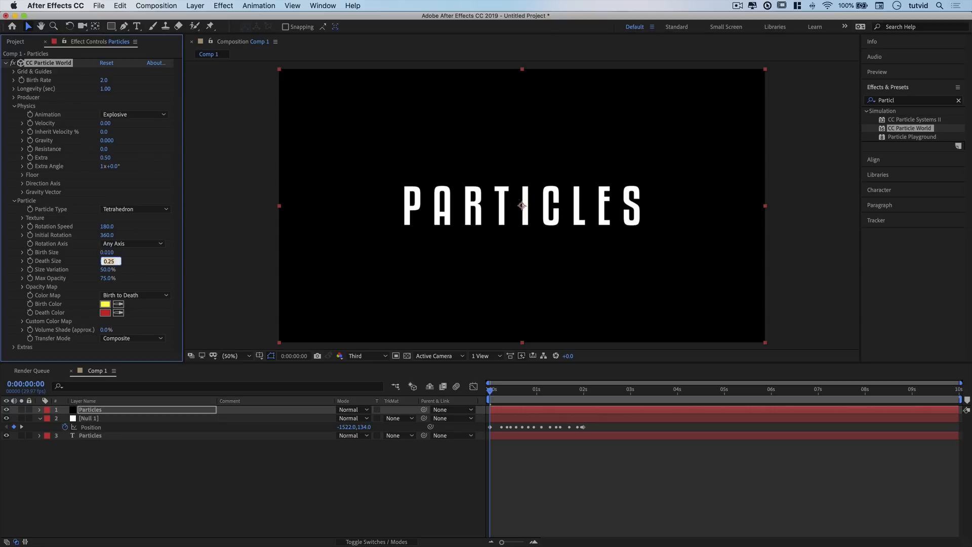
mouse_move(291, 316)
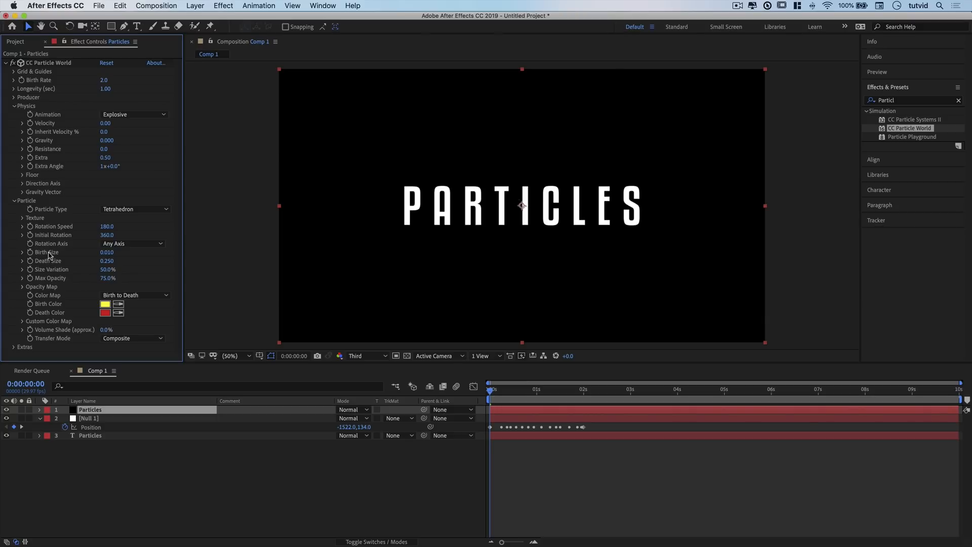
mouse_move(60, 263)
text(50)
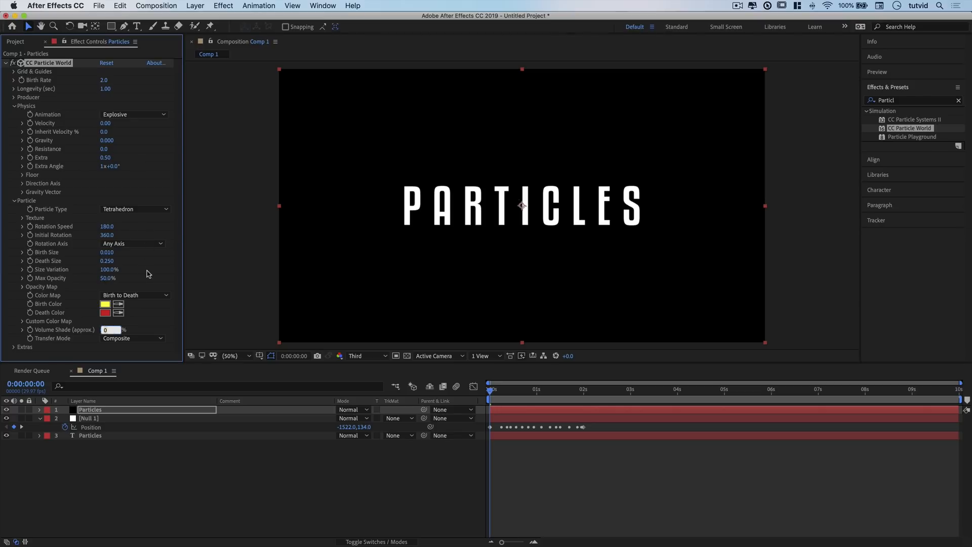
mouse_move(143, 135)
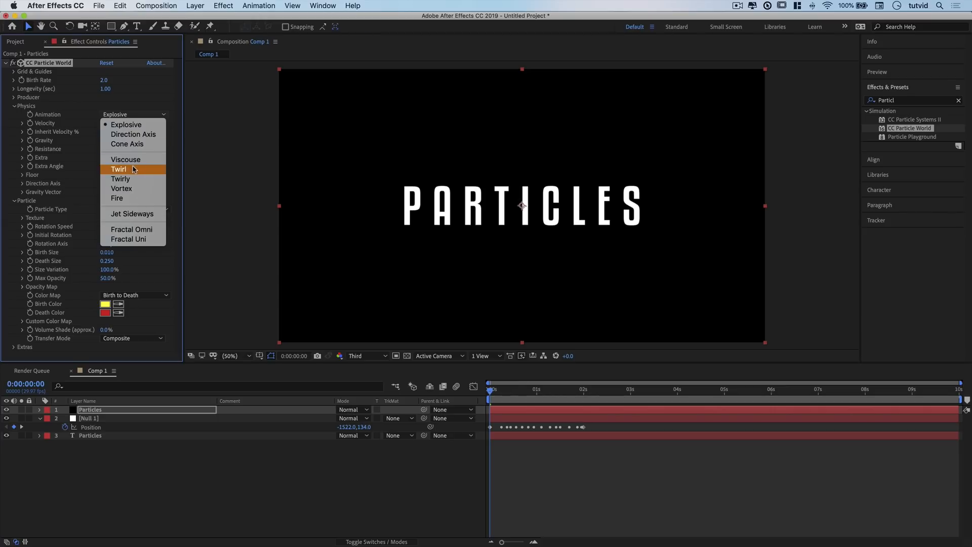
- Set the Physics Animation to Viscouse
click(126, 159)
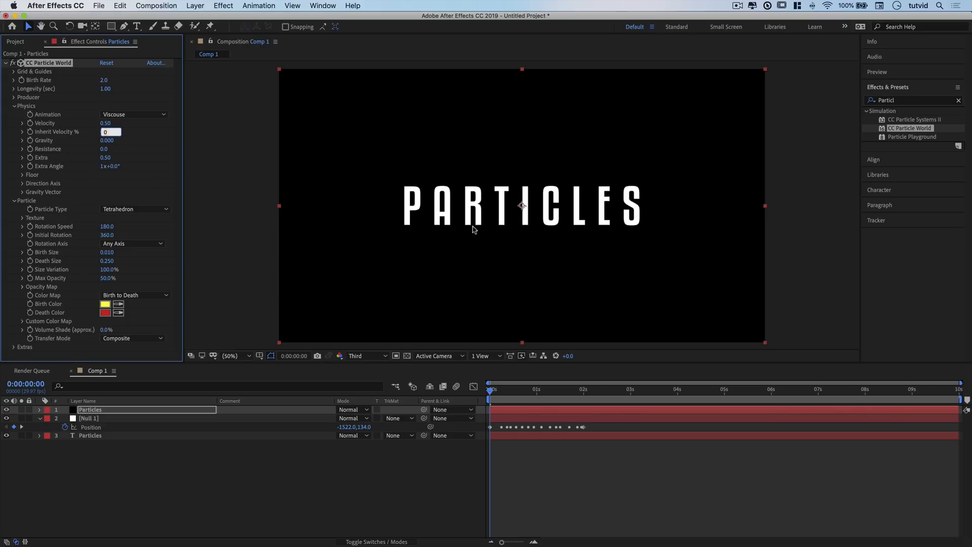
mouse_move(177, 205)
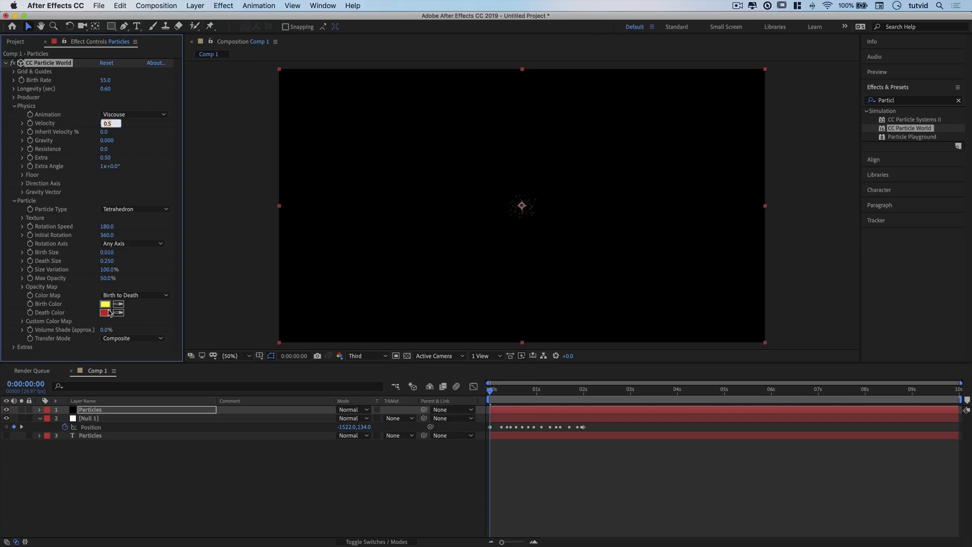
- Set the particles' birth colour to teal 00DBCB
click(104, 303)
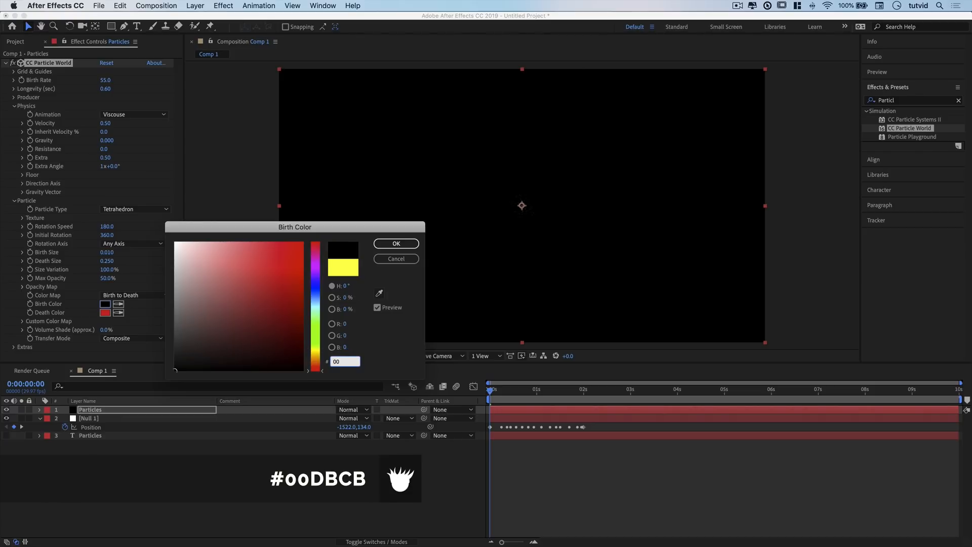
text(00DBCB)
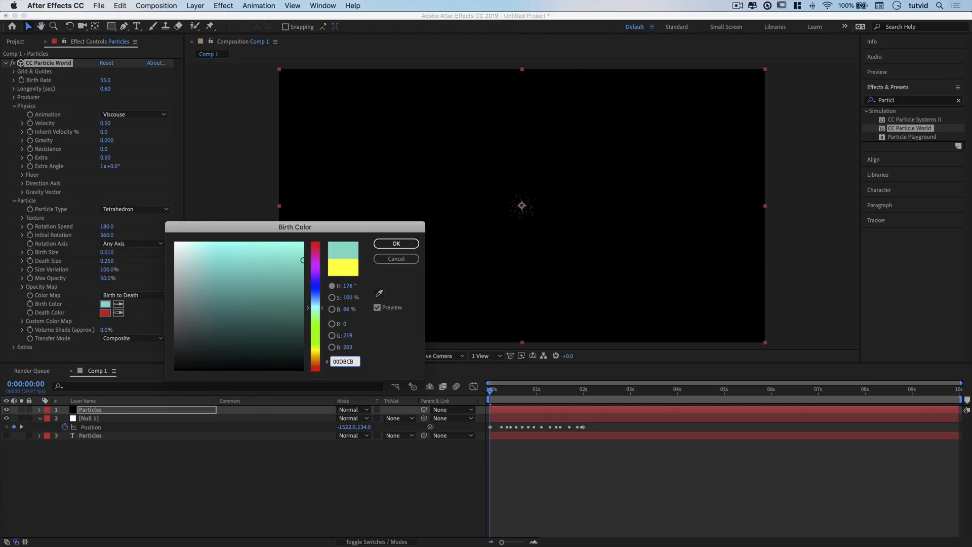
click(396, 243)
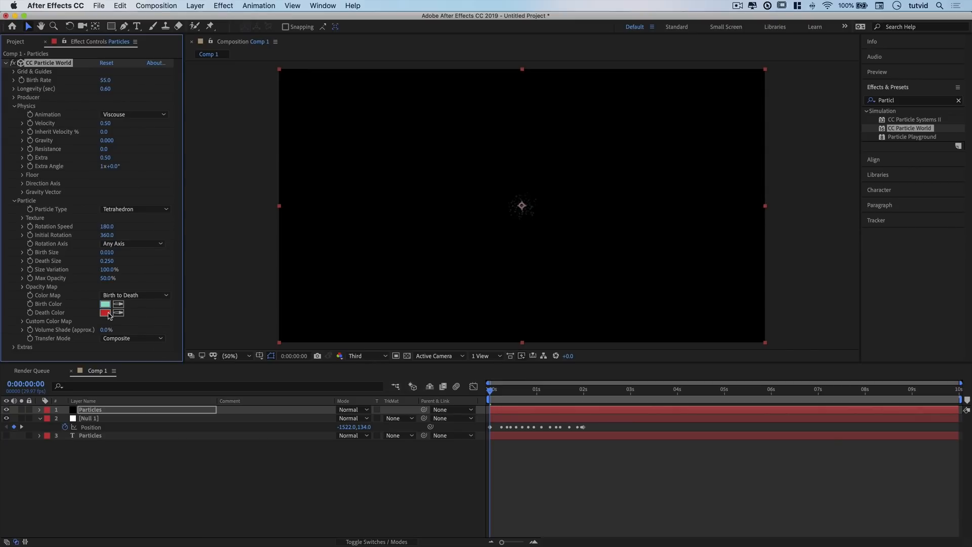
- Set the particles' death colour to purple 5D00F… in place of red
click(105, 313)
text(5D00F1)
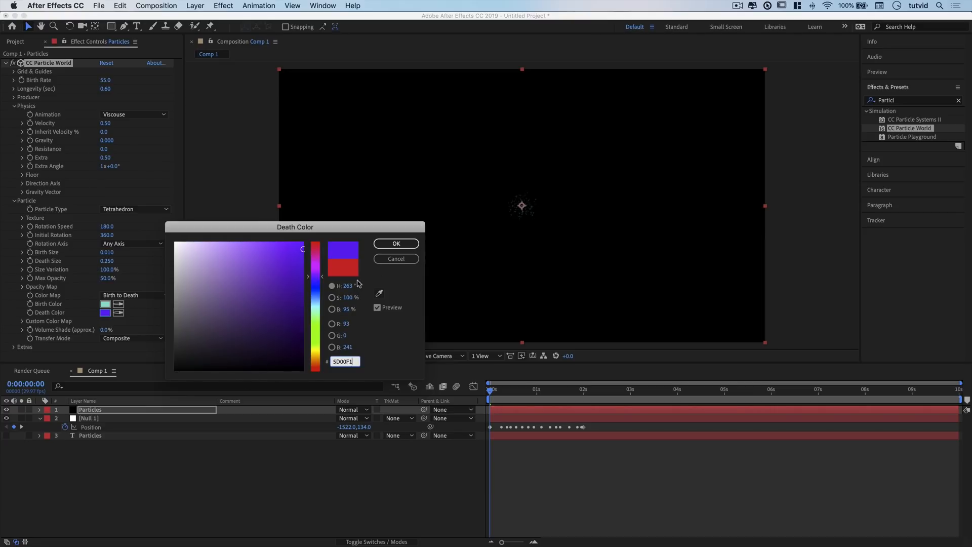
click(396, 243)
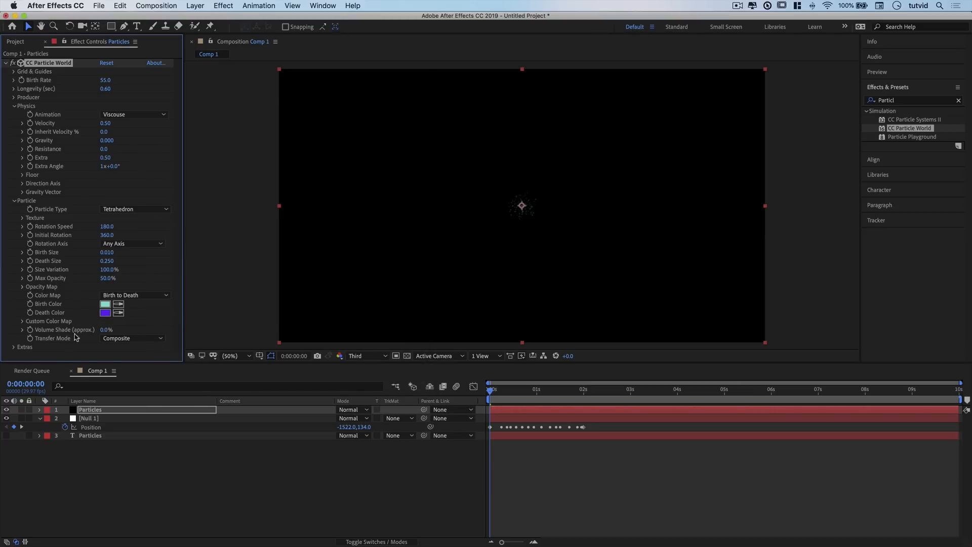
mouse_move(471, 197)
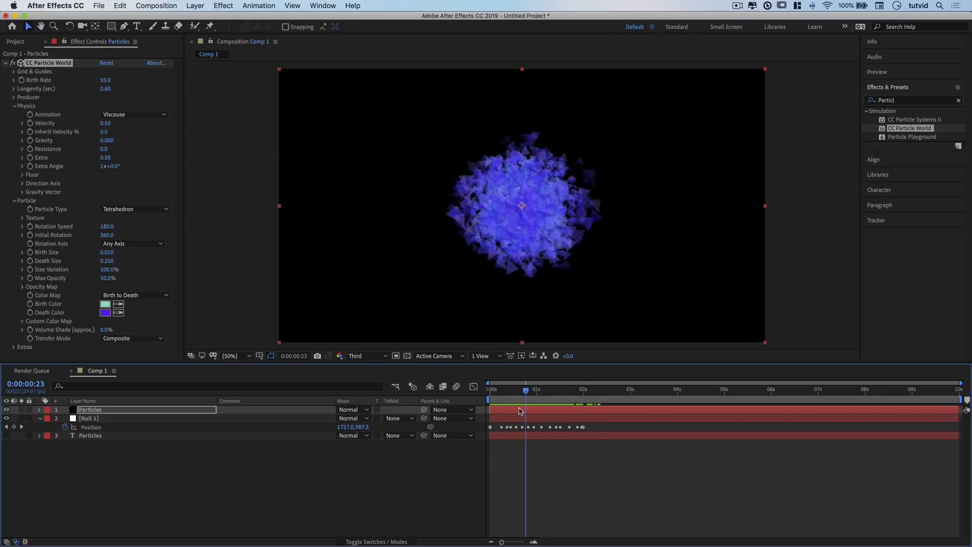
click(509, 388)
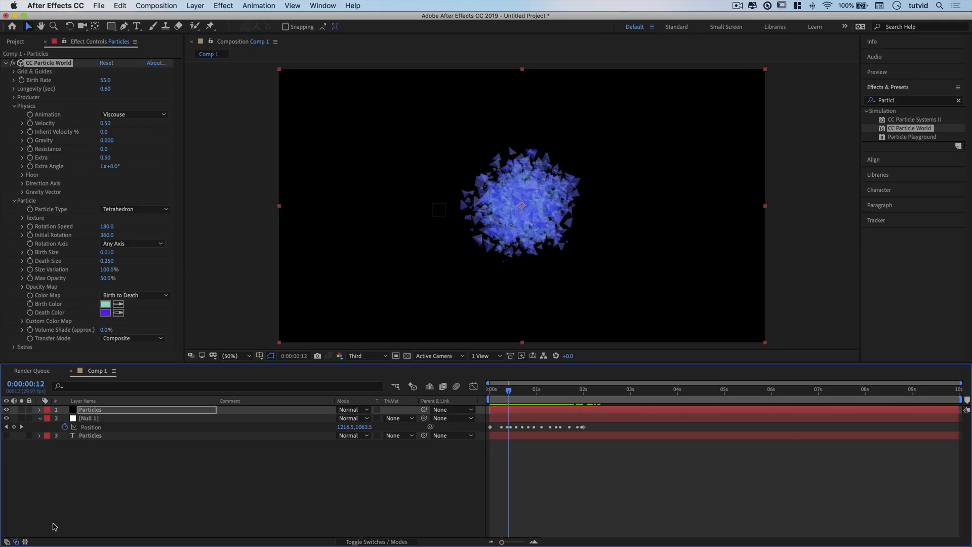
mouse_move(575, 387)
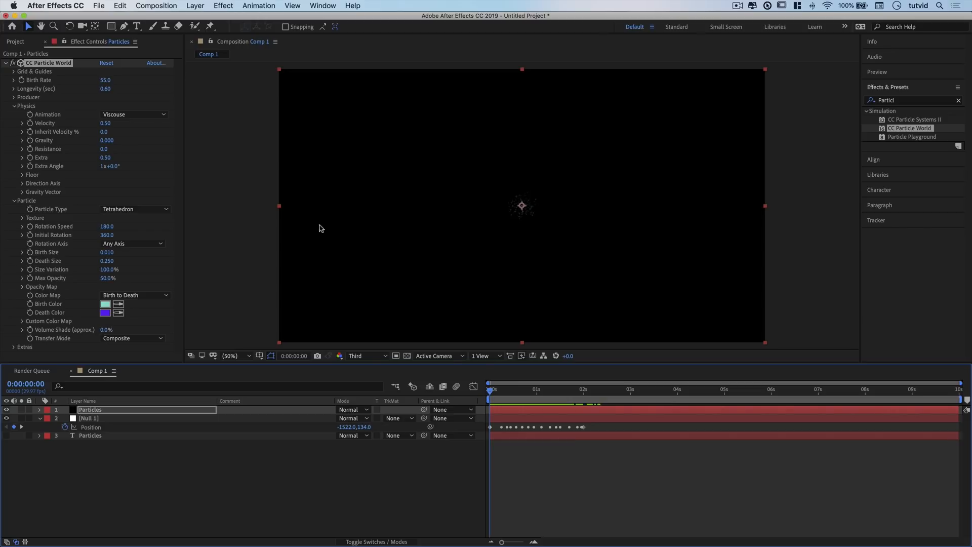
mouse_move(14, 114)
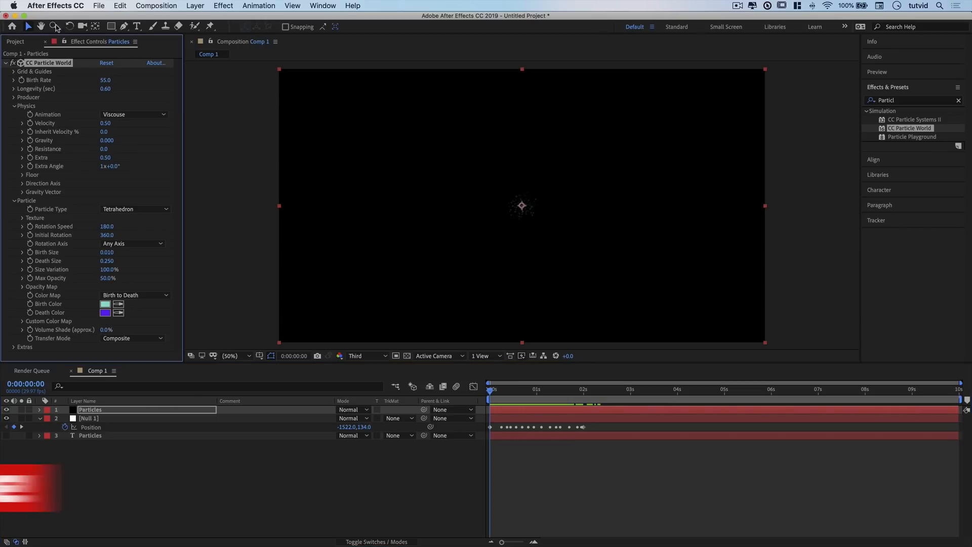
- Expand the Producer group and reveal CC Particle World's properties in the timeline
click(13, 97)
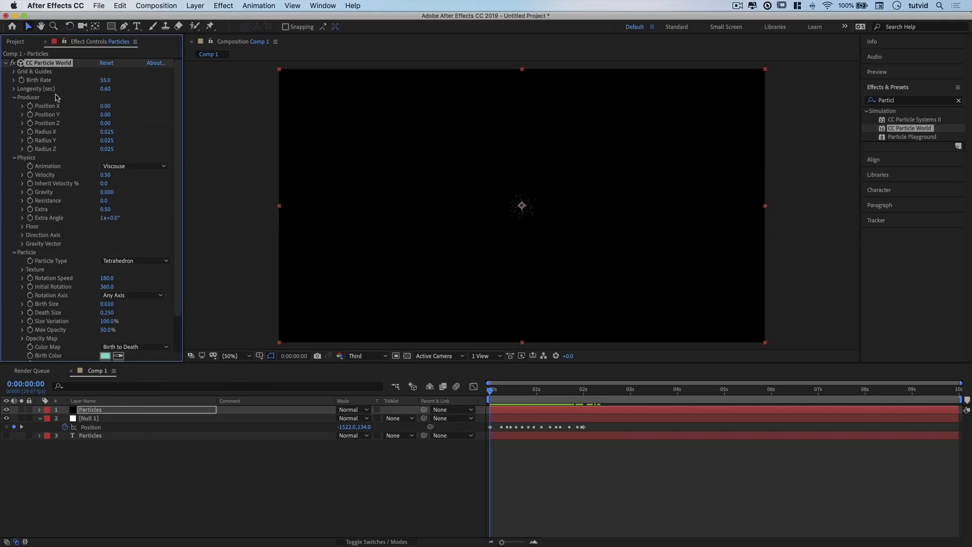
key(alt)
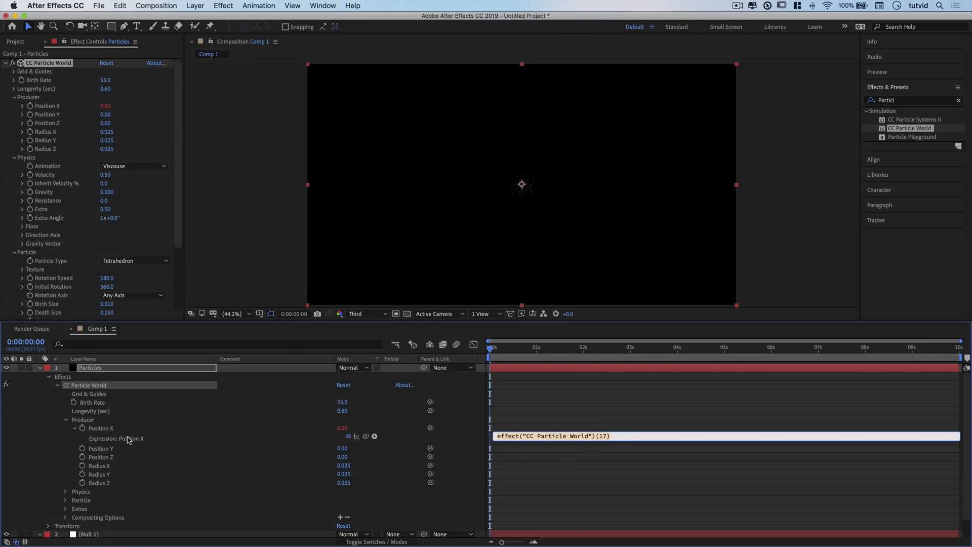
mouse_move(154, 285)
text((thisComp)
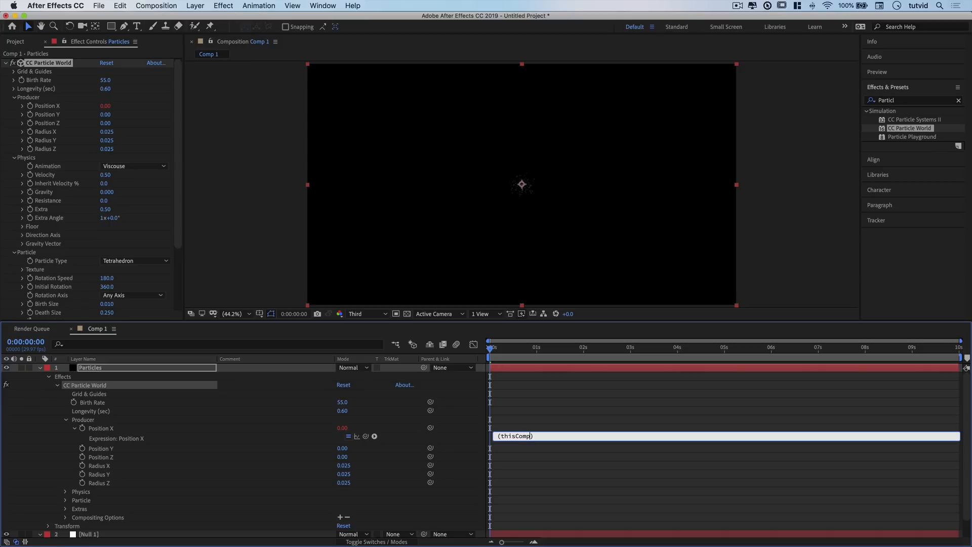
- Enter the Position X expression (thisComp.layer("Null 1").position[0]-(thisComp.width/2))/thisComp.width and preview the burst
text(.layer())
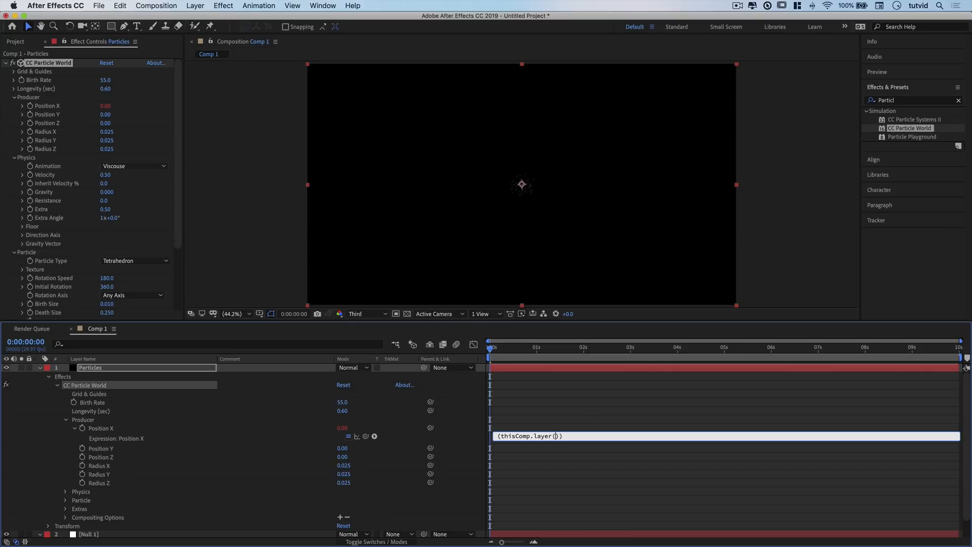
text("")
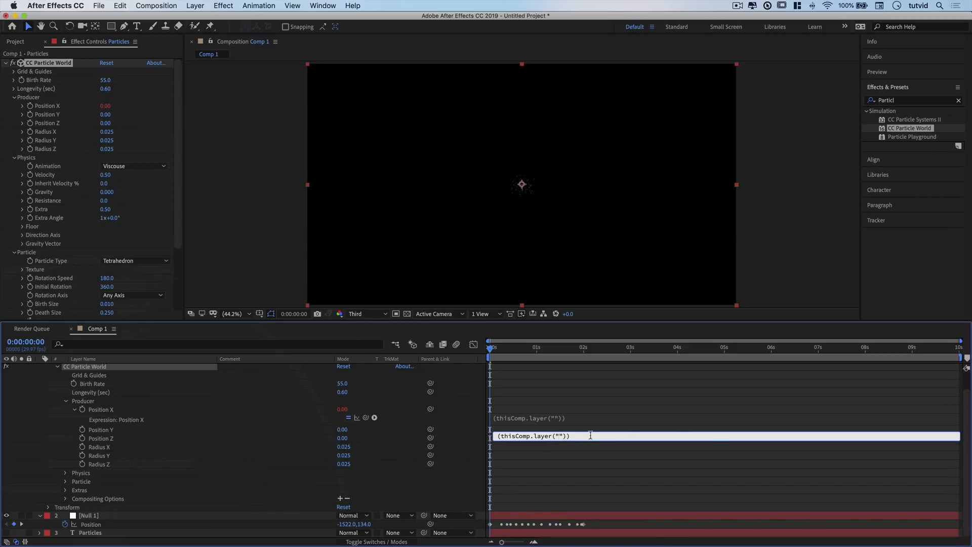
text(Null 1)
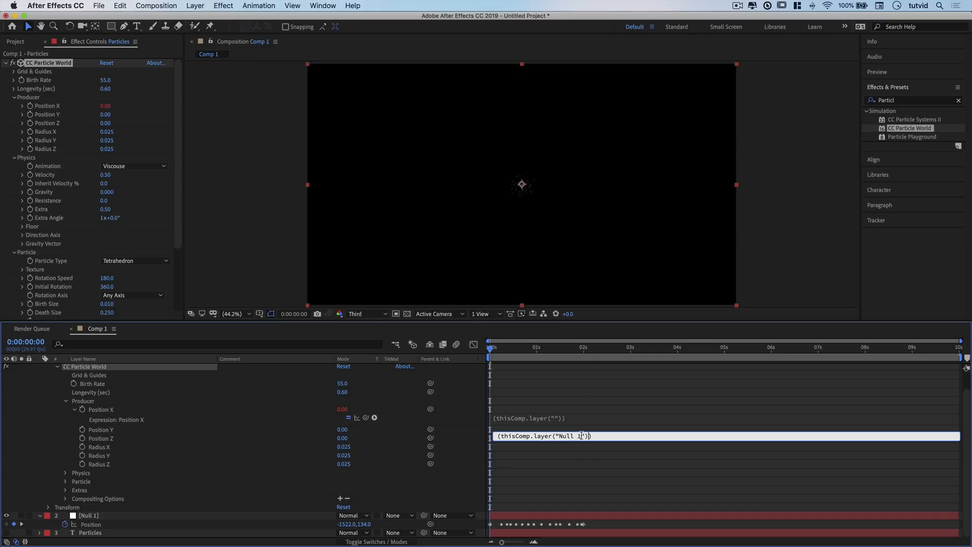
text(.p)
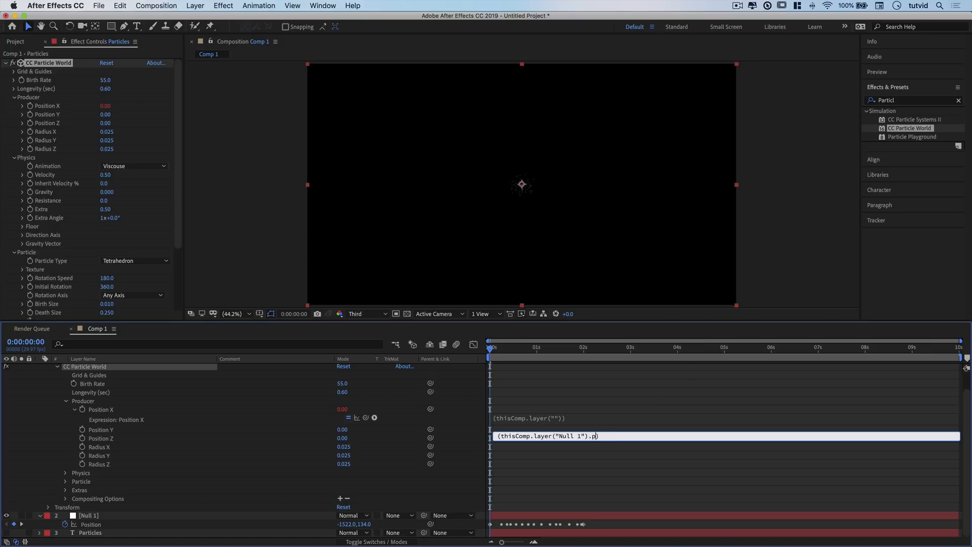
text(osition))
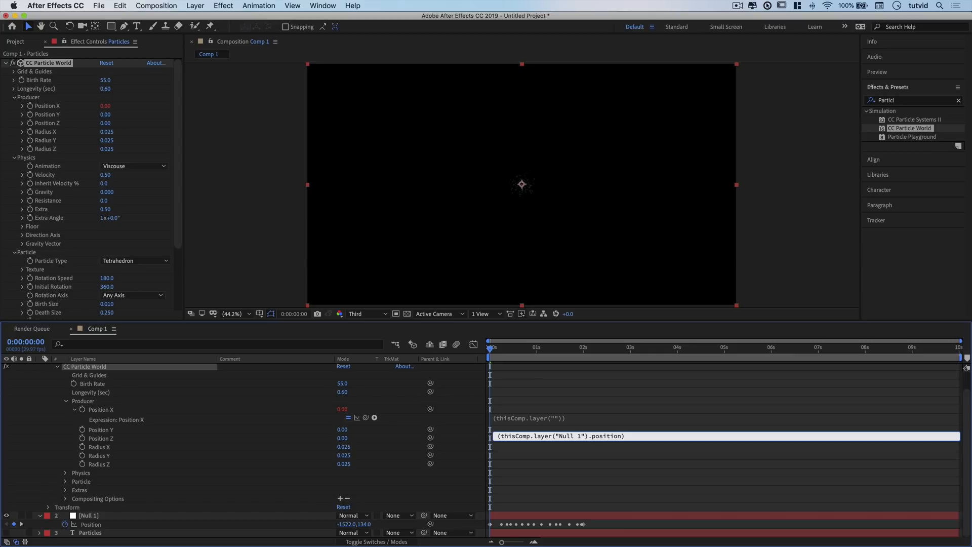
text([0)
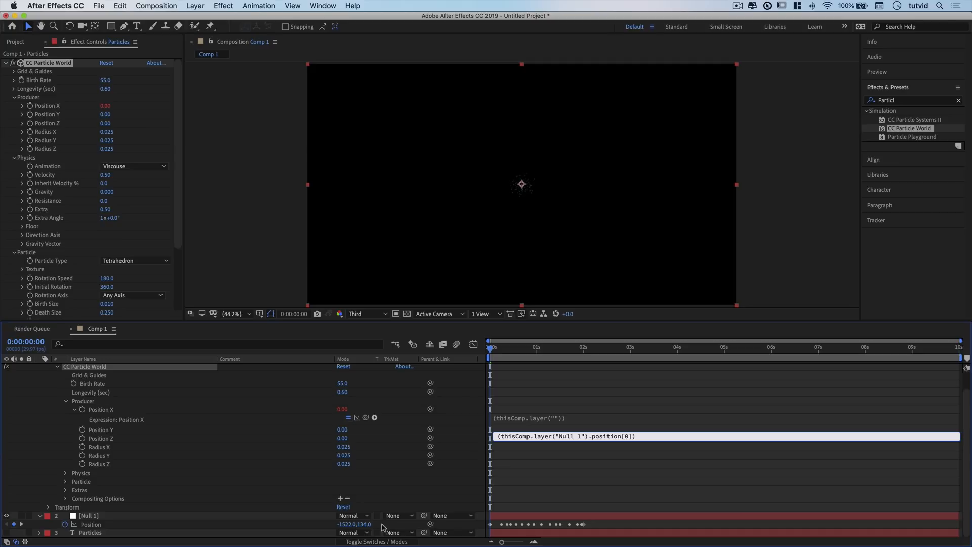
mouse_move(686, 408)
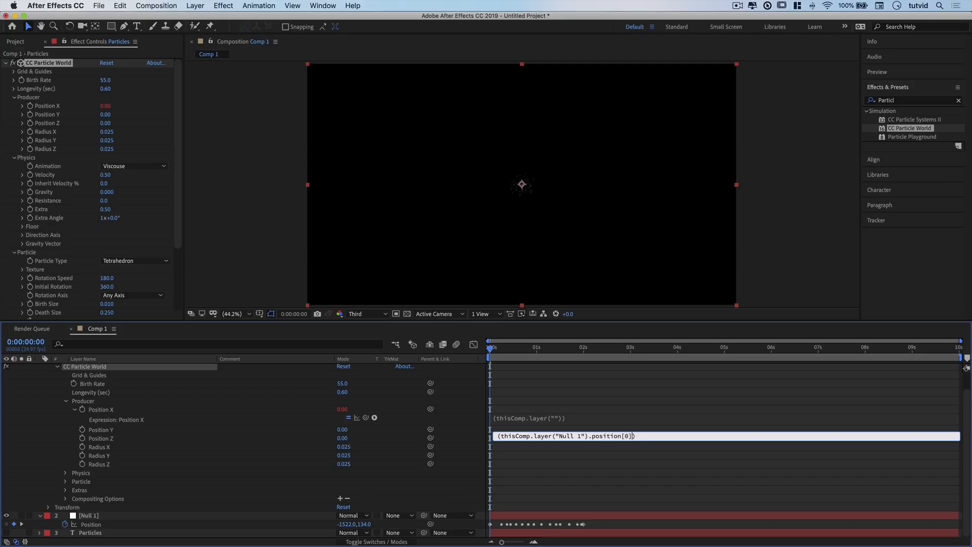
text(-(thisComp.))
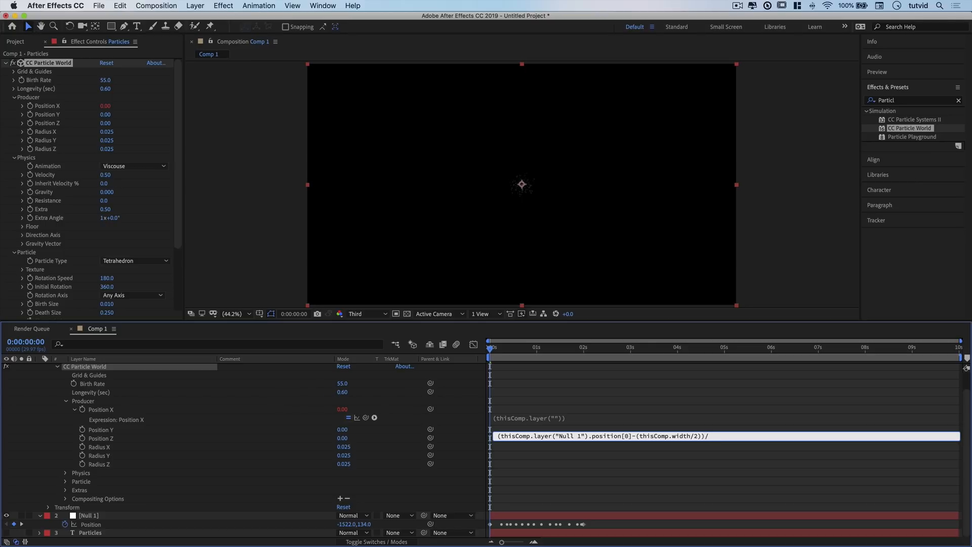
text(thisComp.width)
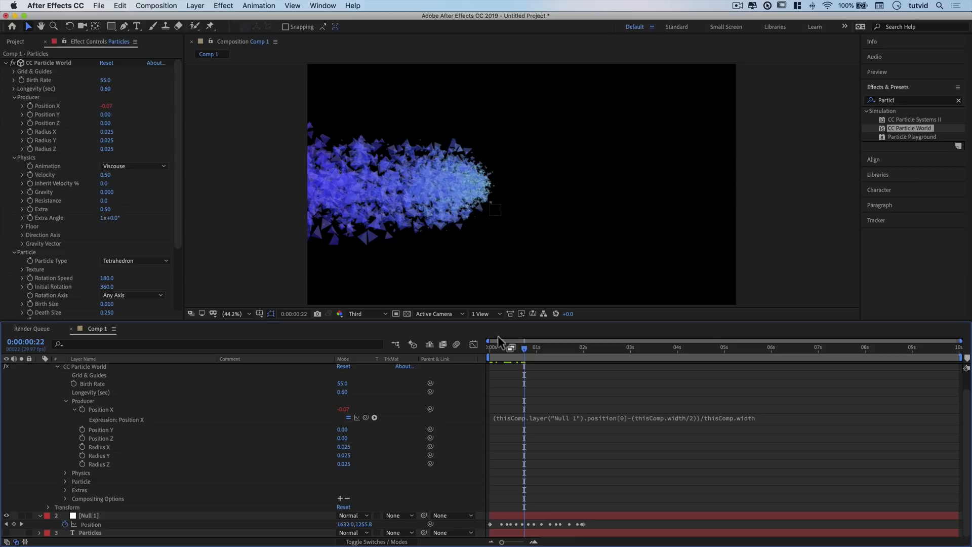
click(548, 346)
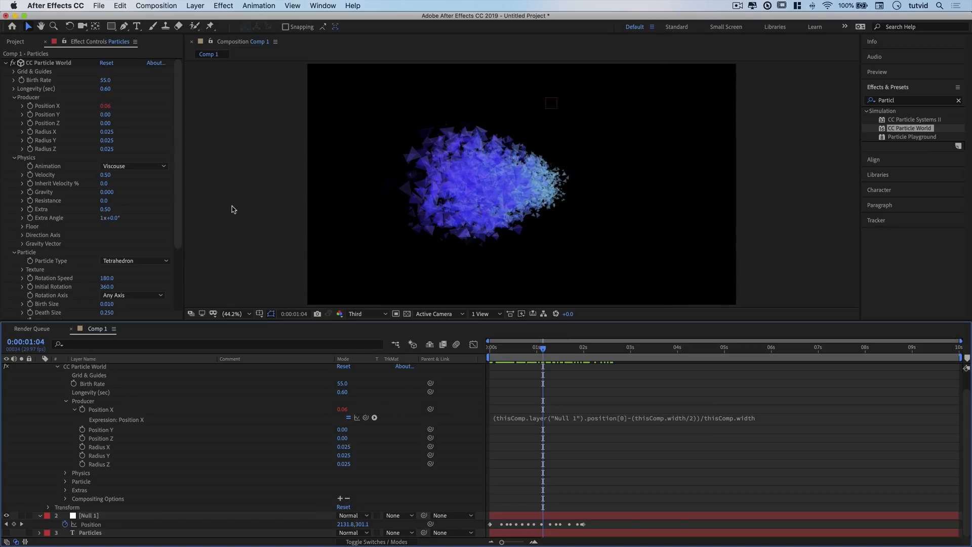
mouse_move(467, 260)
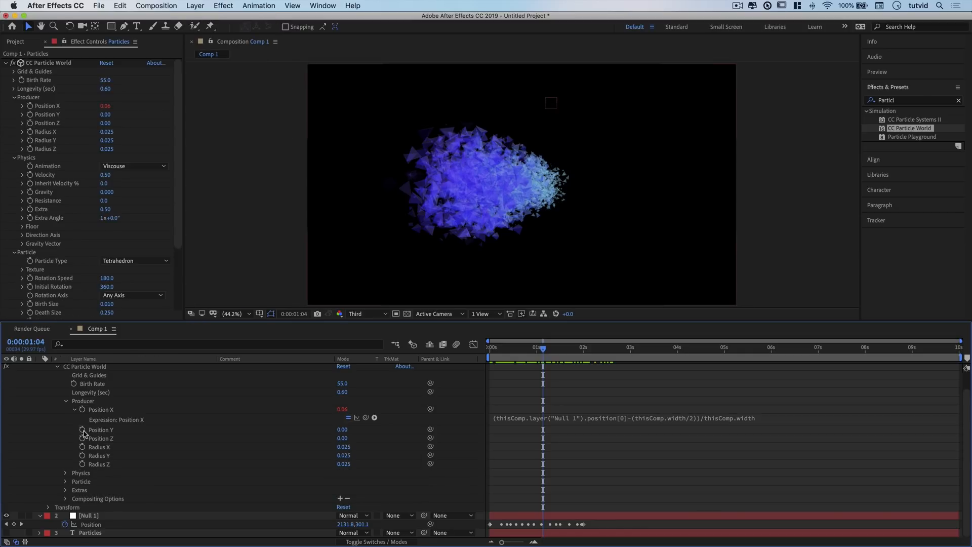
- Give Position Y the expression (thisComp.layer("Null 1").position[1]-(thisComp.height/2))/thisComp.width
click(82, 430)
text((thisComp.layer()
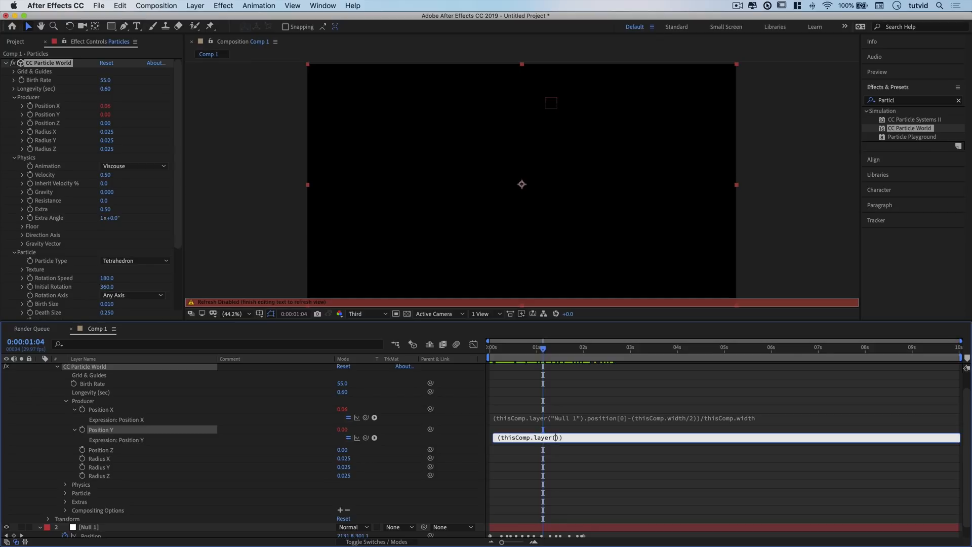
text(("Null 1").position))
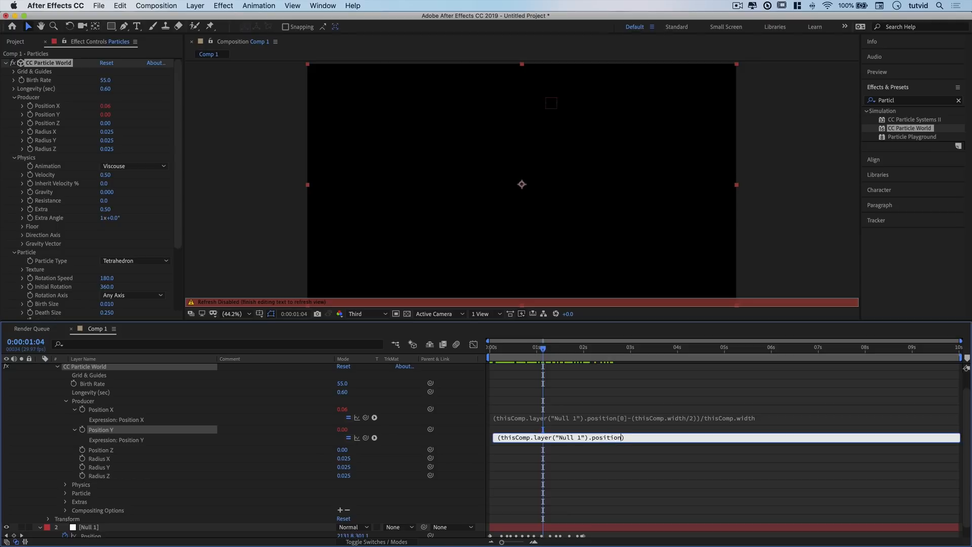
text([])
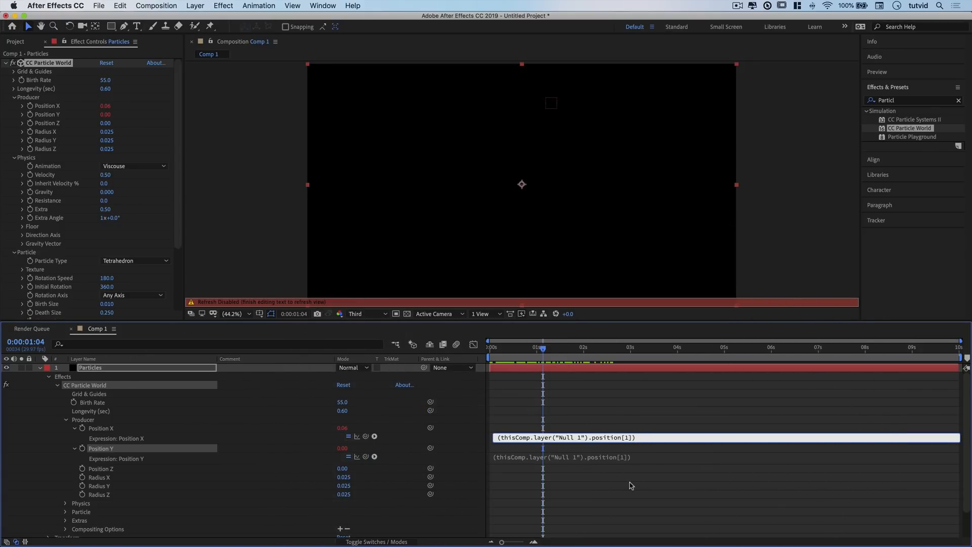
text(-())
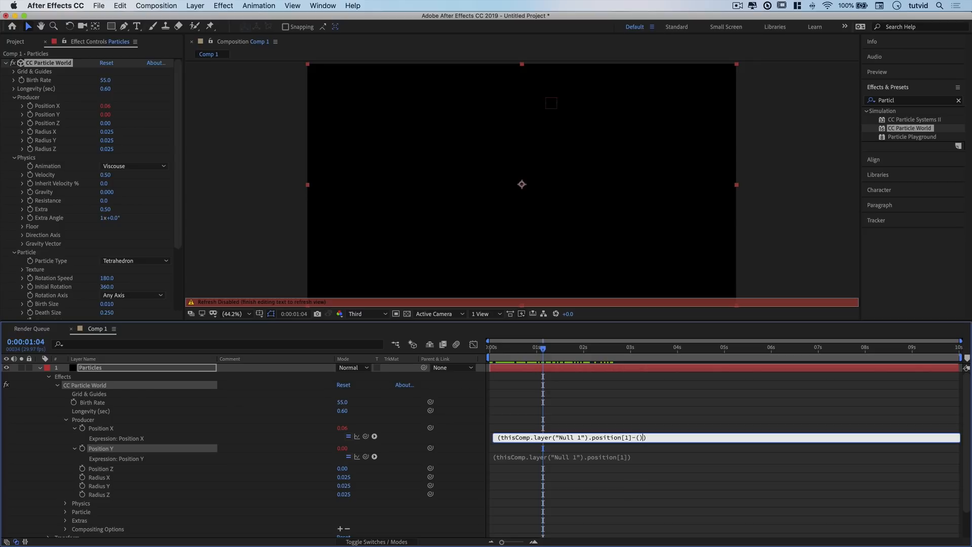
text(thisComp)
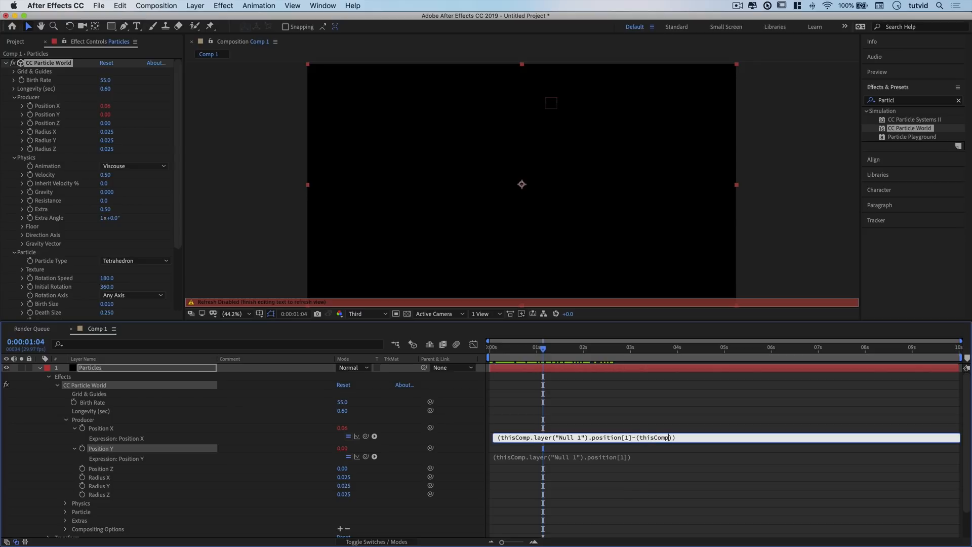
text(.height/2)
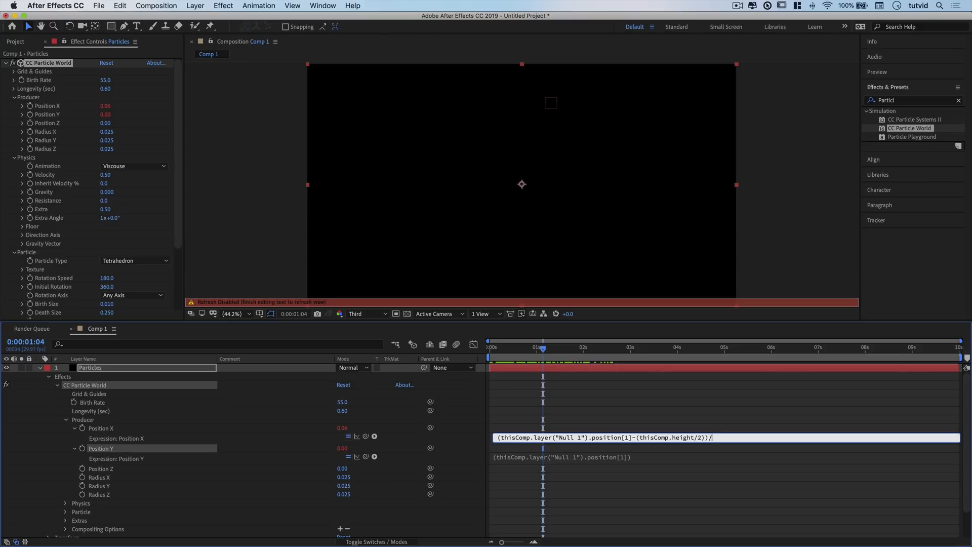
text(/thisComp.width)
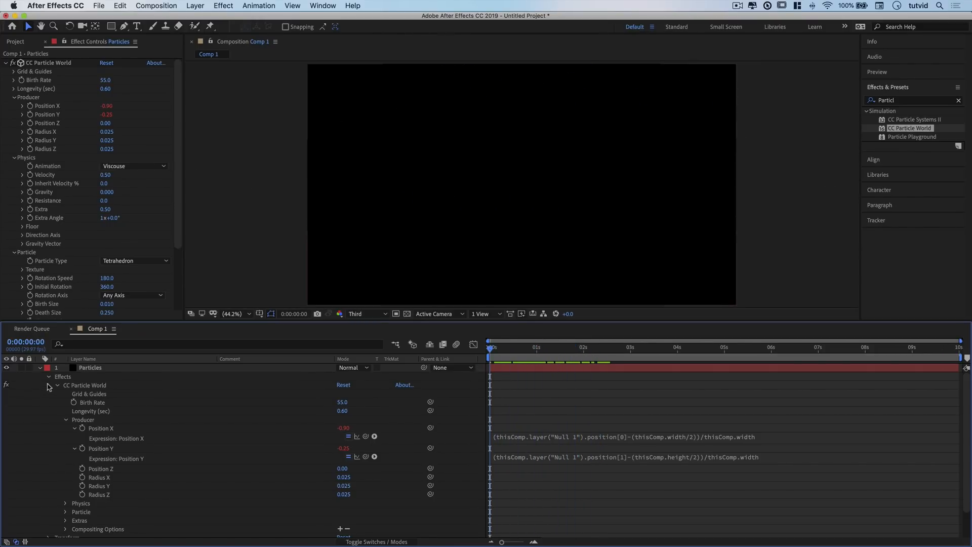
- Collapse the particle layer's effects, show the PARTICLES text again and tuck away Null 1's position keyframes
click(49, 384)
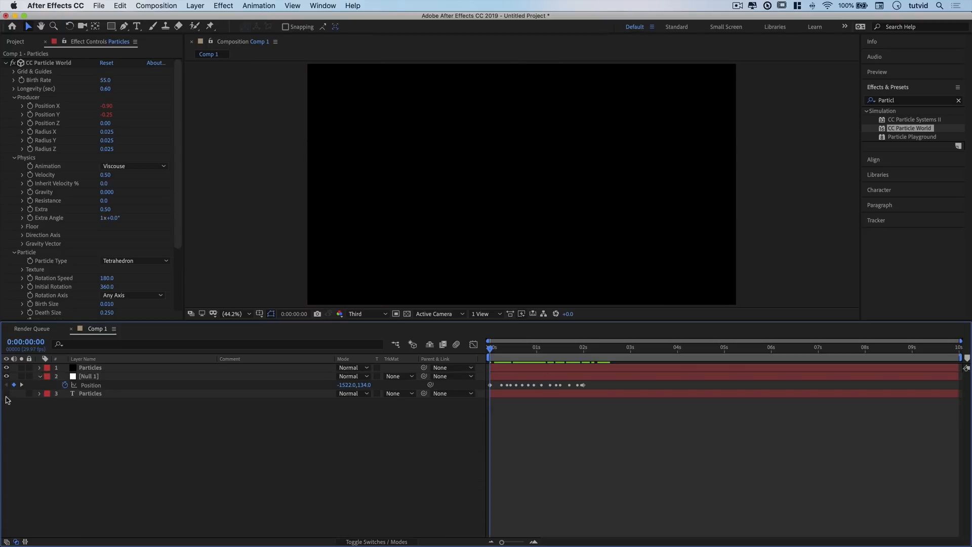
click(6, 367)
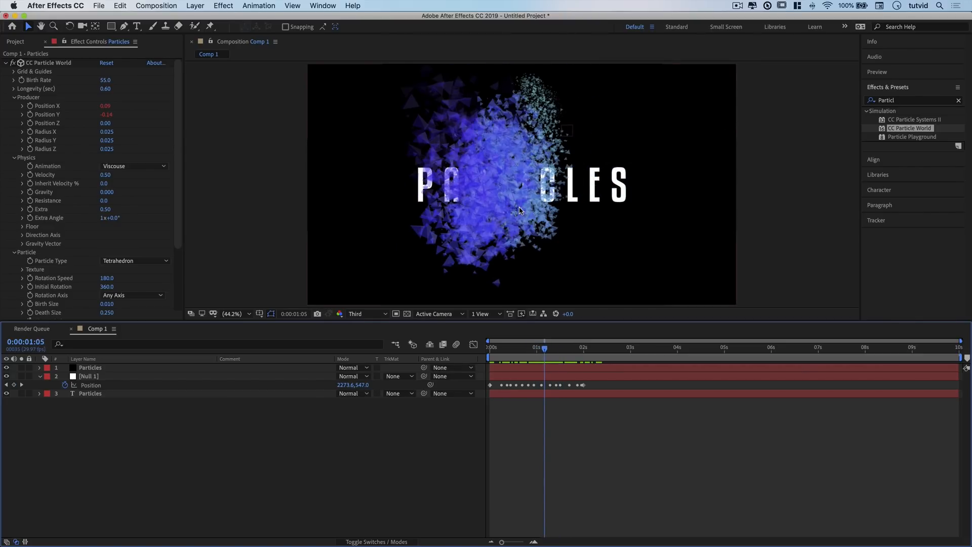
mouse_move(551, 202)
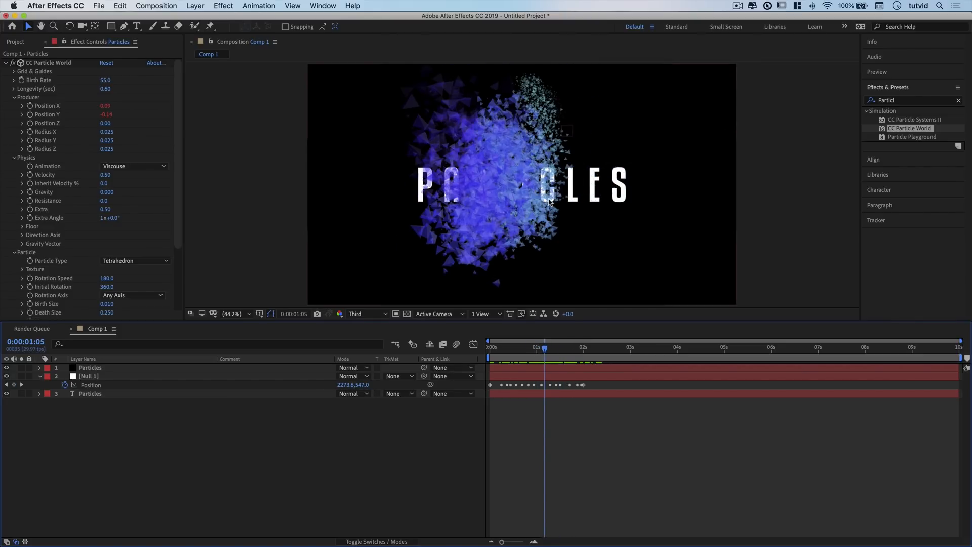
mouse_move(503, 219)
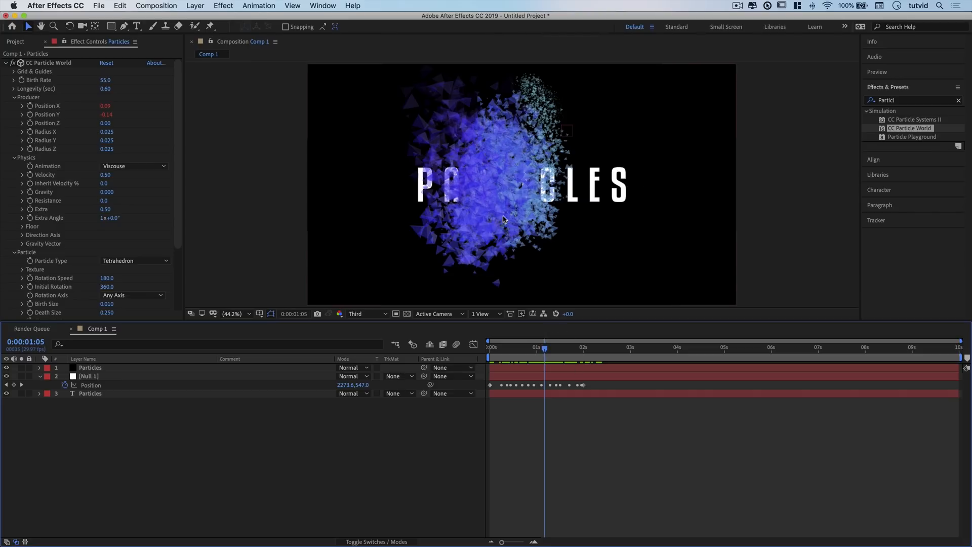
mouse_move(461, 192)
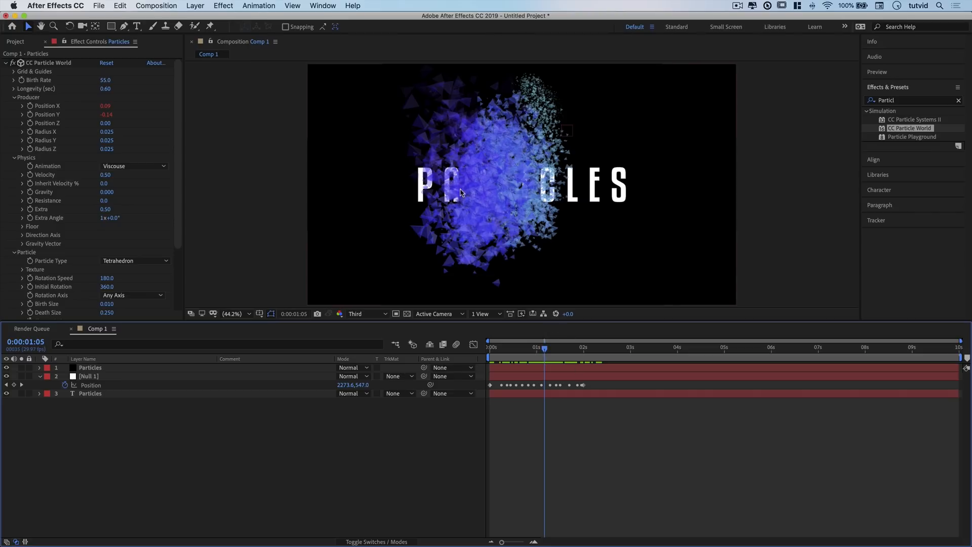
mouse_move(529, 218)
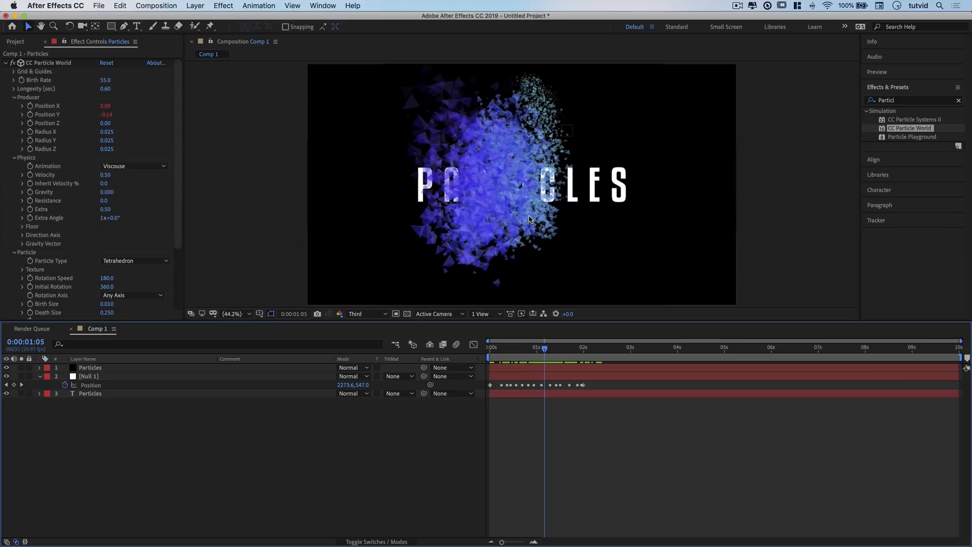
click(40, 376)
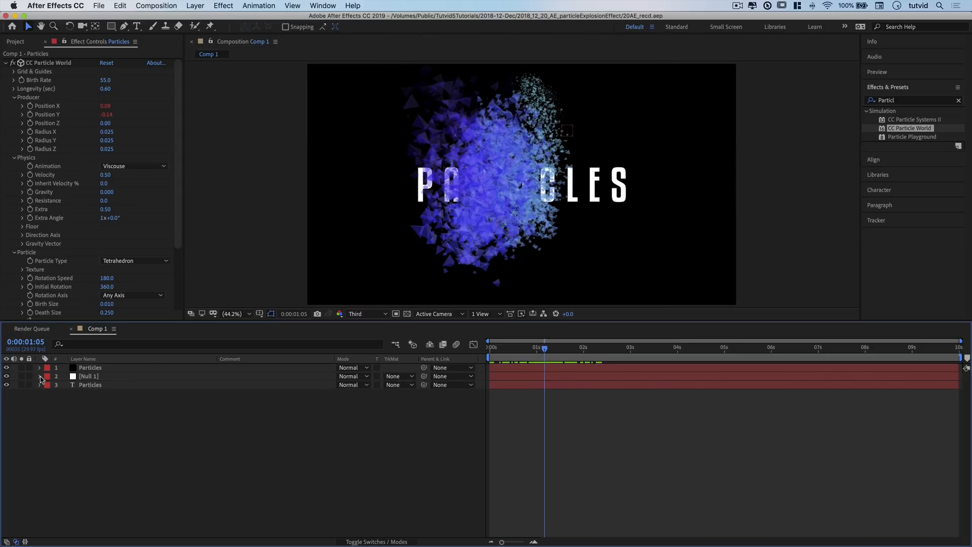
- Select the PARTICLES text layer and reveal its Linear Wipe settings
click(90, 384)
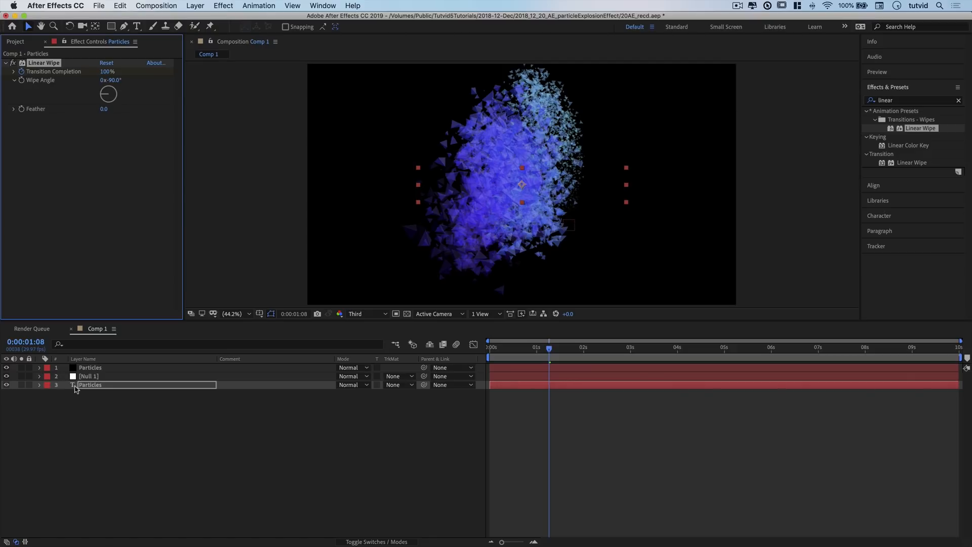
click(40, 385)
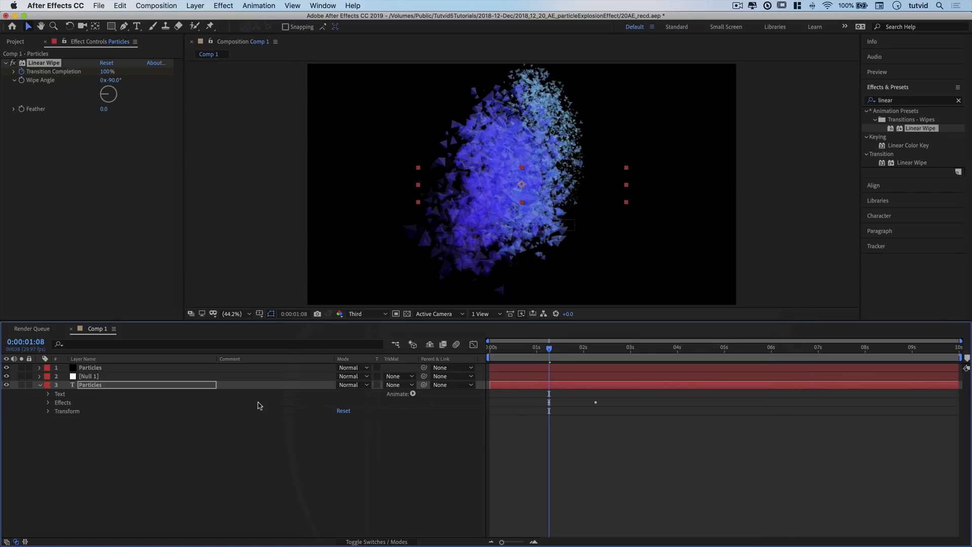
click(49, 402)
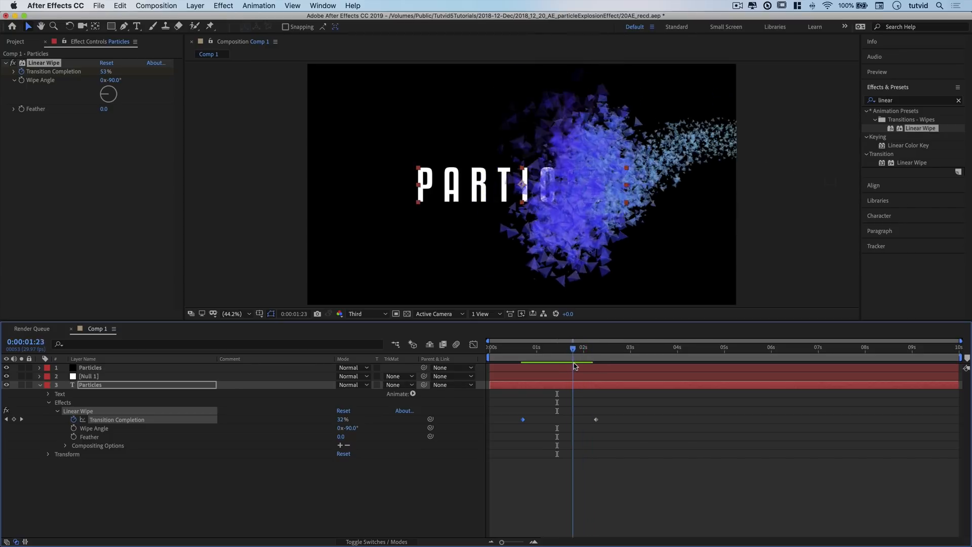
- Keyframe Transition Completion from 100% down so the wipe reveals the text by about two seconds
click(583, 347)
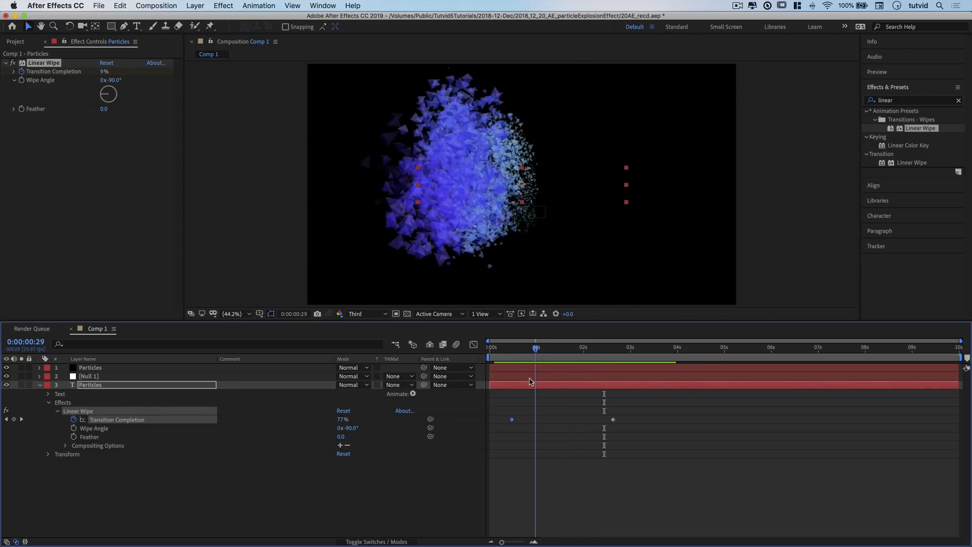
click(581, 348)
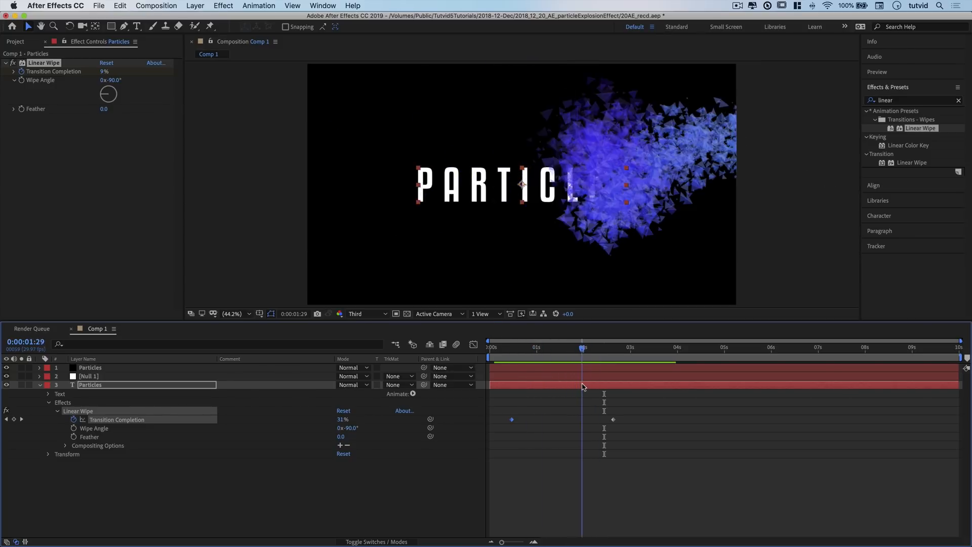
click(584, 346)
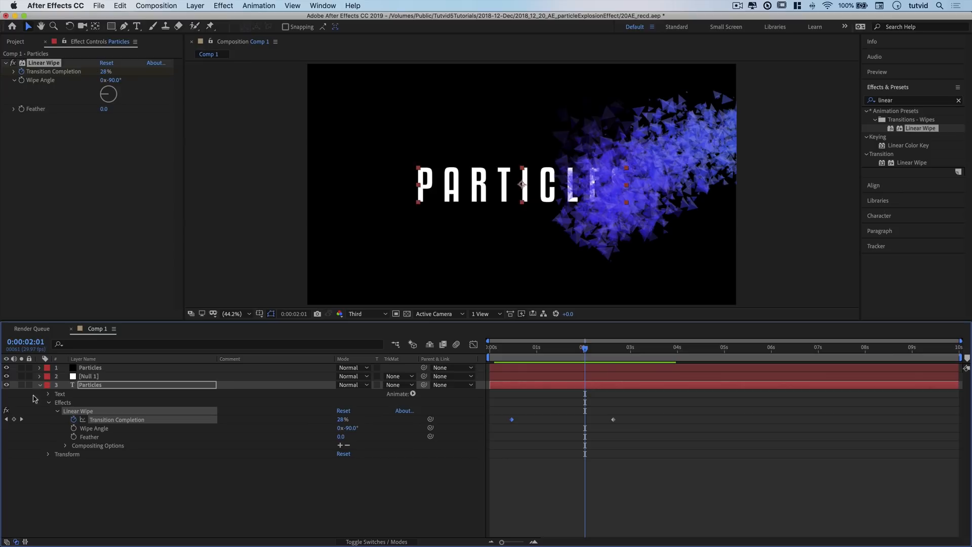
click(48, 402)
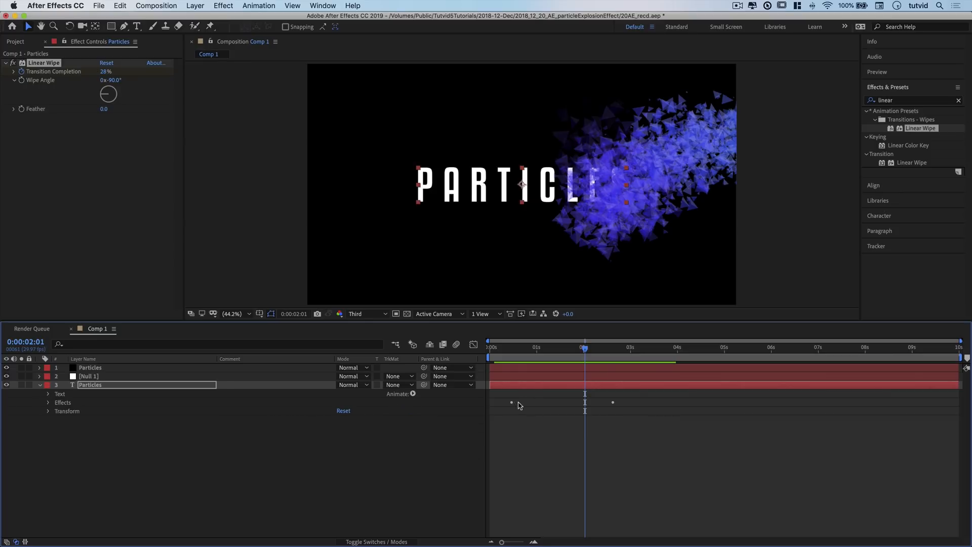
mouse_move(265, 408)
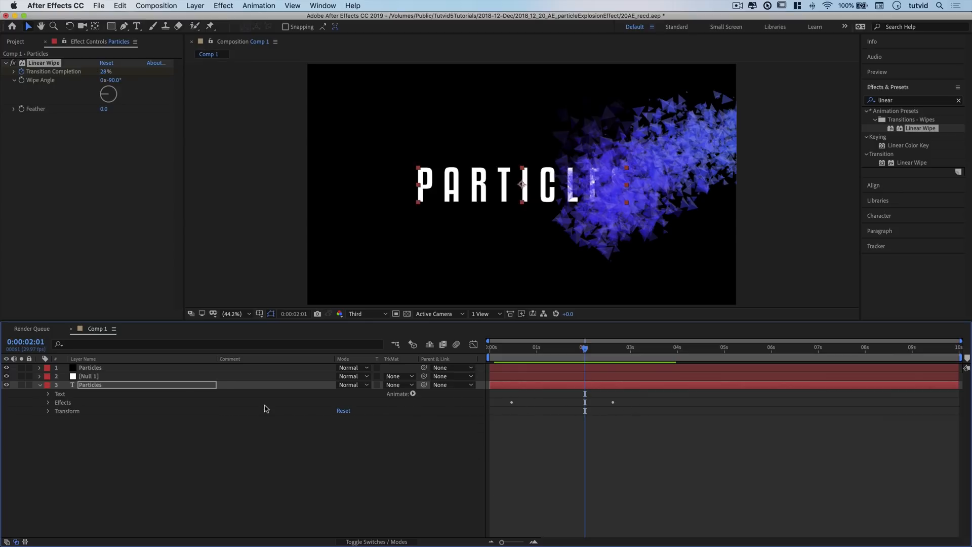
- Add a Tracking animator to the text and keyframe Tracking Amount at 35 near the burst start
click(48, 396)
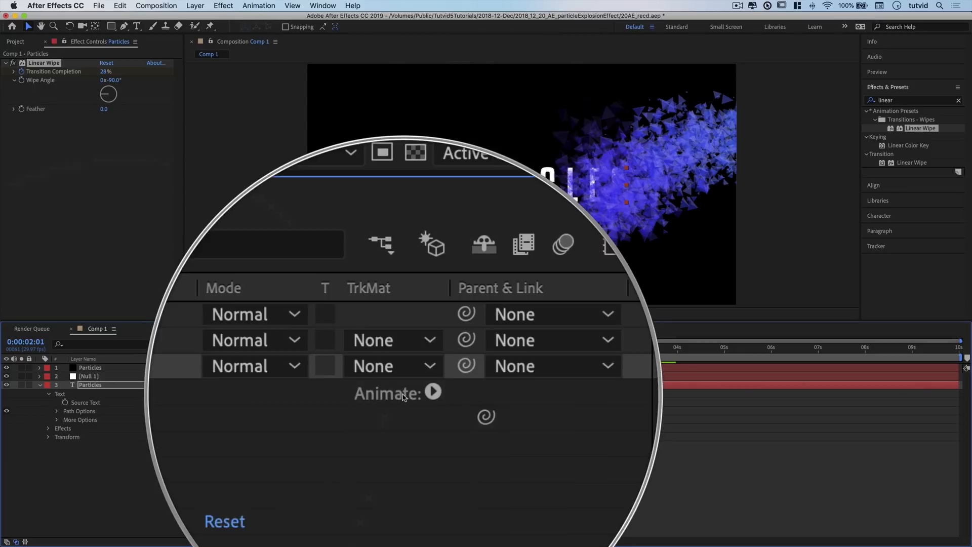
click(432, 391)
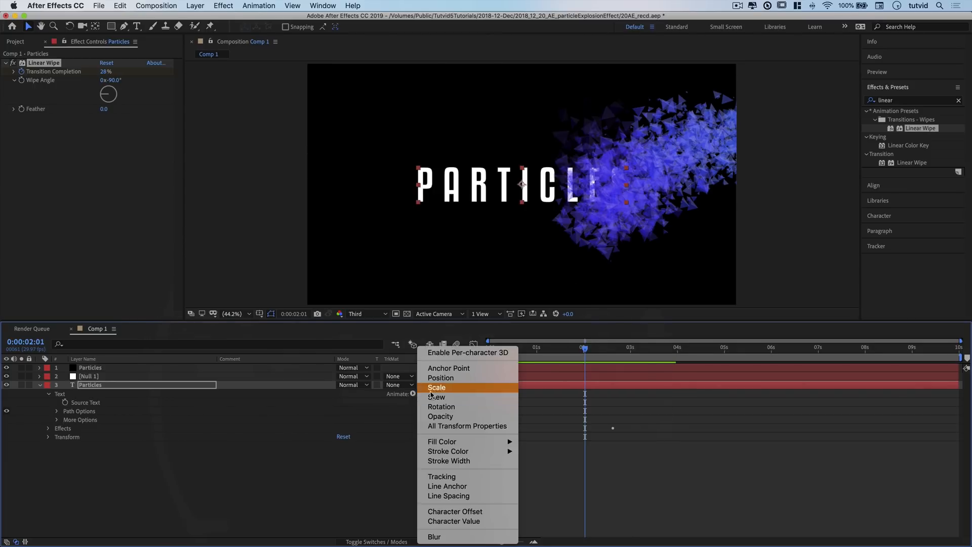
mouse_move(442, 475)
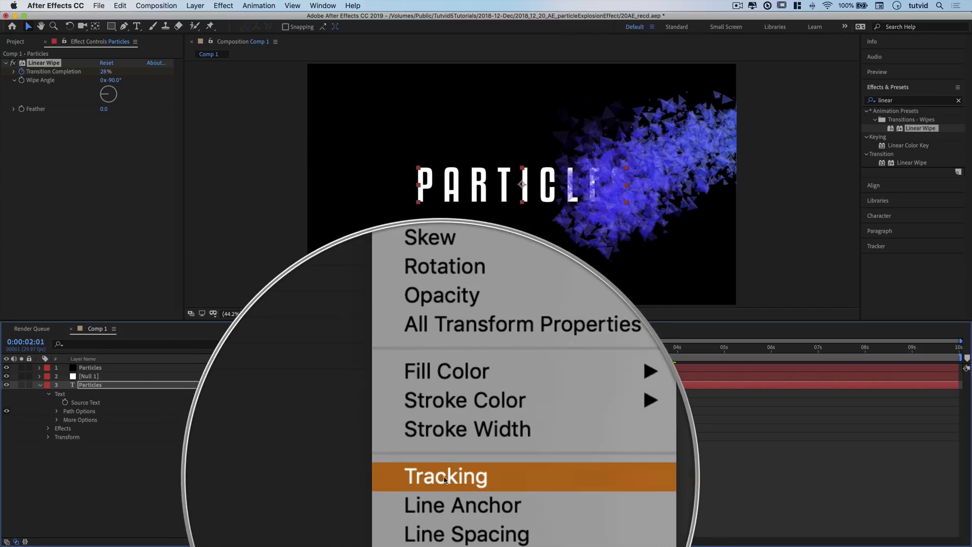
click(445, 475)
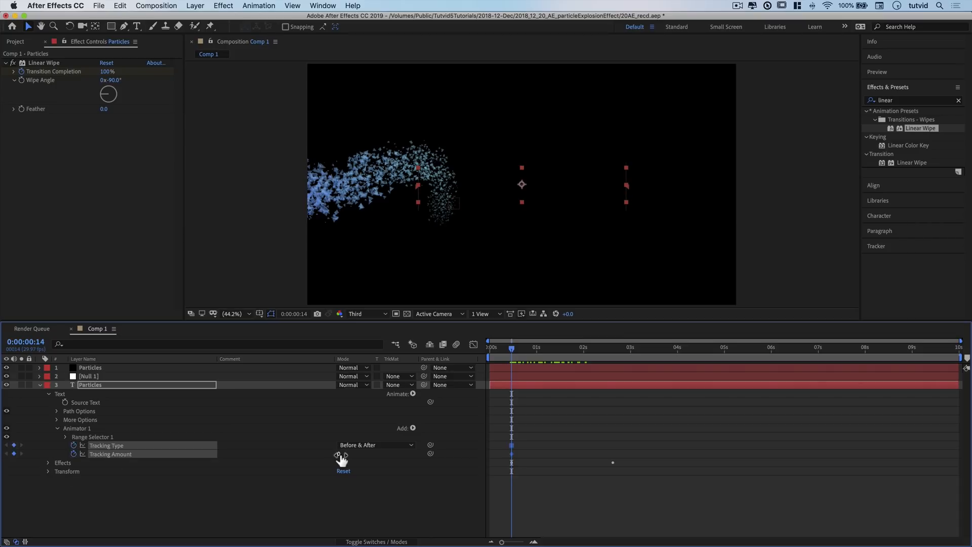
click(347, 454)
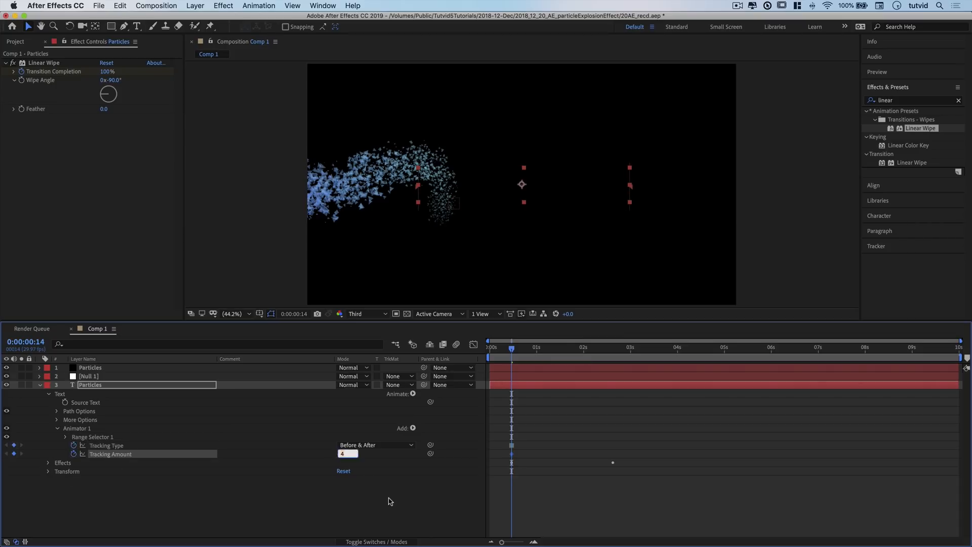
text(35)
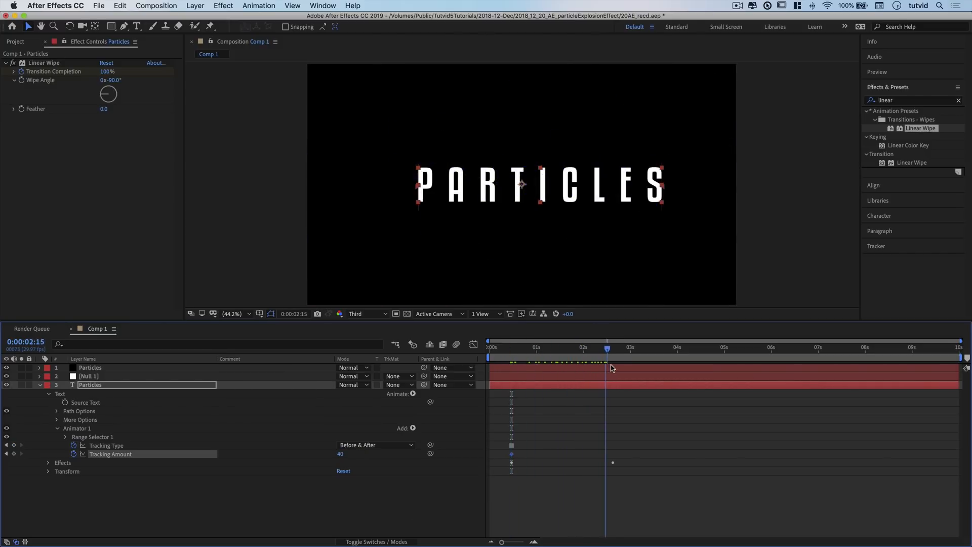
- Set a second, smaller Tracking Amount keyframe at the end of the reveal and preview mid-burst
click(613, 347)
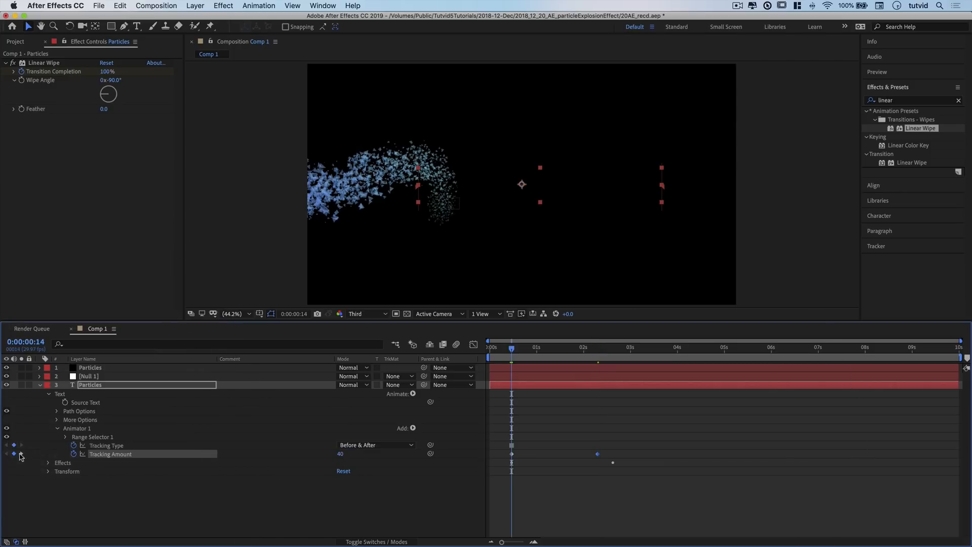
click(345, 453)
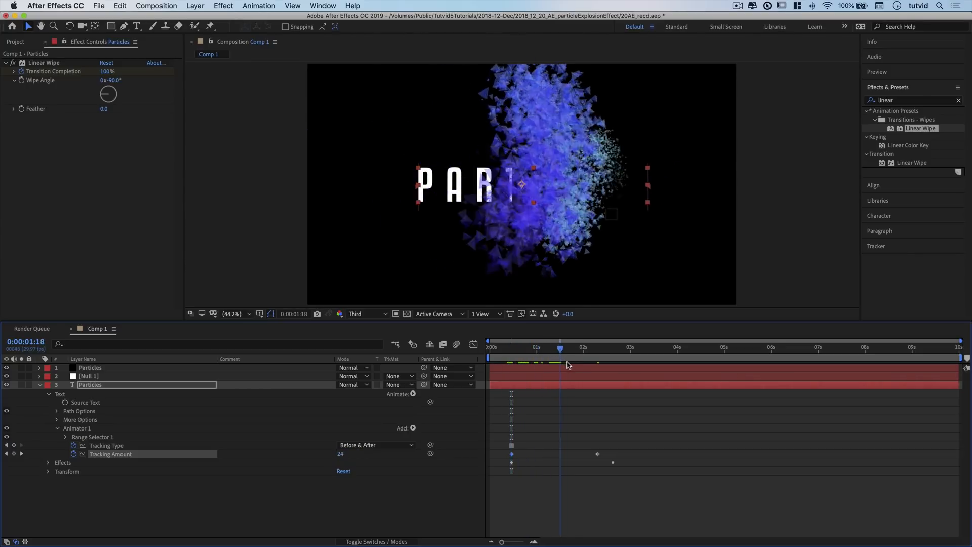
click(490, 347)
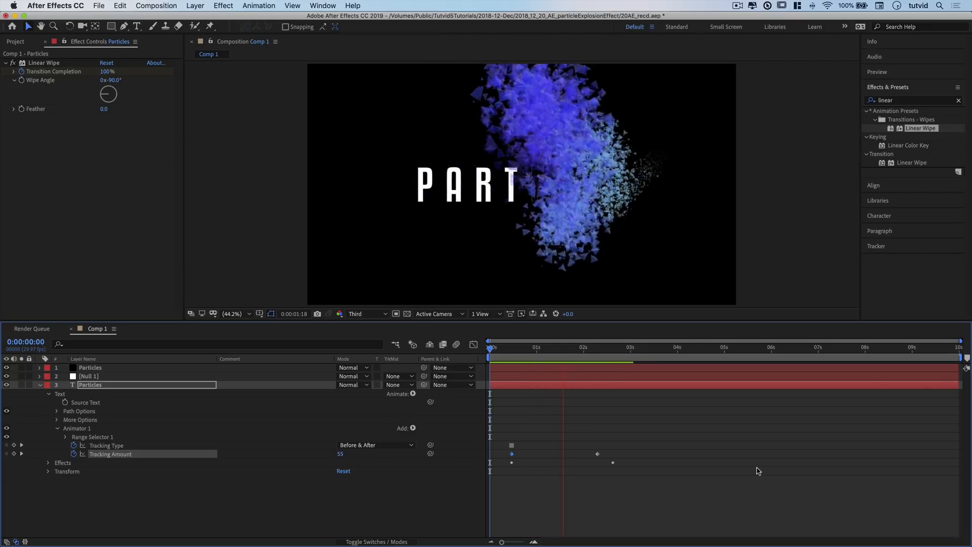
- Apply Easy Ease to the Tracking Amount keyframes and show the Linear Wipe settings again
click(497, 347)
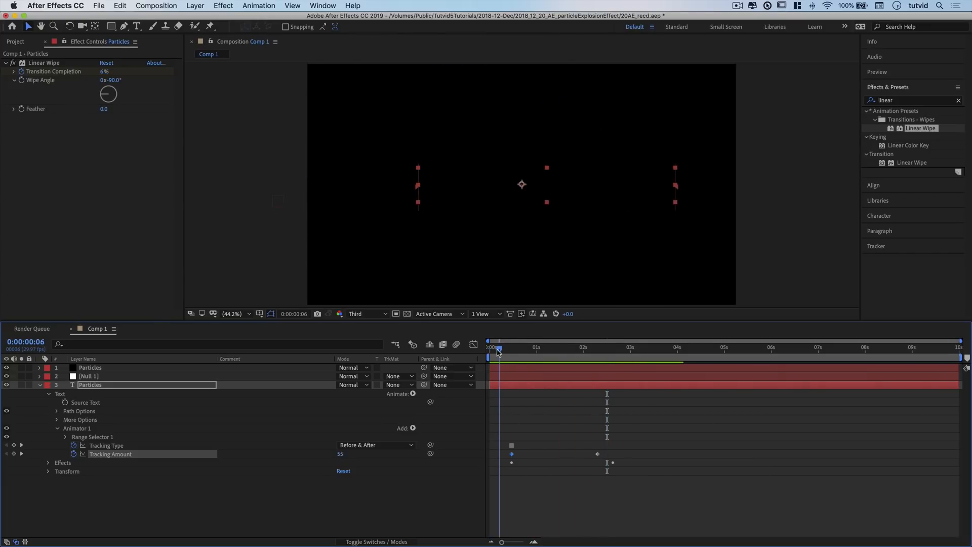
click(497, 347)
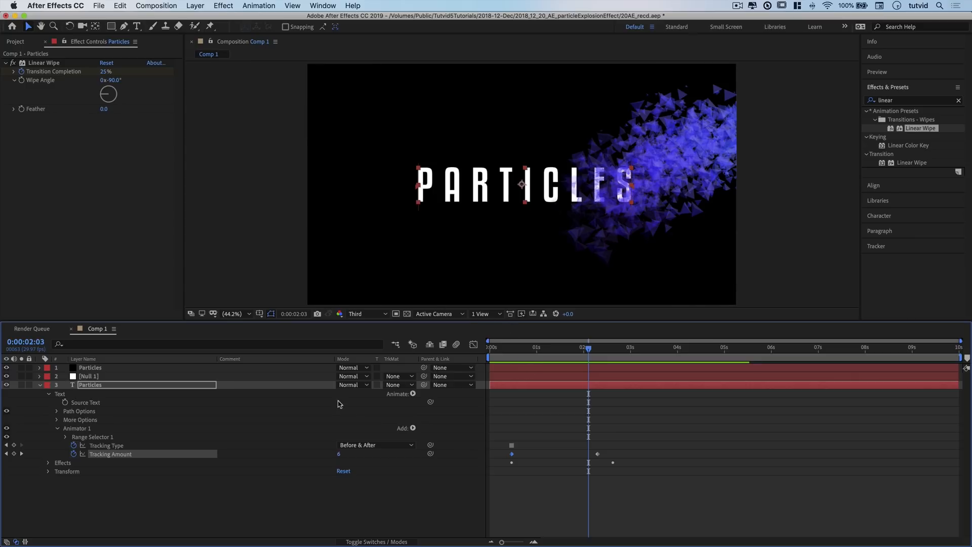
mouse_move(600, 458)
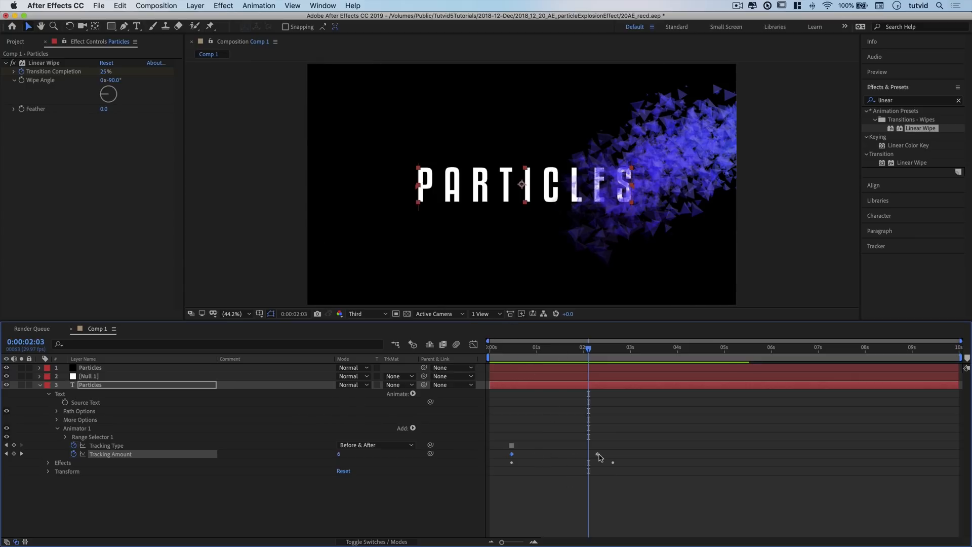
right_click(589, 454)
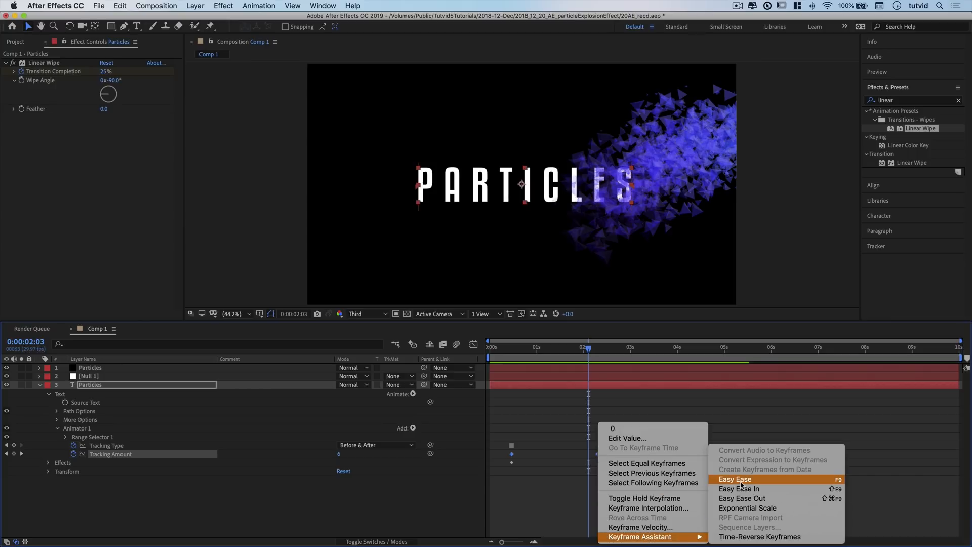
click(735, 478)
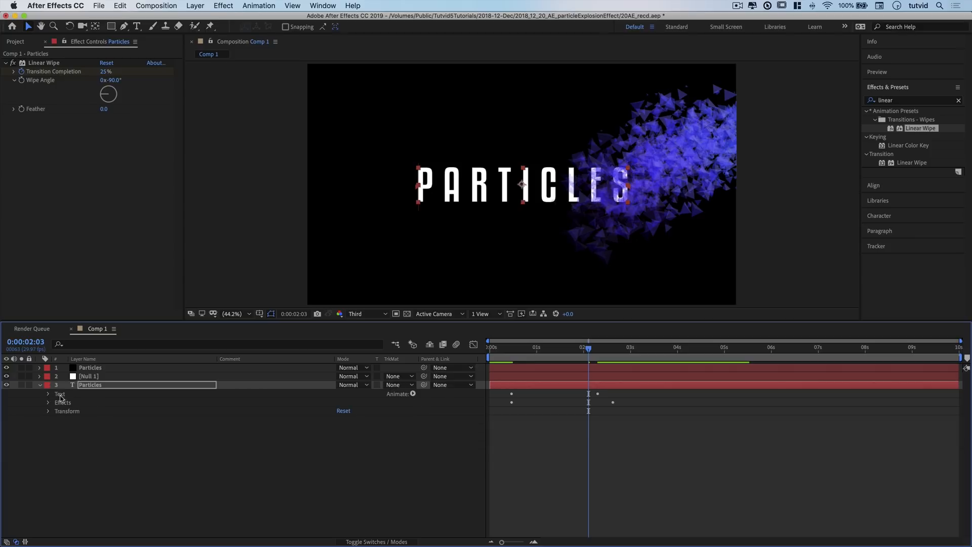
click(534, 348)
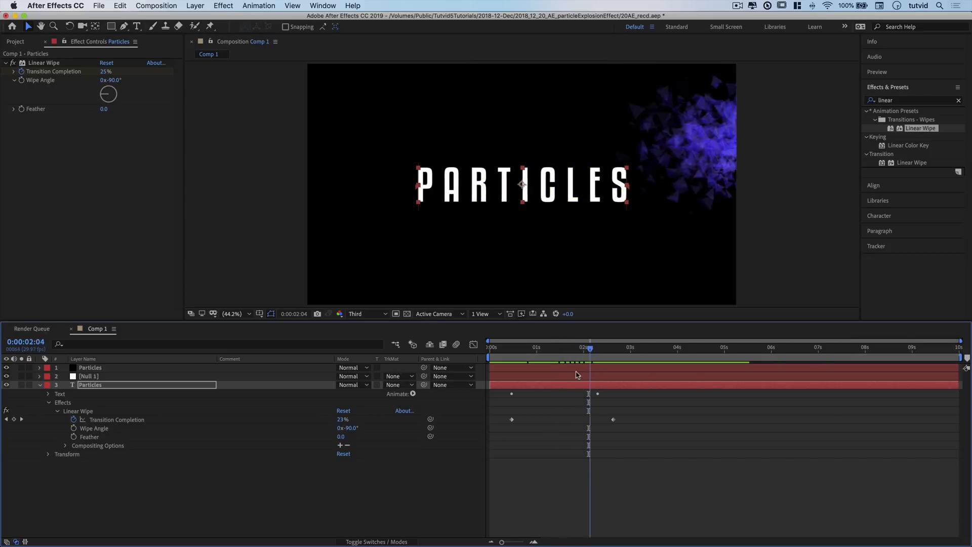
- Scrub to mid-reveal to judge the wipe edge while setting Feather to 63
click(568, 347)
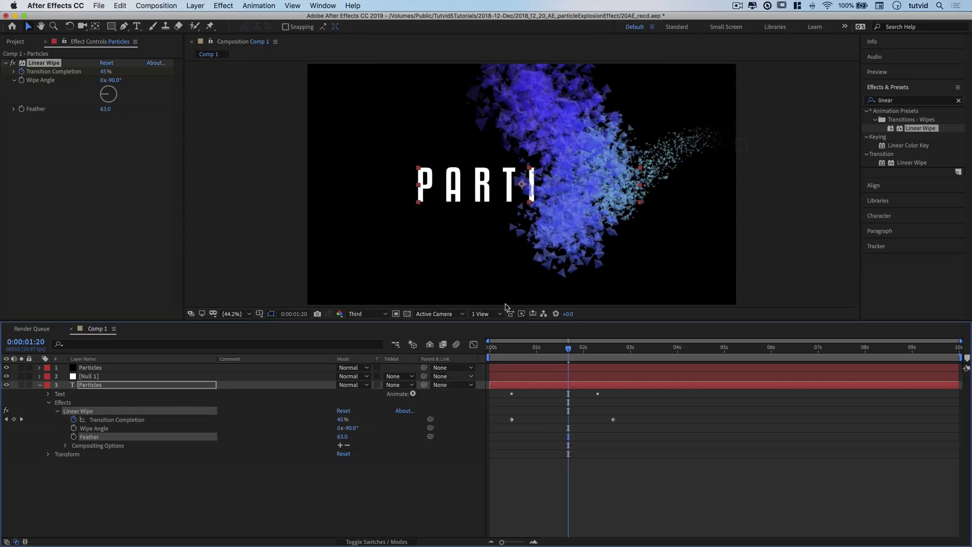
click(563, 347)
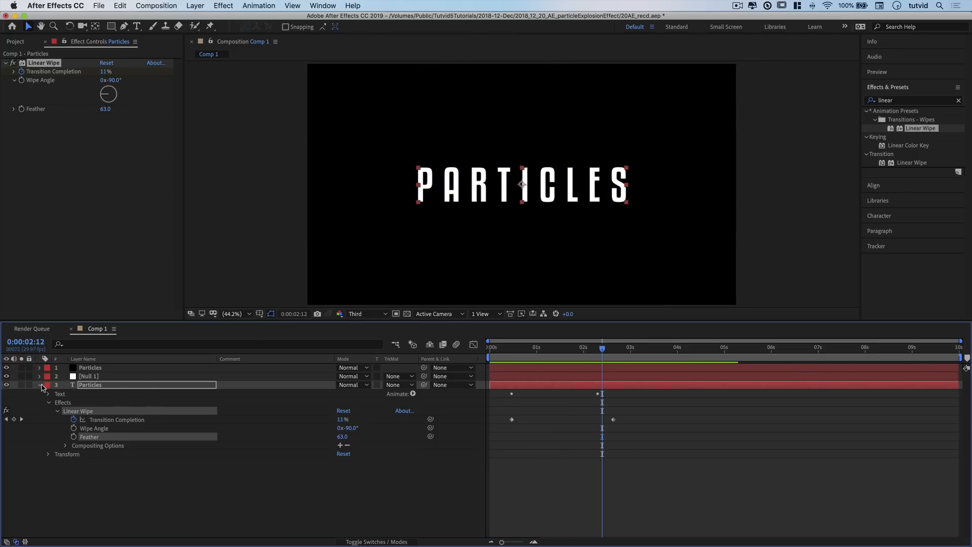
- Collapse the text layer's properties and preview background-texture-dots.mov from the 20AE folder
click(40, 385)
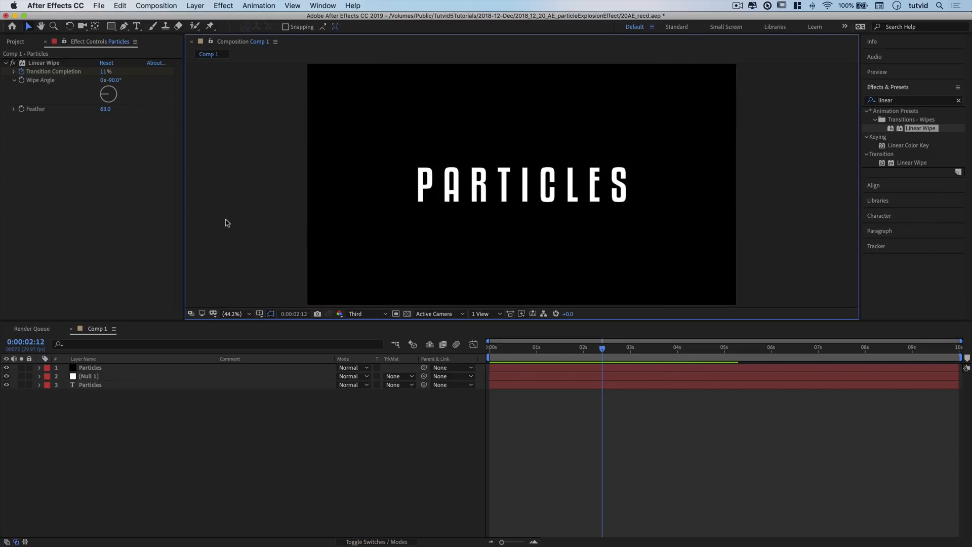
mouse_move(506, 277)
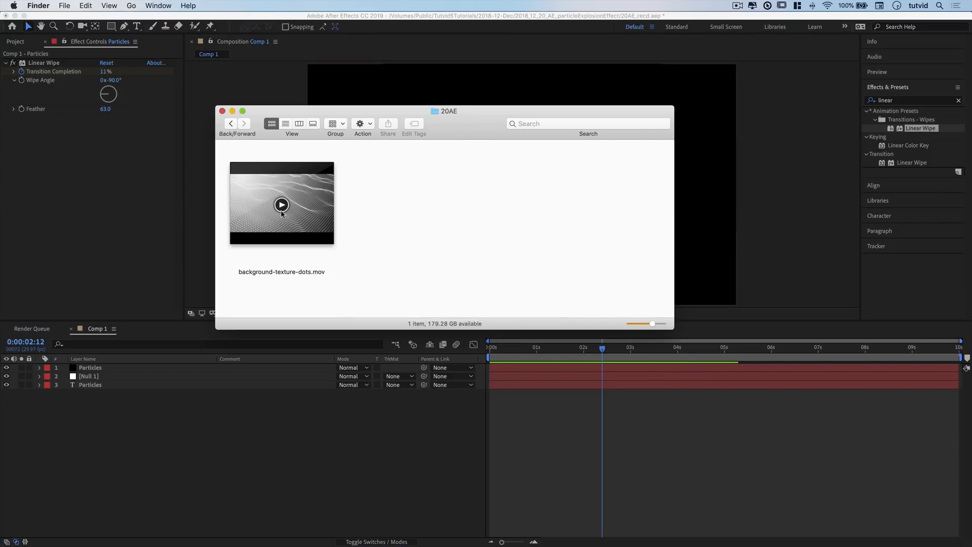
double_click(280, 205)
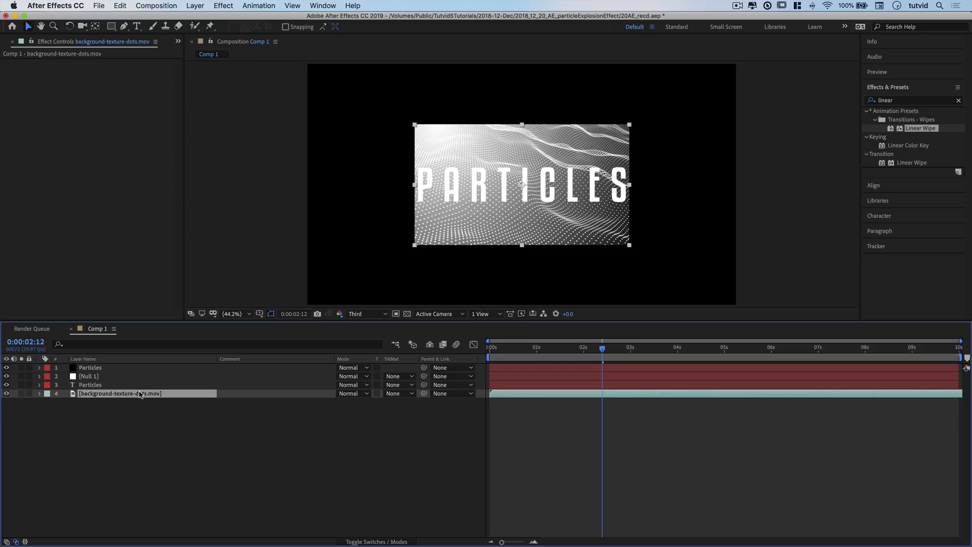
- Fit the dotted background to the comp, drop it to 10% opacity and apply the Colorize - blue wash preset
key(cmd+alt+f)
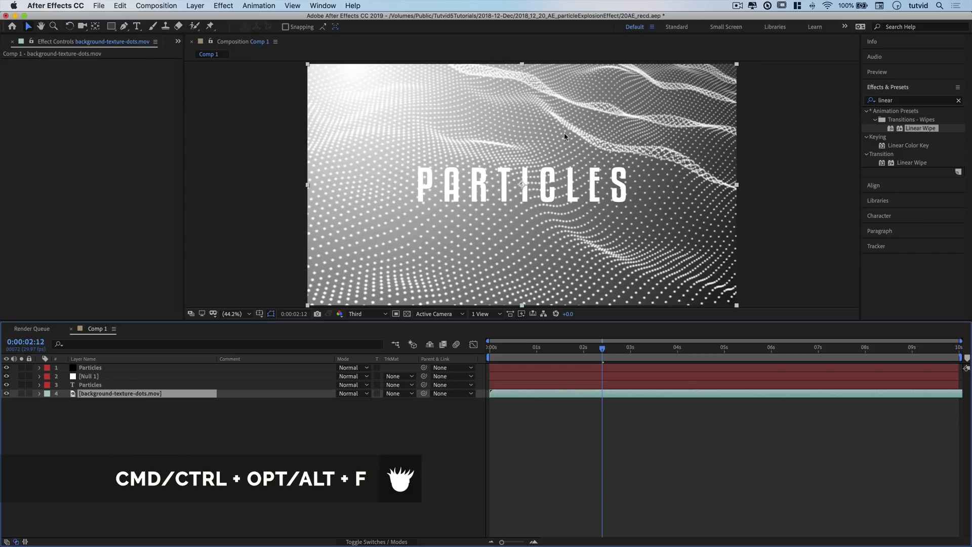
mouse_move(731, 218)
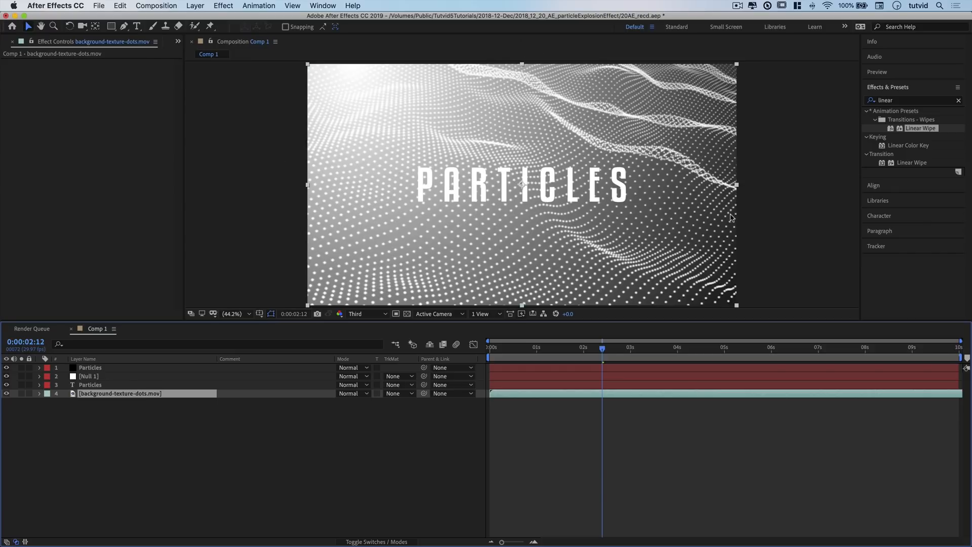
mouse_move(288, 426)
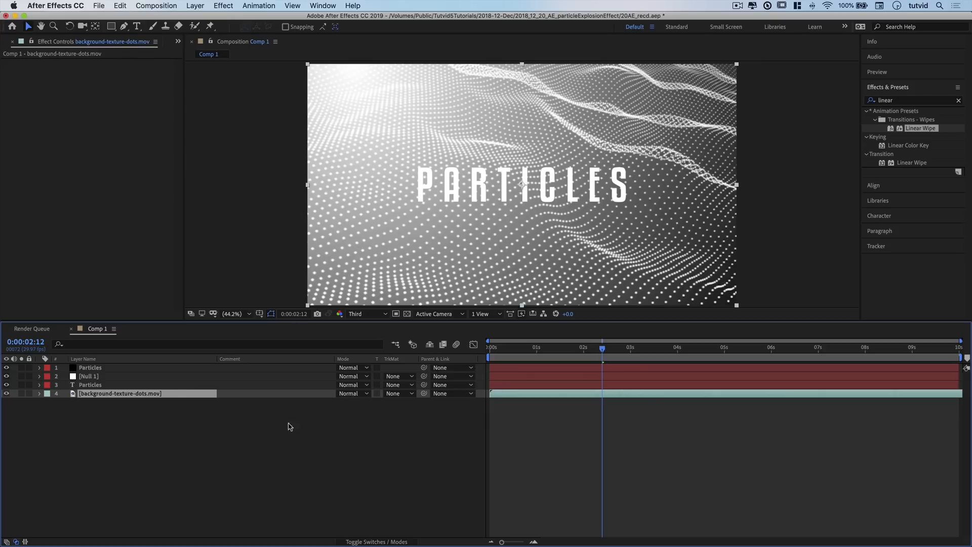
click(38, 393)
text(b)
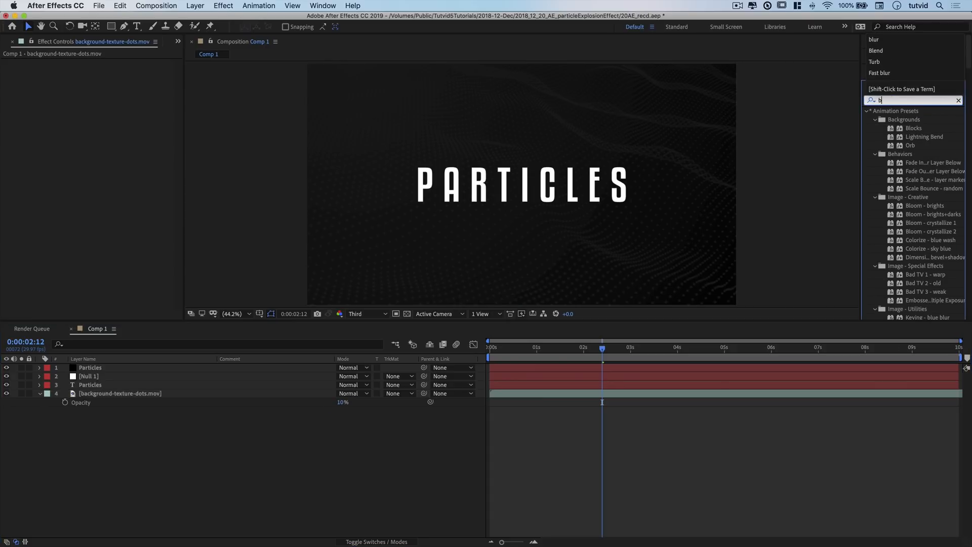
text(lue wash)
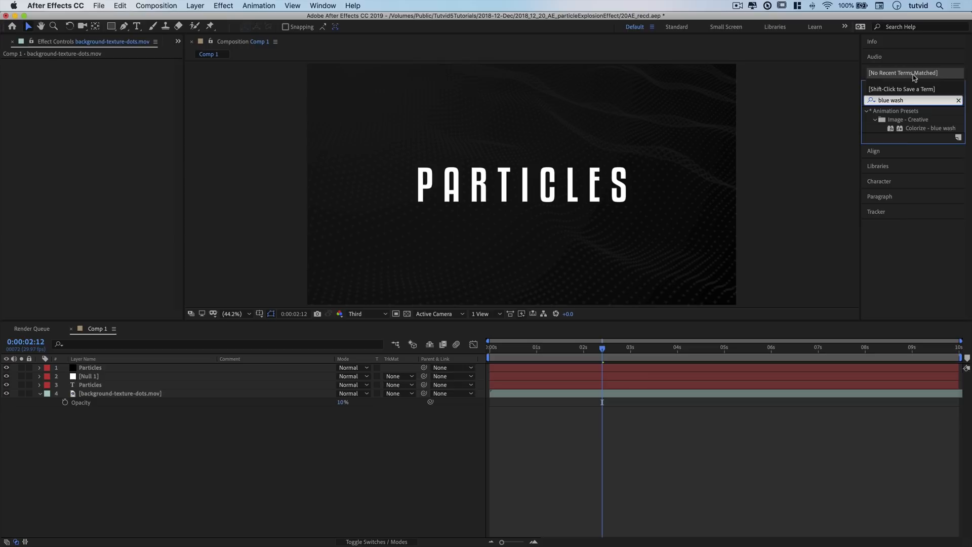
mouse_move(932, 133)
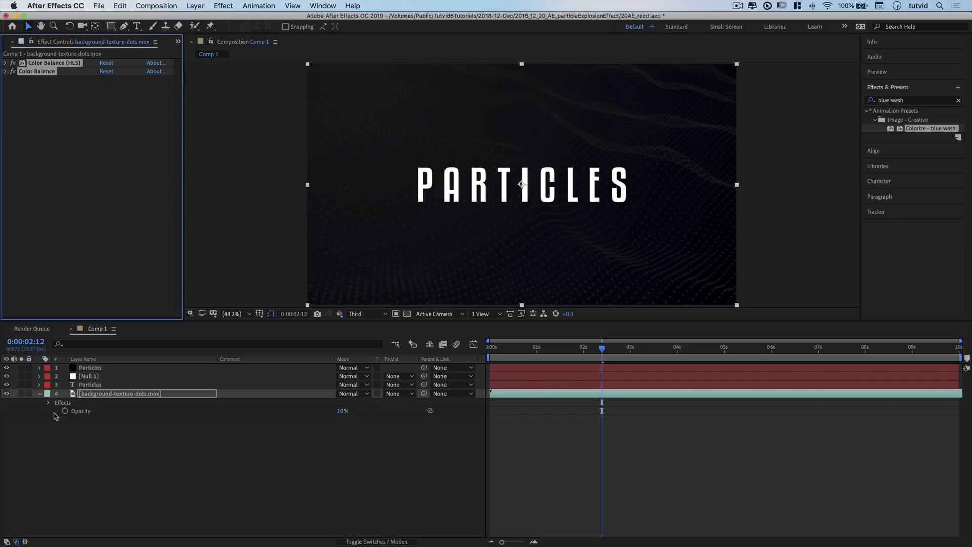
click(39, 392)
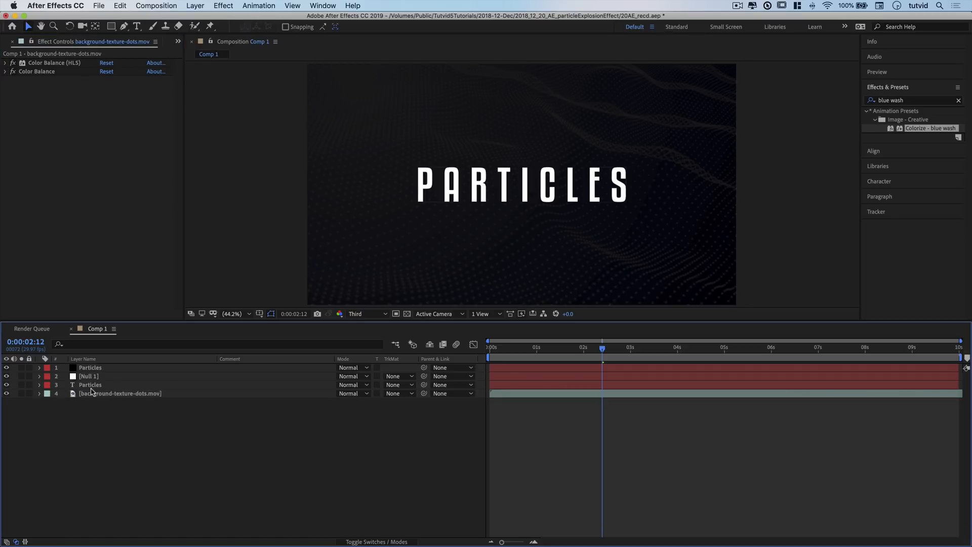
- Apply the Gradient Ramp effect to the PARTICLES text layer
click(90, 385)
text(Gradient)
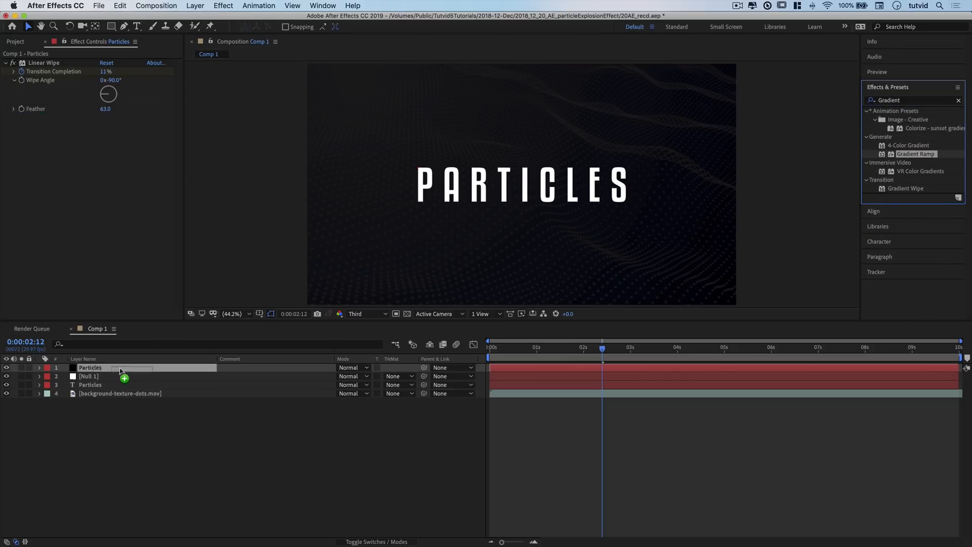
double_click(917, 154)
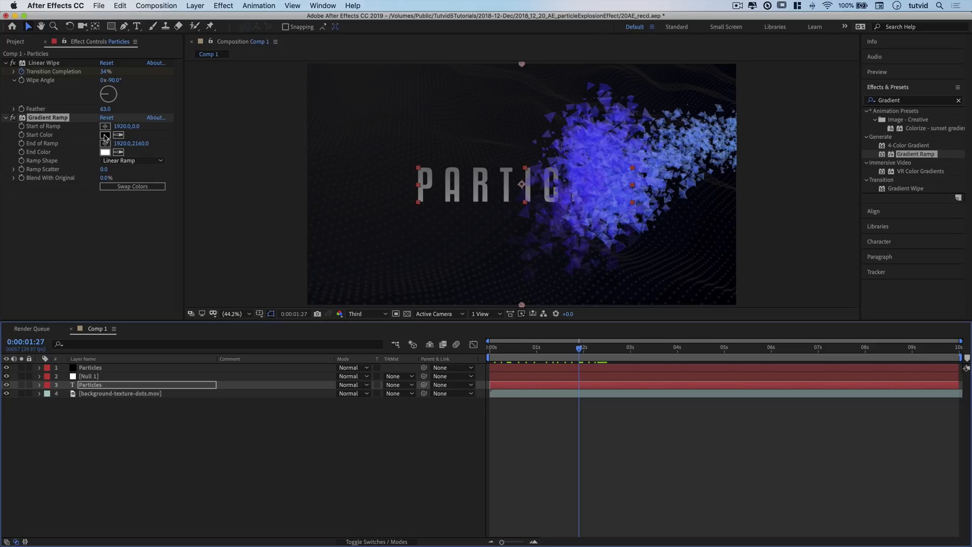
- Set the gradient's Start Color to a purple hex value ending 5D
click(105, 134)
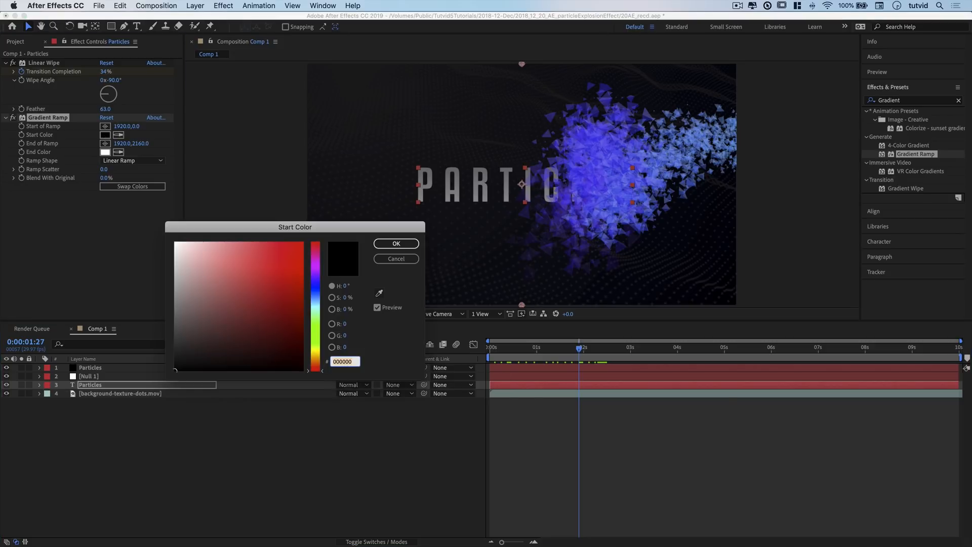
text(5D)
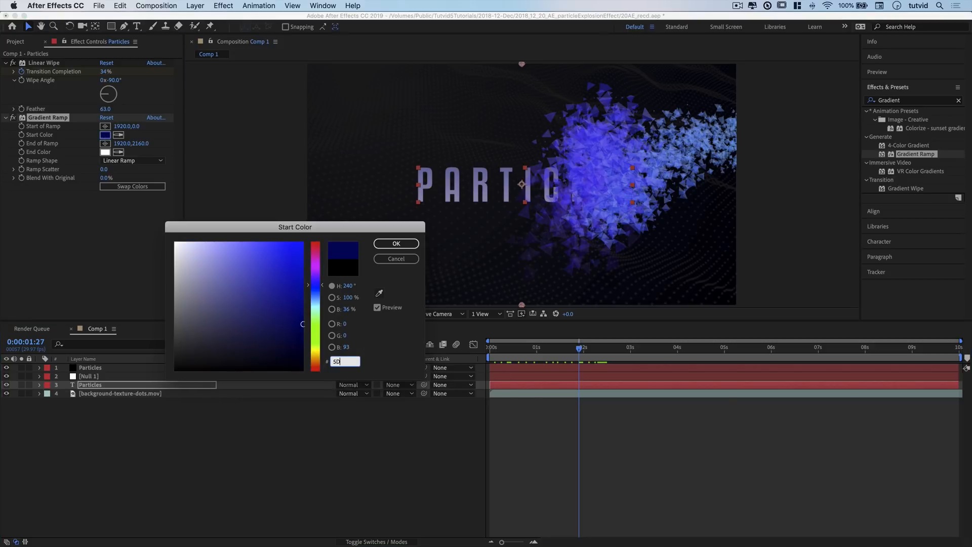
click(396, 243)
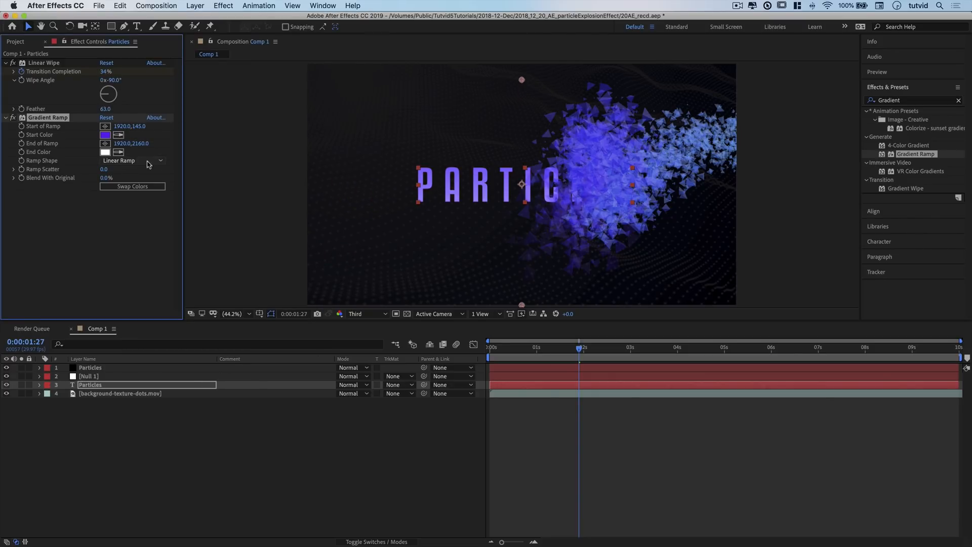
mouse_move(234, 224)
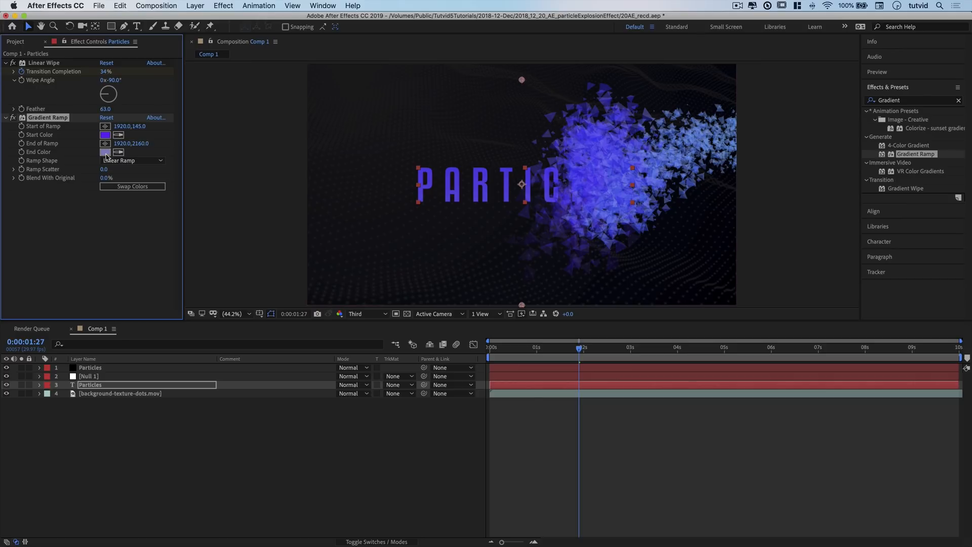
mouse_move(351, 251)
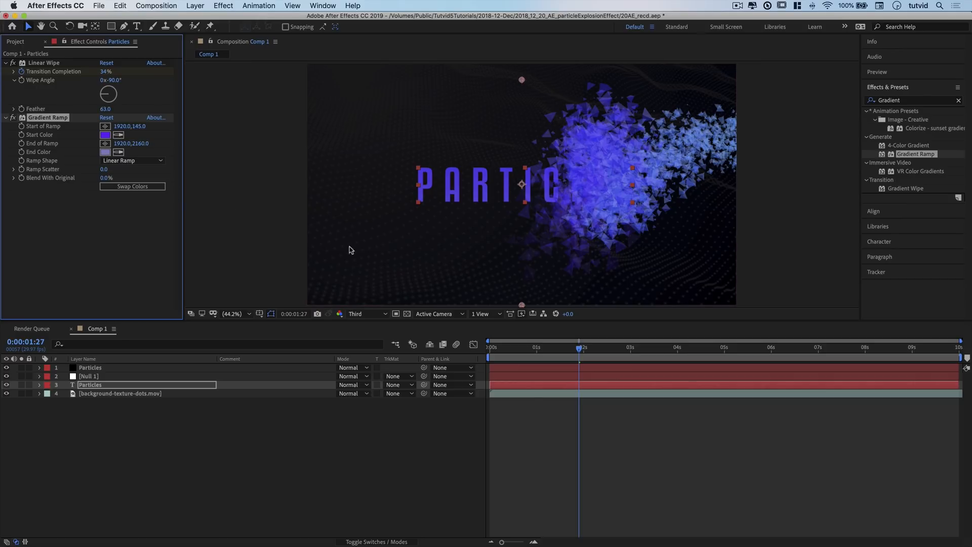
- Set the gradient's End Color to black and raise its end point toward the letters
click(105, 152)
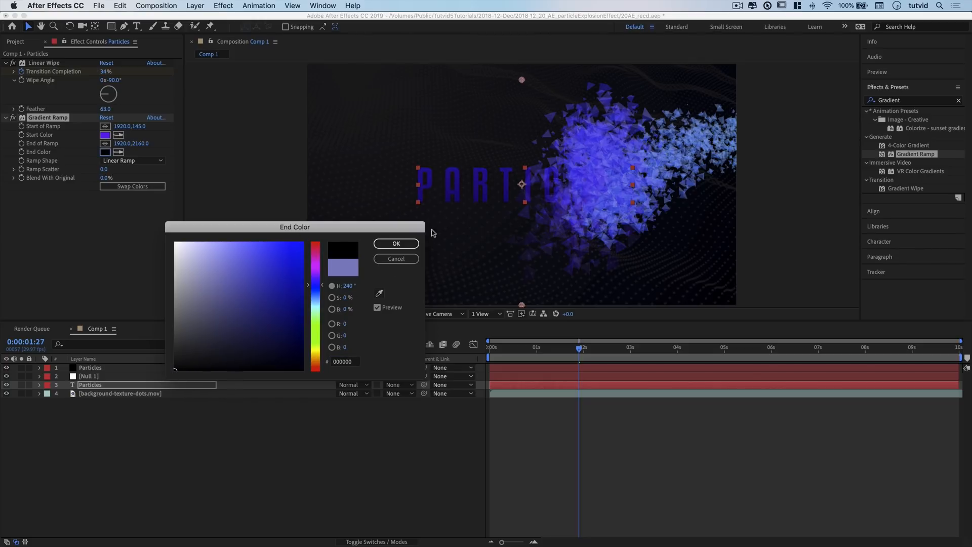
click(396, 243)
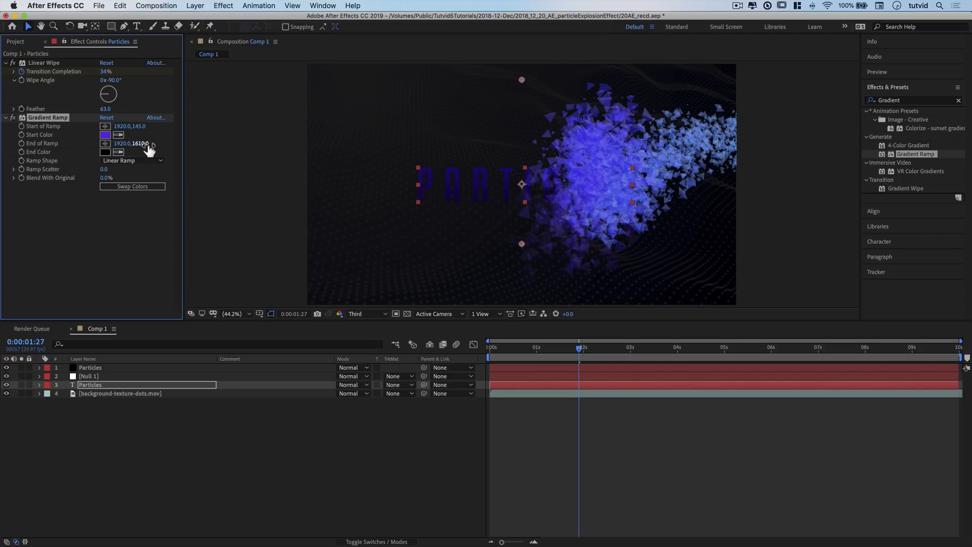
drag(131, 142, 132, 143)
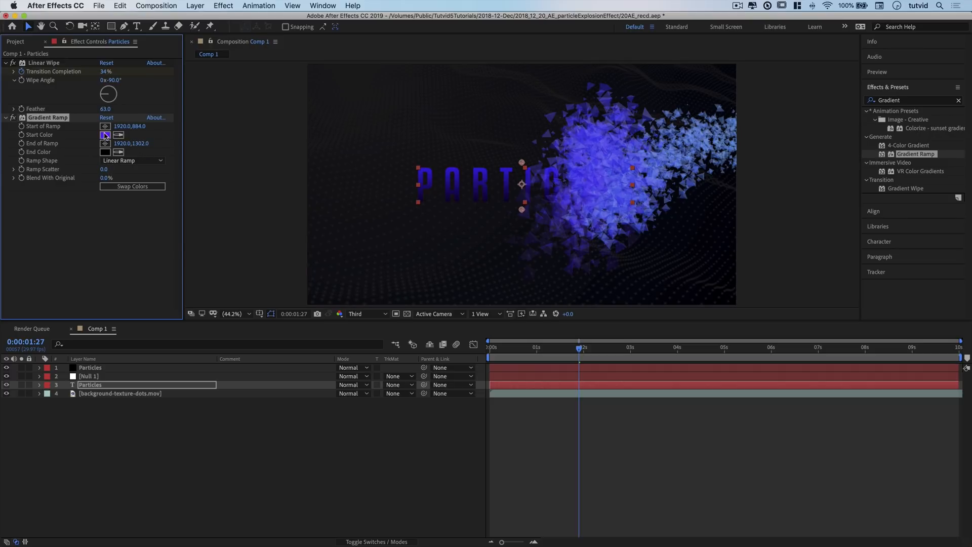
- Change the gradient's Start Color to the muted purple 5E4D7A
click(105, 135)
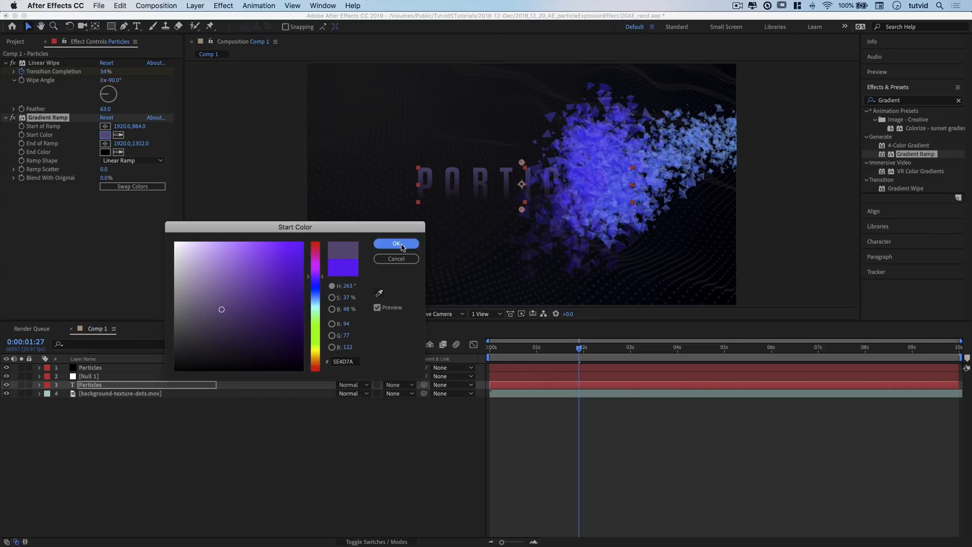
click(396, 243)
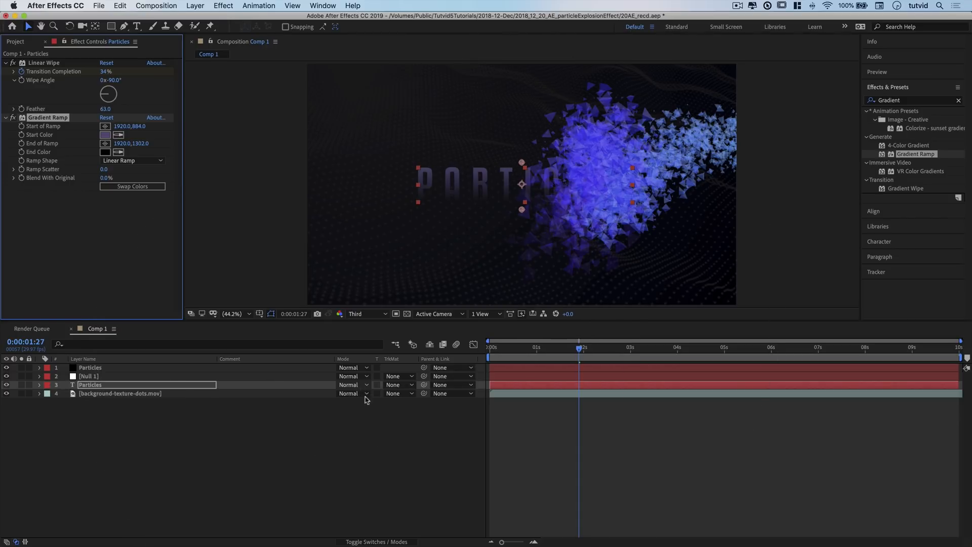
- Set the PARTICLES text layer's blend mode to Screen
click(376, 541)
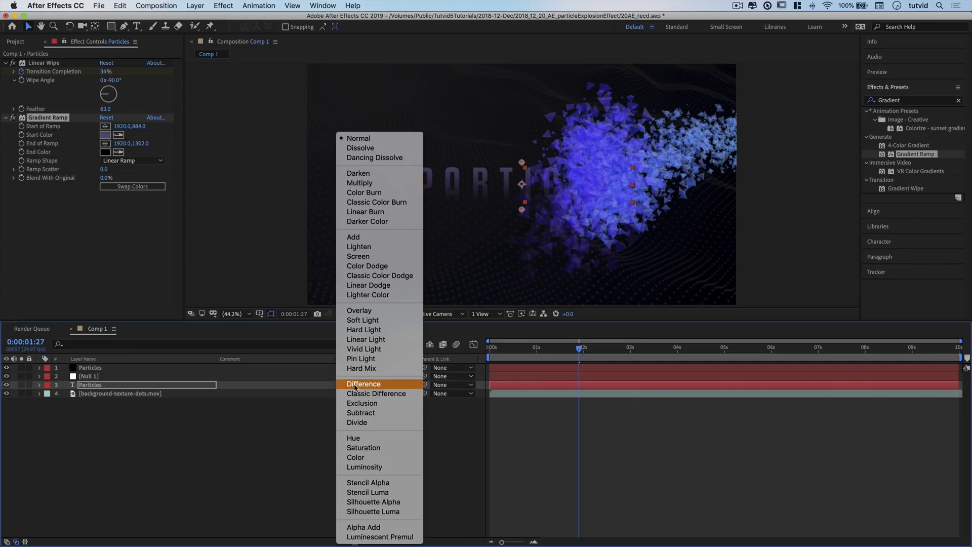
click(358, 256)
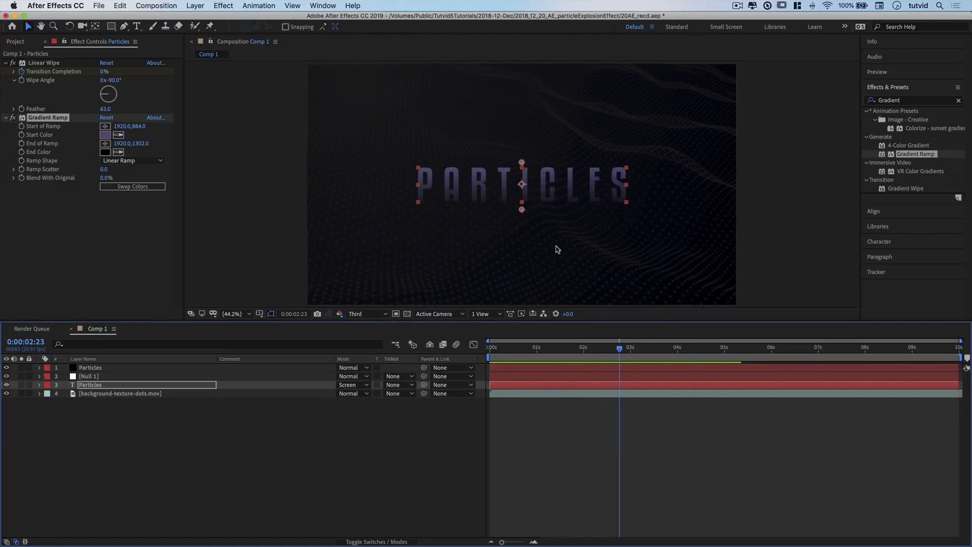
mouse_move(547, 181)
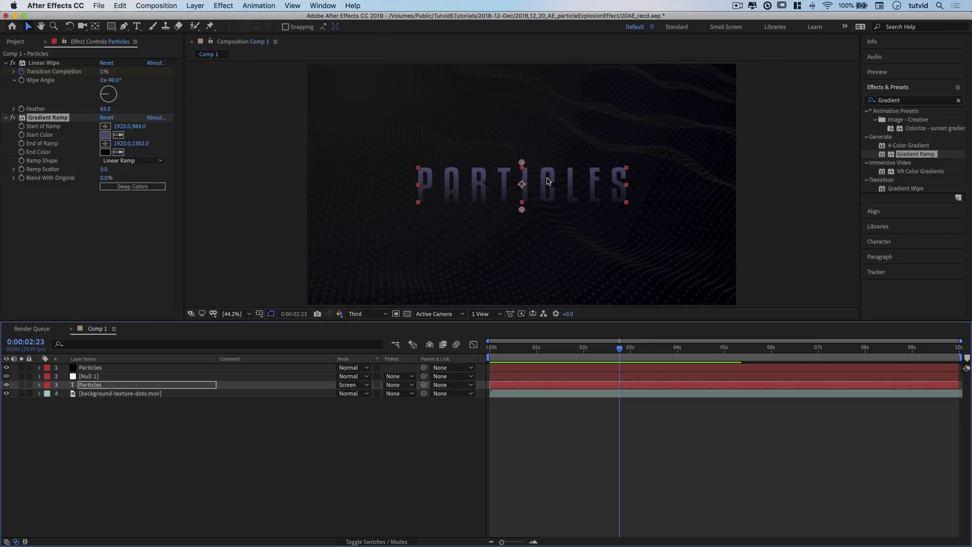
mouse_move(548, 343)
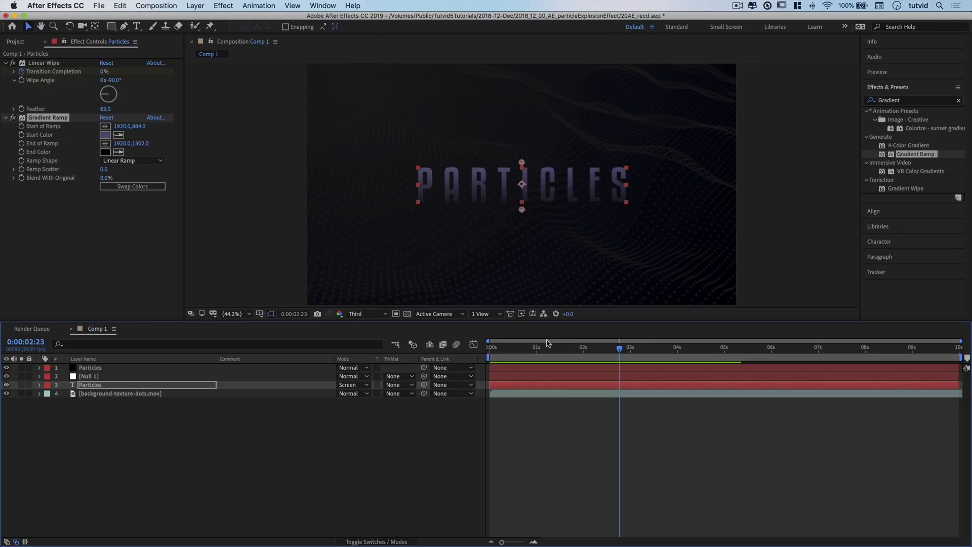
- Change the Start Color to the richer purple 572D9C and jump to the mid-burst frame near 2 seconds
click(106, 135)
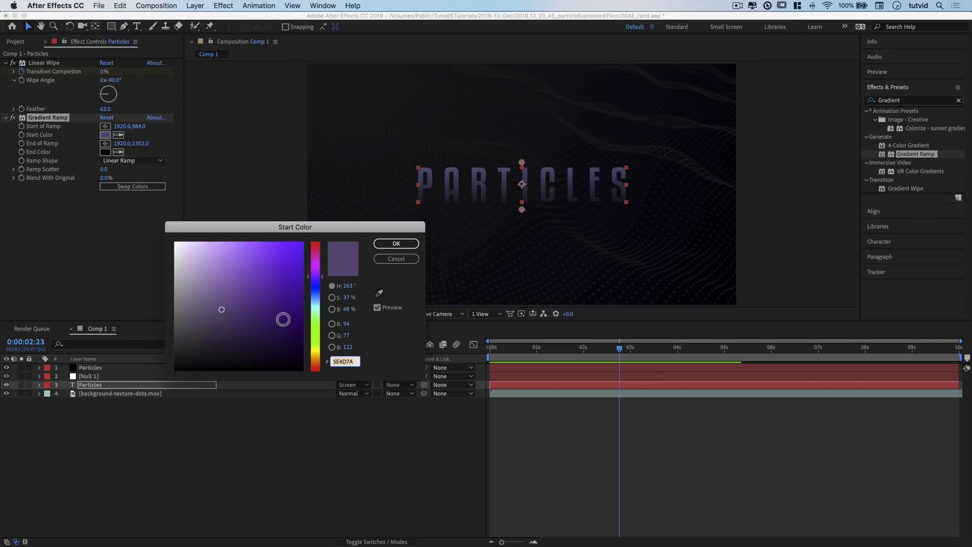
click(268, 291)
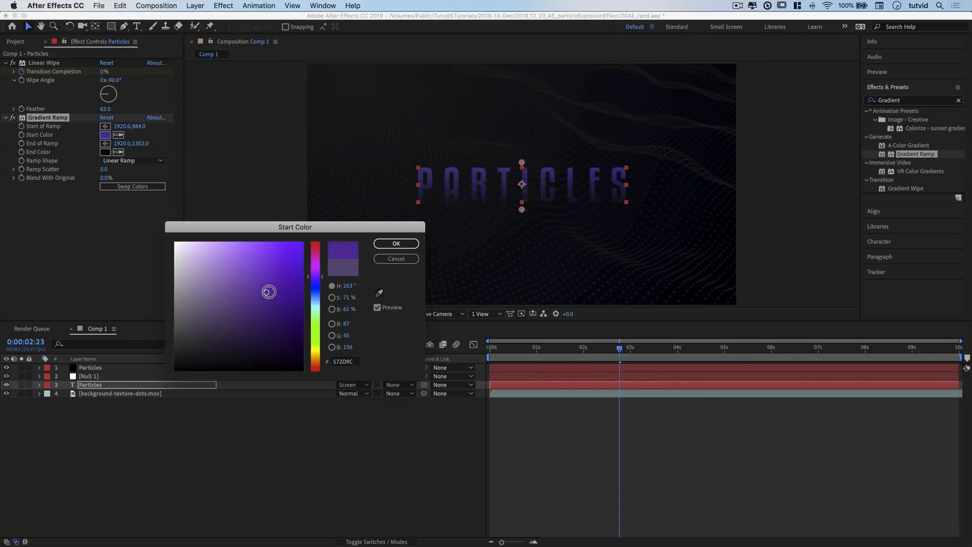
click(396, 243)
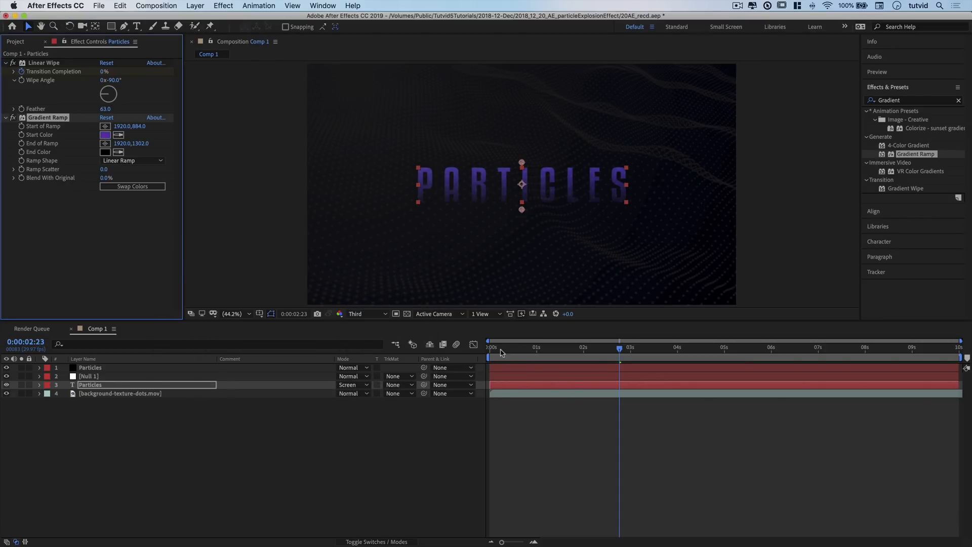
click(590, 348)
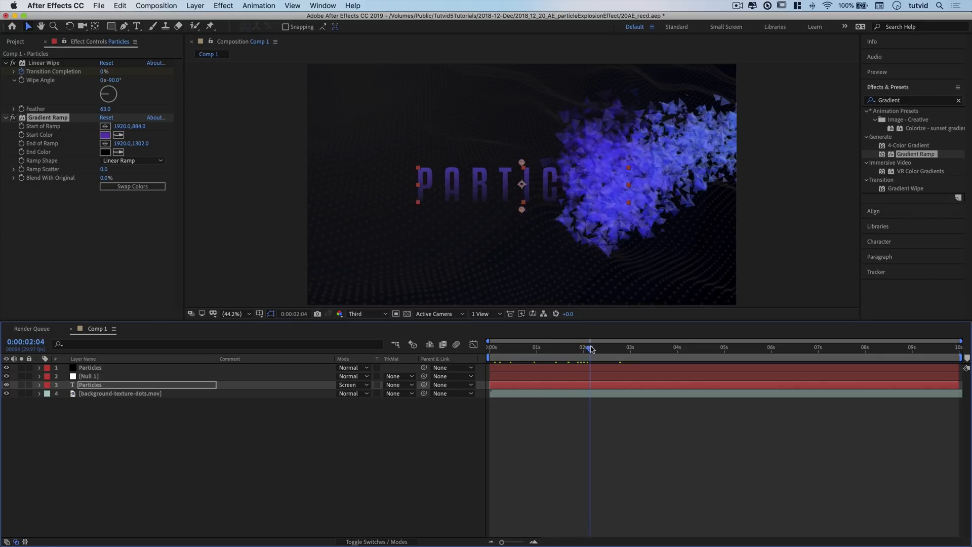